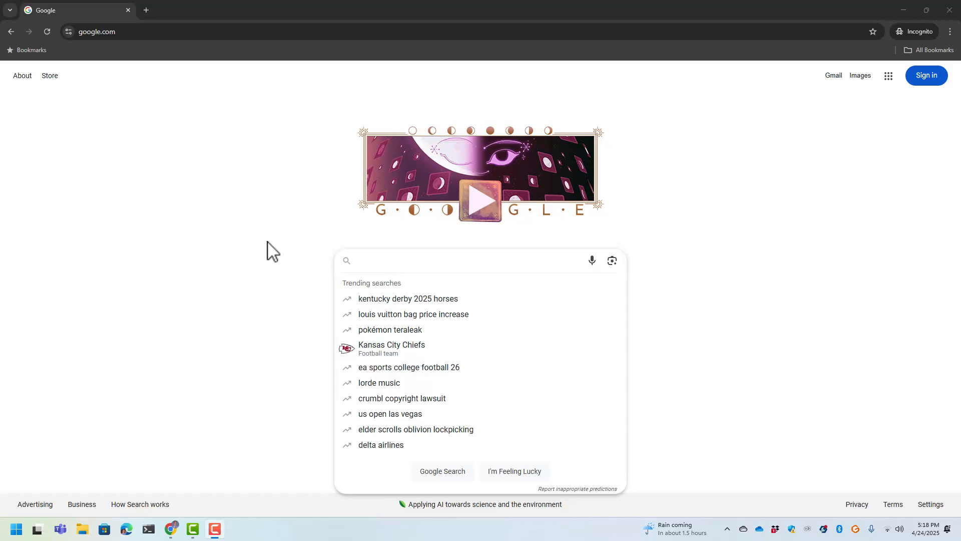
mouse_move(301, 265)
type("chris titus tech utility")
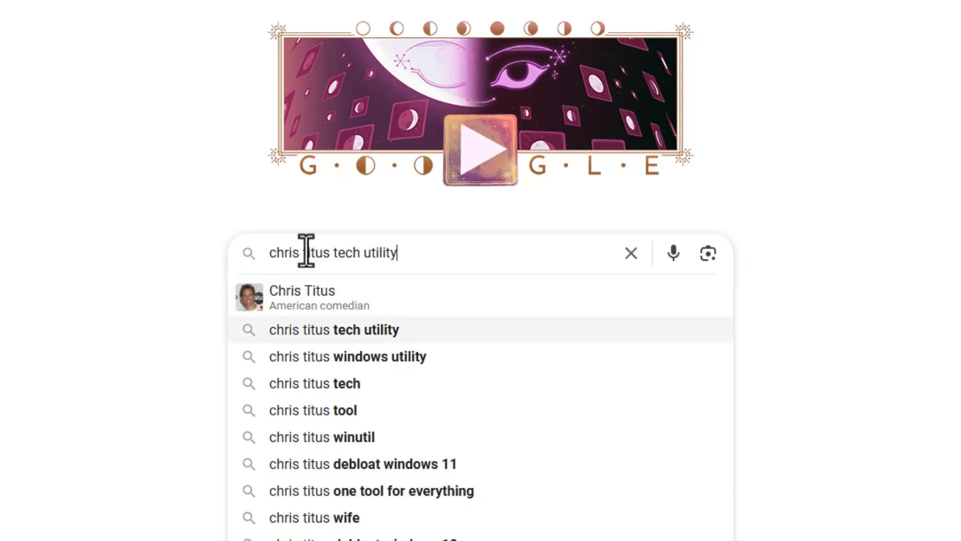
Run the Google search for 'chris titus windows utility' from the suggestion list
left_click(348, 356)
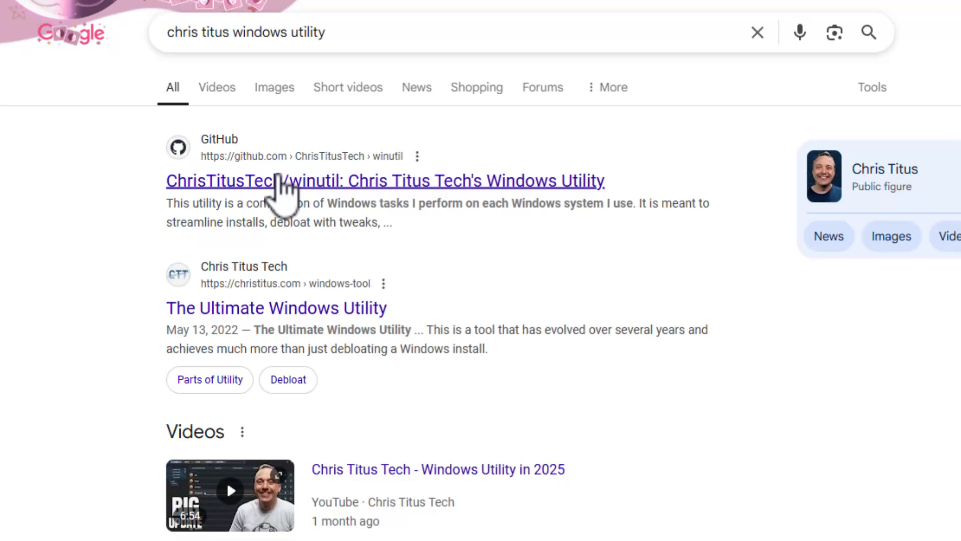
mouse_move(272, 197)
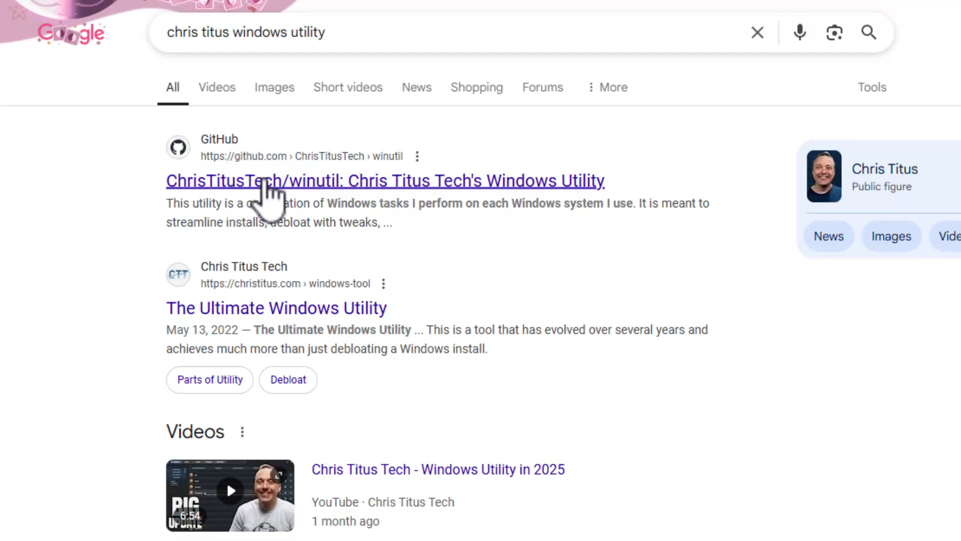
Open the ChrisTitusTech/winutil GitHub result and bring its Usage and Launch Command sections into view
left_click(384, 180)
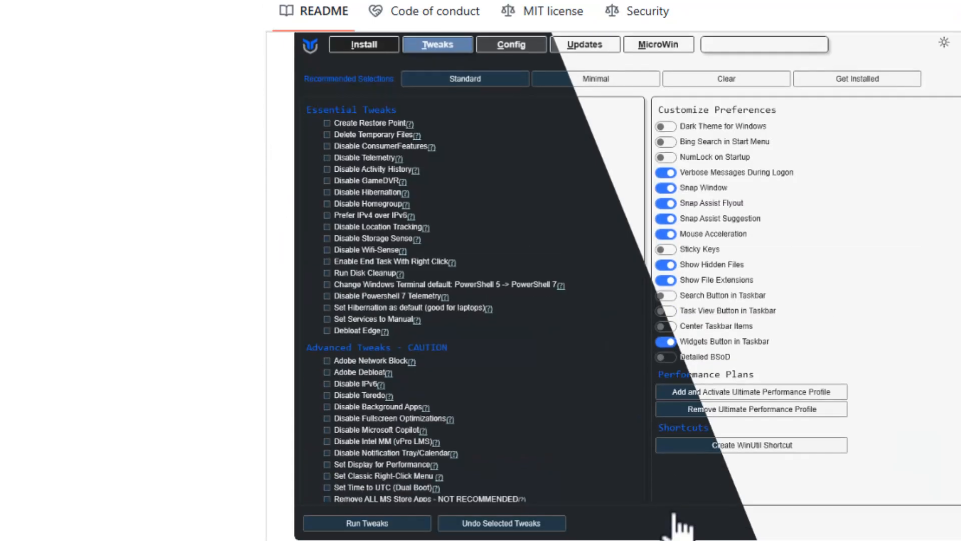
scroll("down", 3)
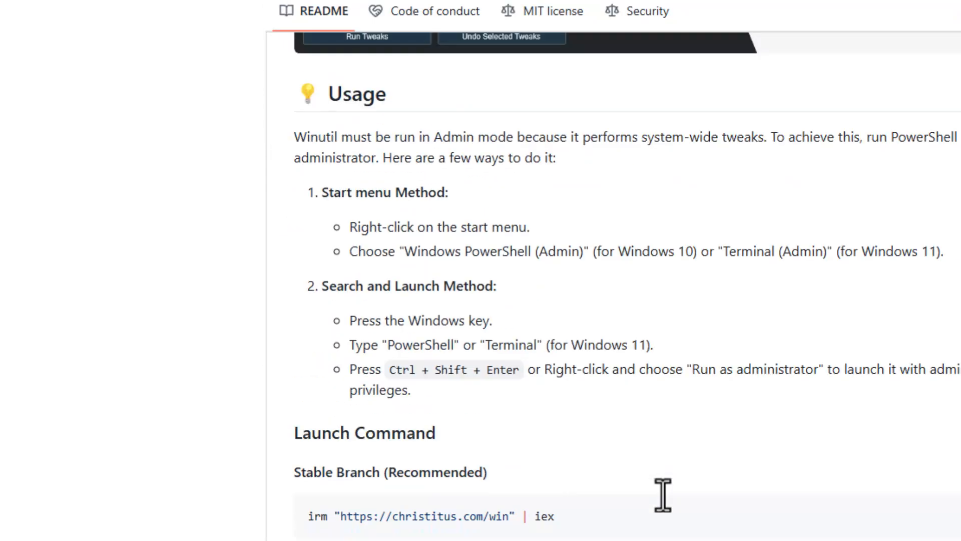
scroll("down", 3)
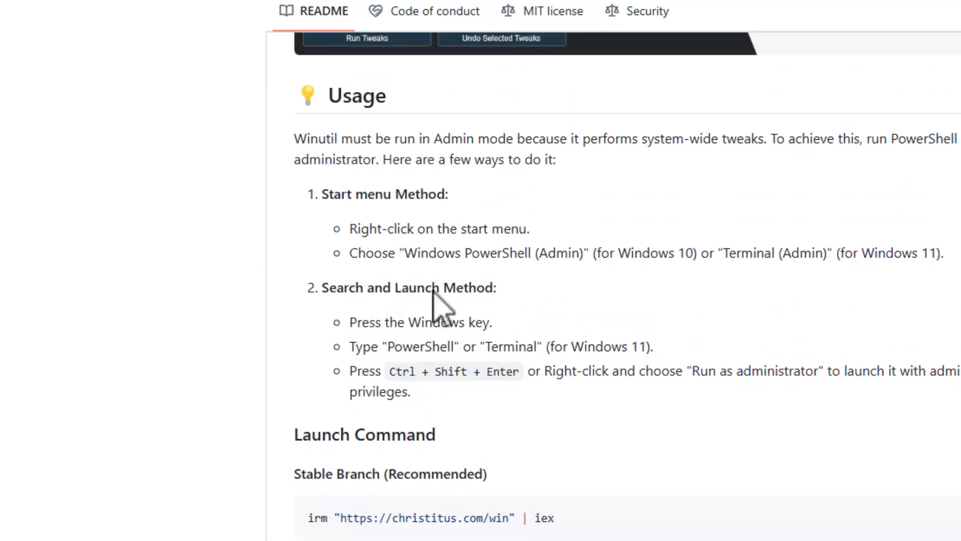
mouse_move(570, 439)
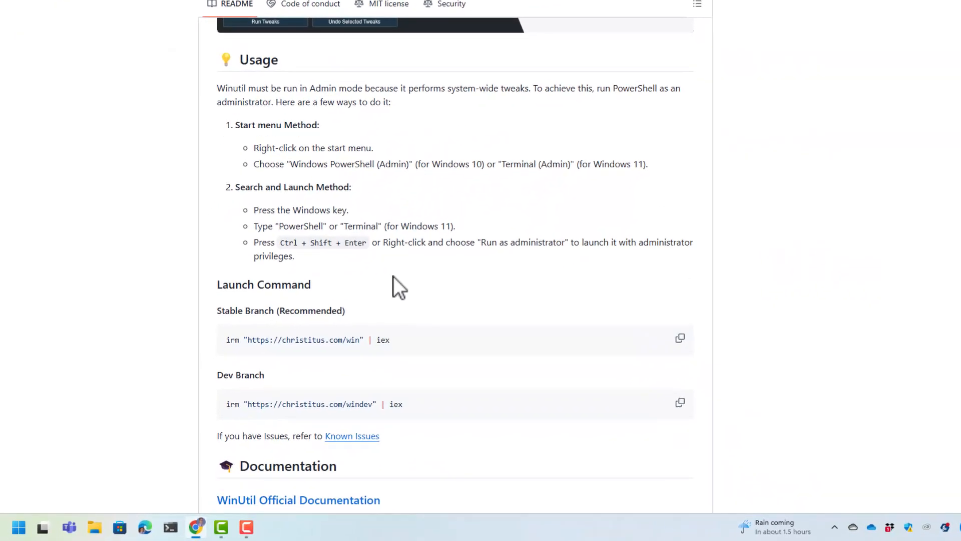
Search Start for 'powershell' and launch Windows PowerShell as administrator
left_click(17, 527)
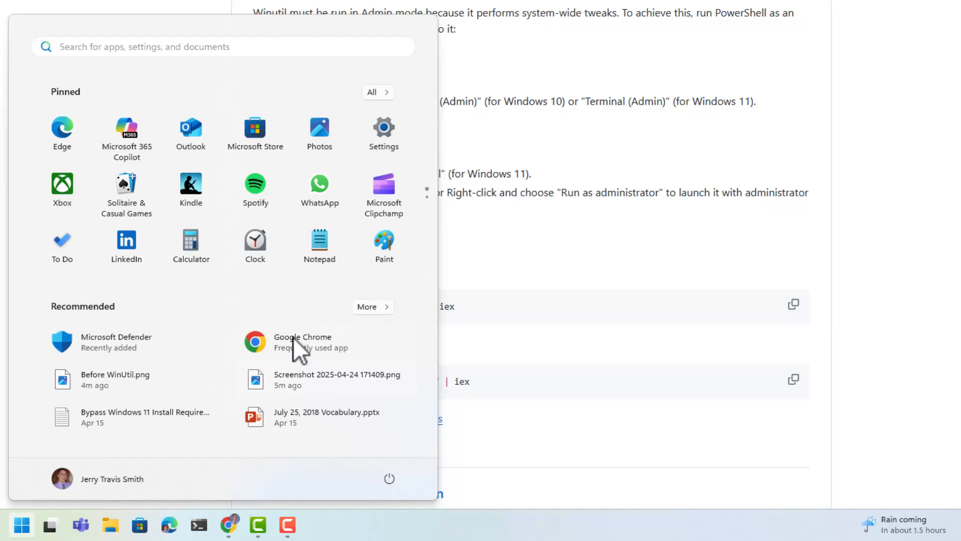
type("p")
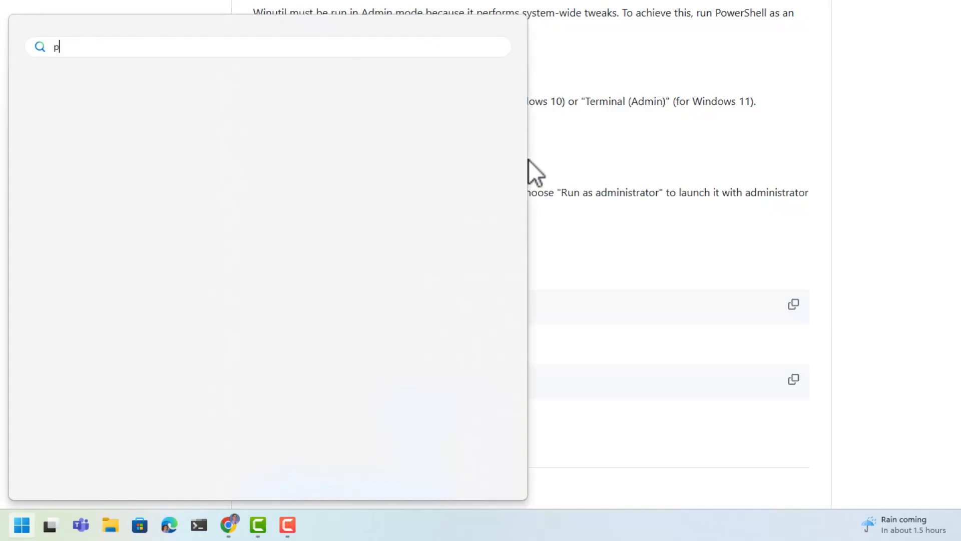
type("owers")
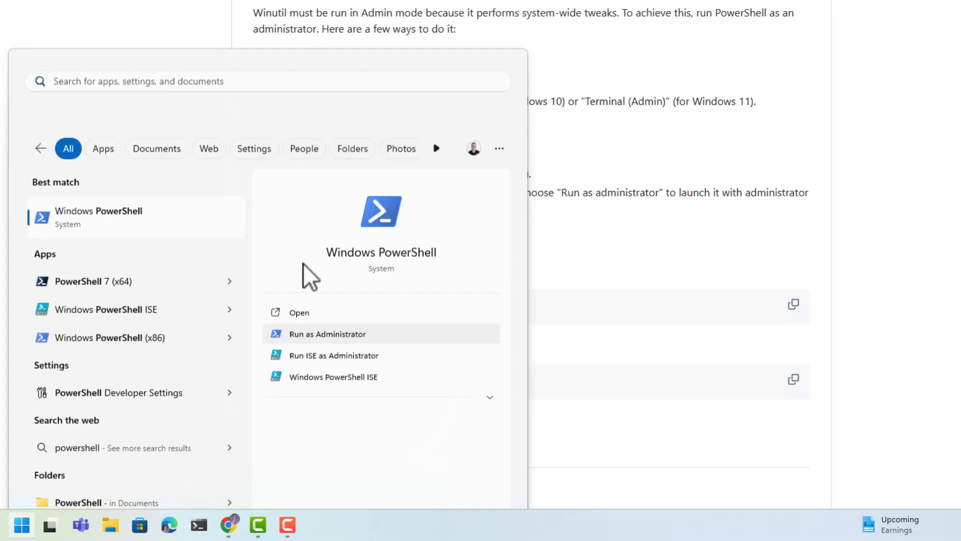
left_click(328, 333)
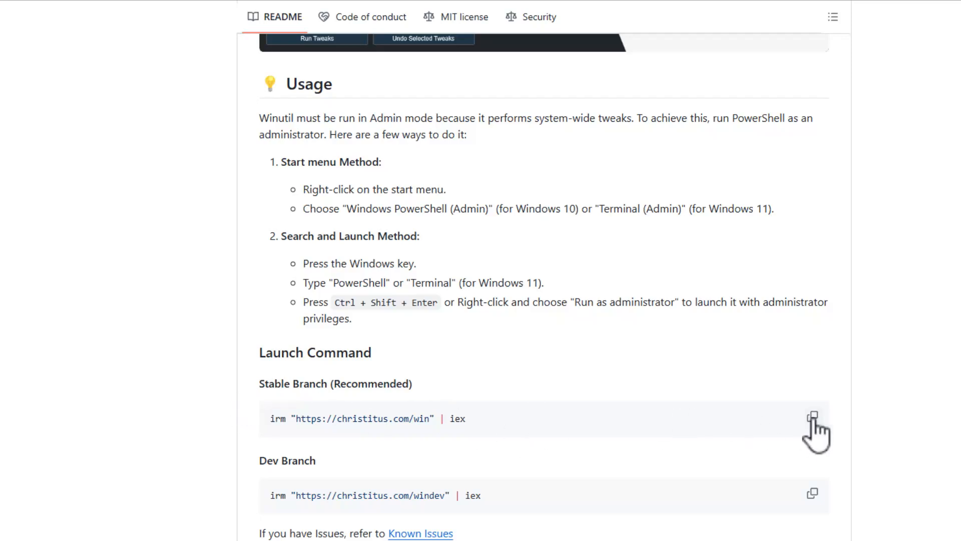
left_click(813, 418)
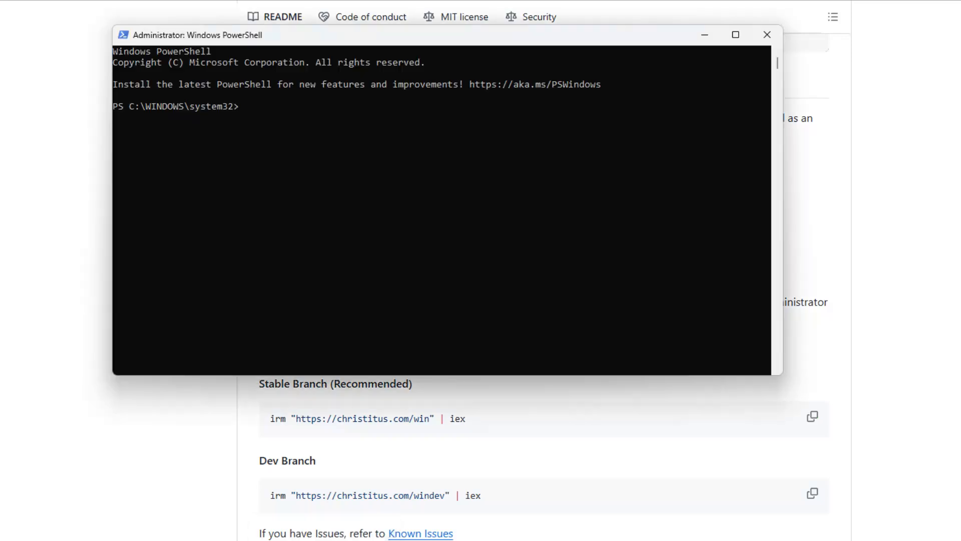
type("irm \"https://christitus.com/win\" | iex")
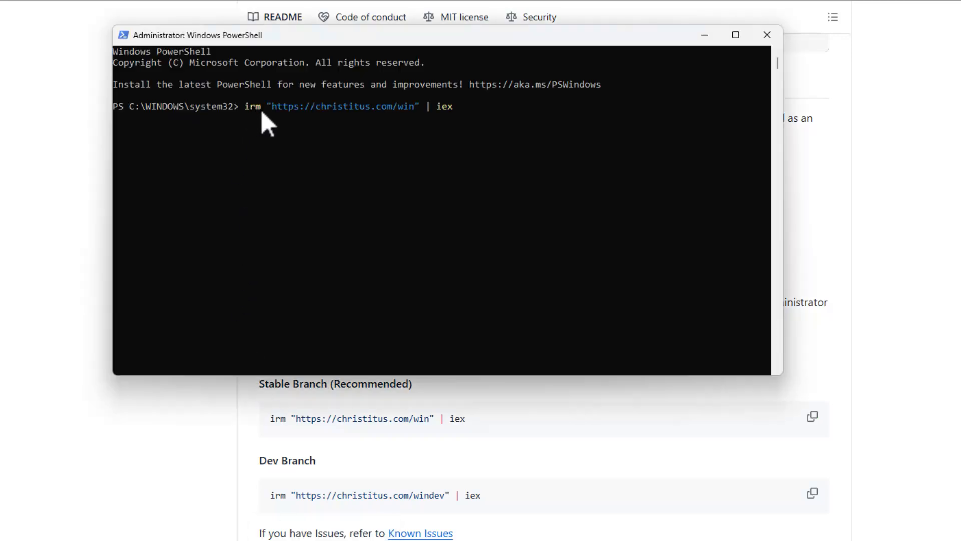
mouse_move(387, 162)
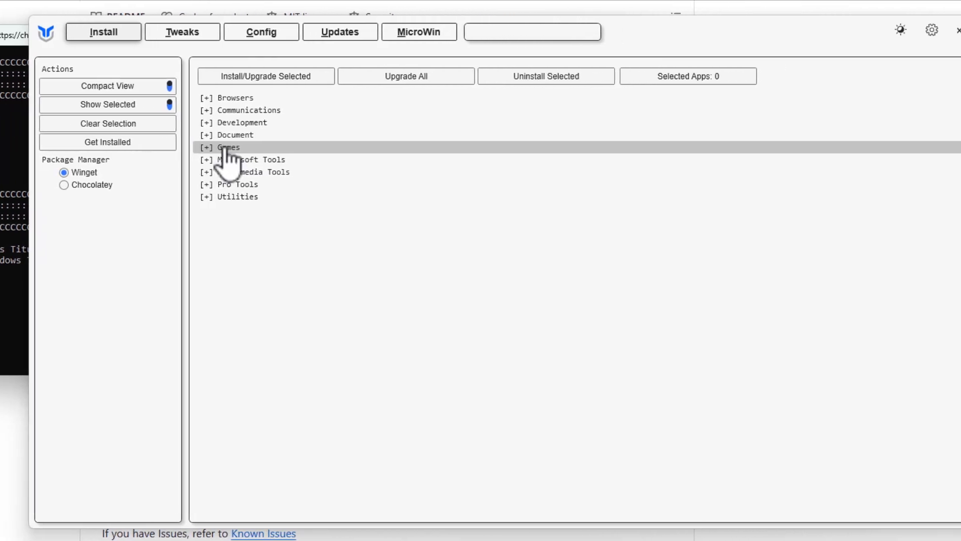
Switch the Install list to Expanded View and browse the app categories from browsers to utilities
left_click(420, 31)
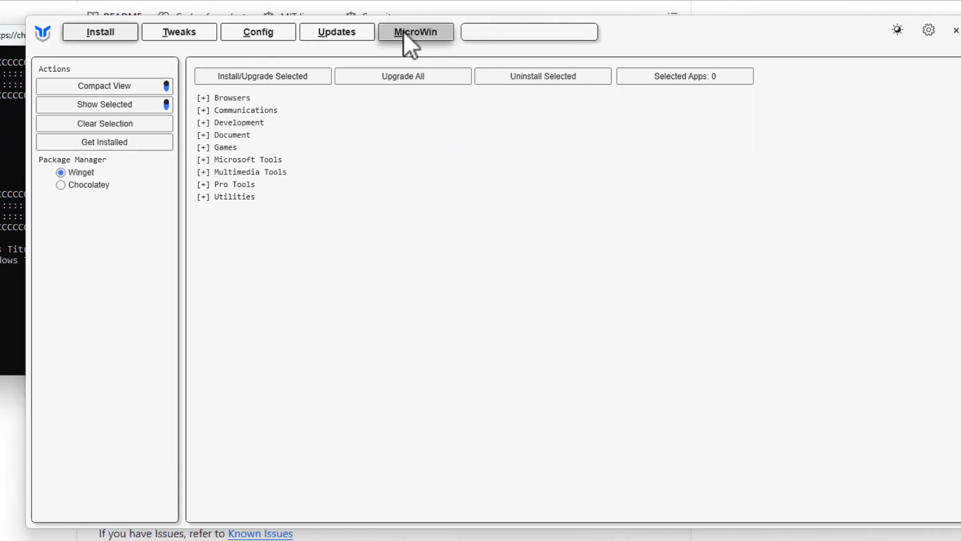
mouse_move(430, 46)
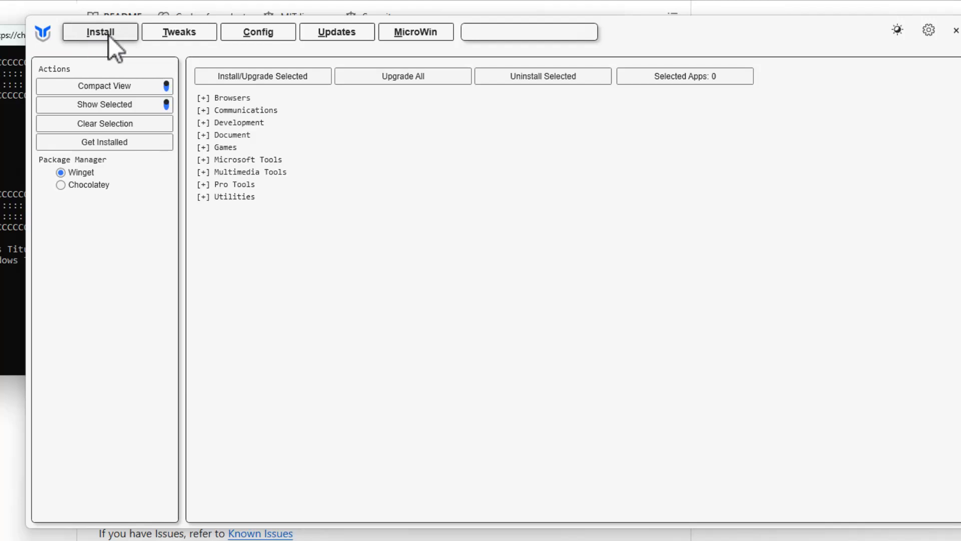
mouse_move(279, 100)
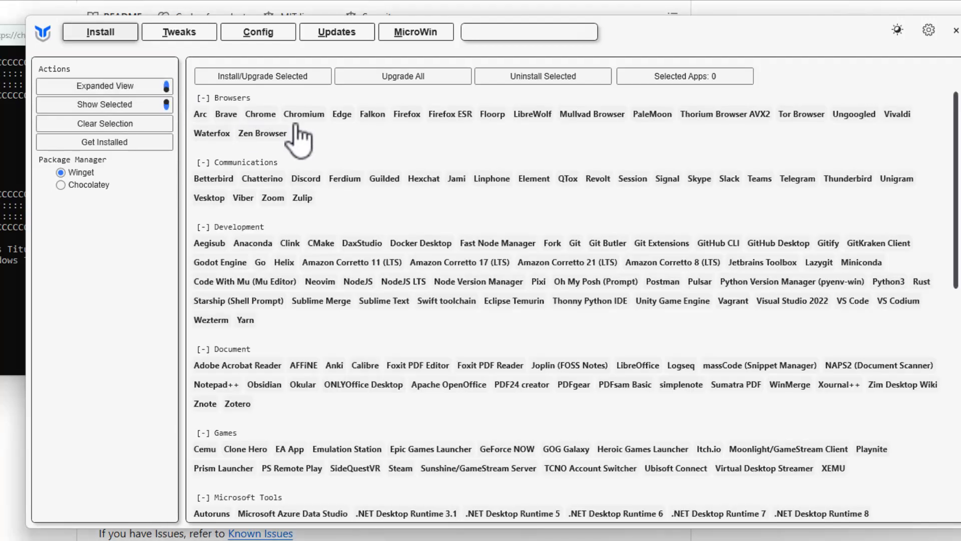
scroll("down", 3)
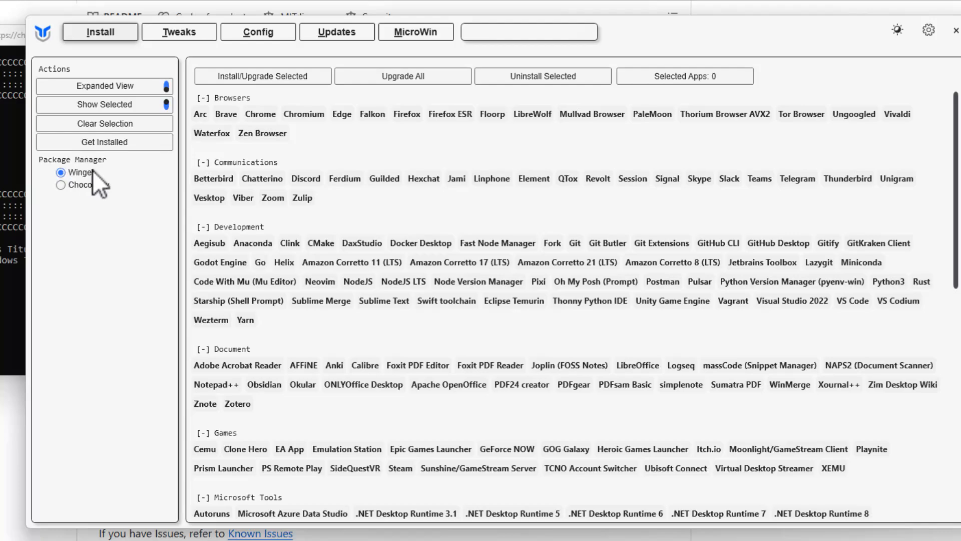
scroll("down", 3)
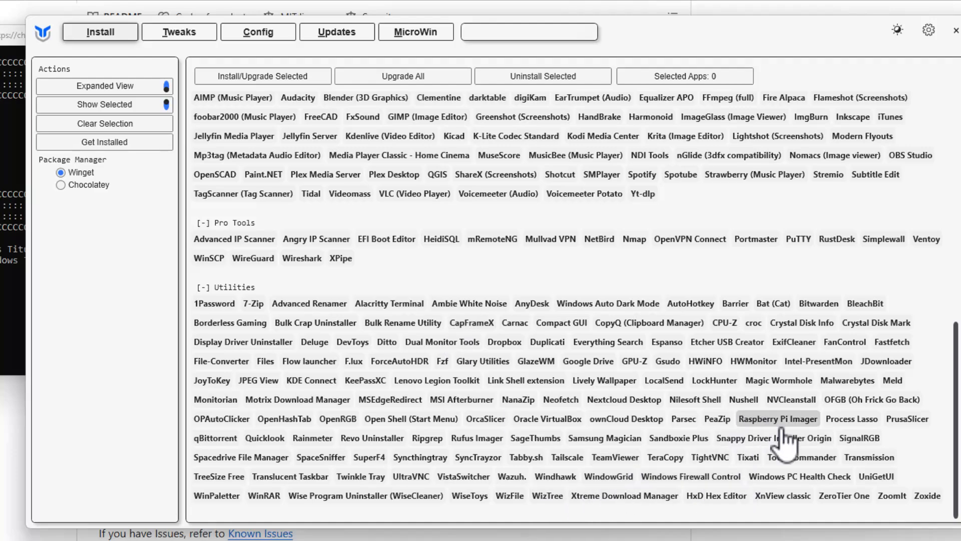
scroll("up", 3)
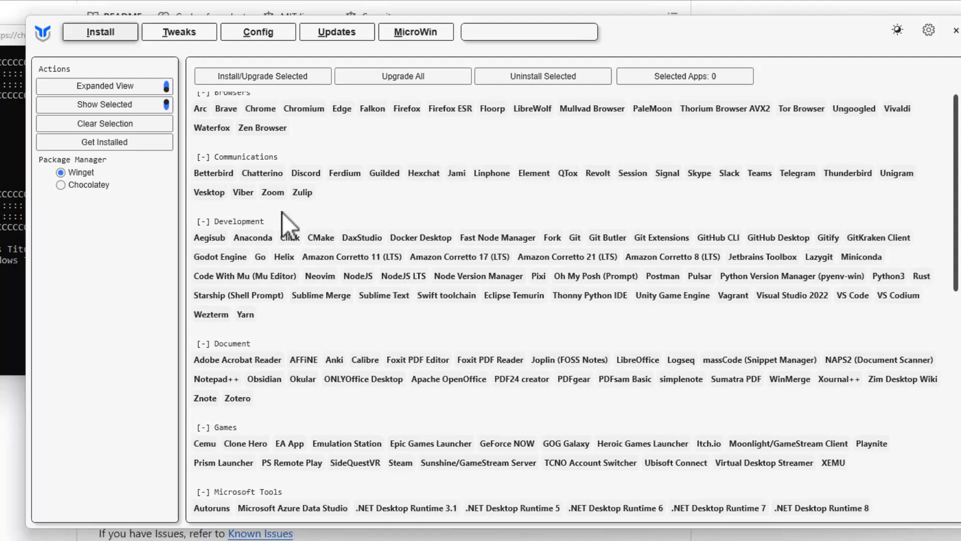
scroll("down", 3)
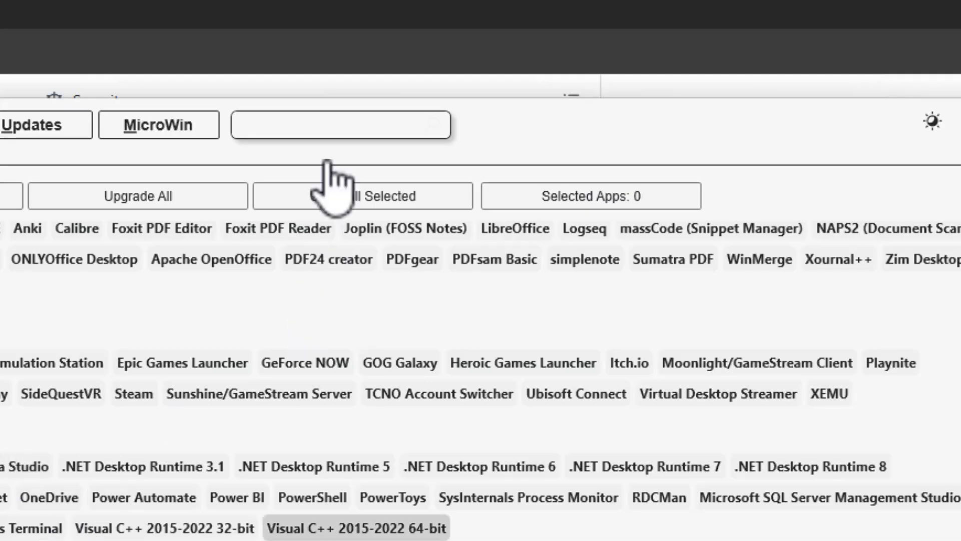
Find Teams via the 'team' search, select it and confirm Uninstall Selected
type("teams")
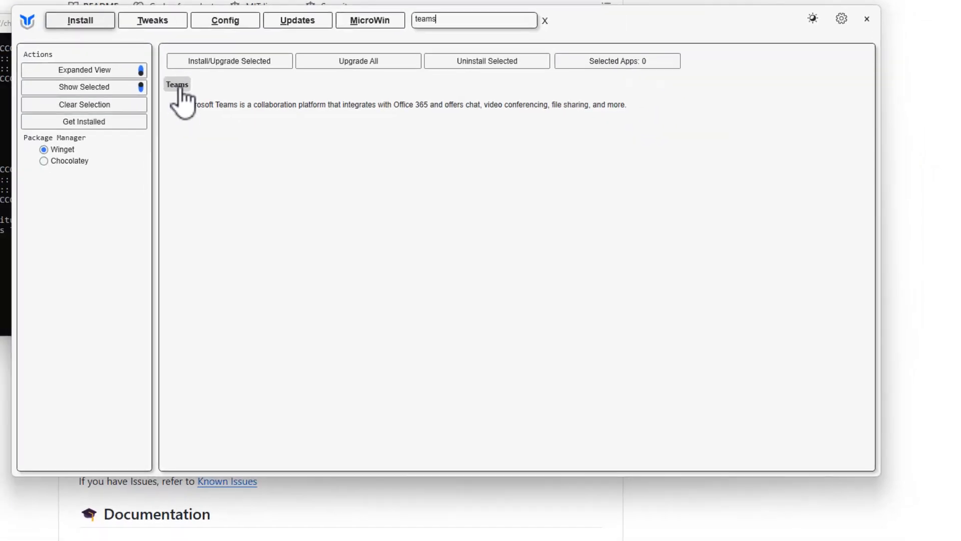
left_click(176, 84)
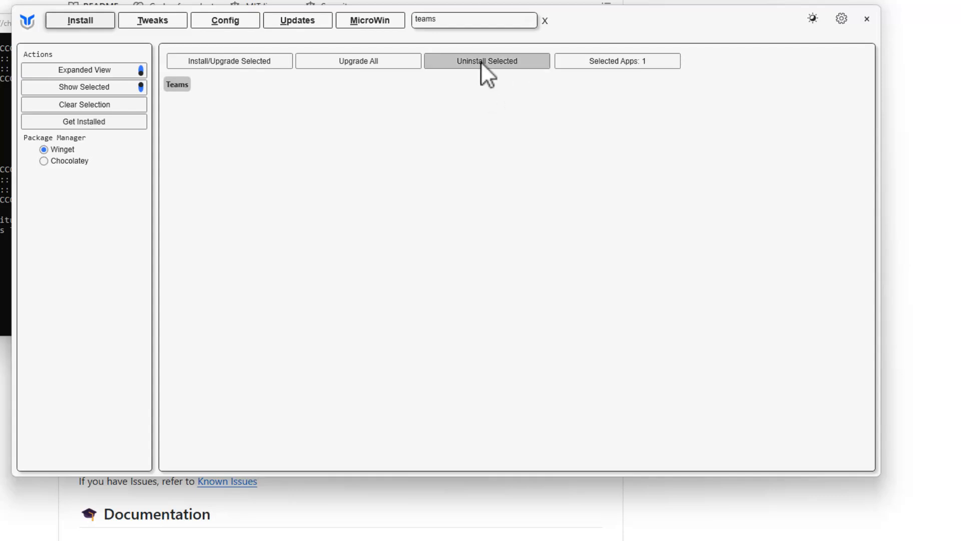
left_click(487, 61)
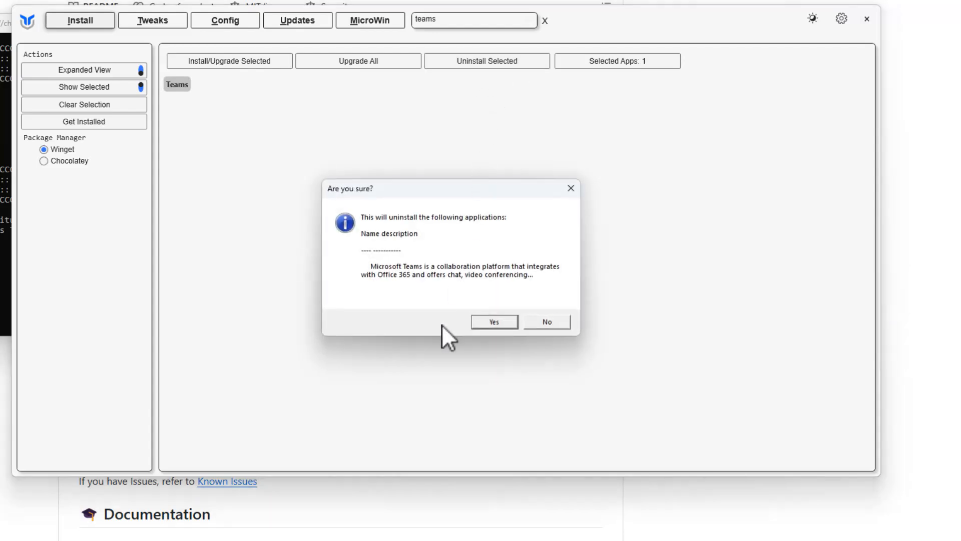
left_click(494, 321)
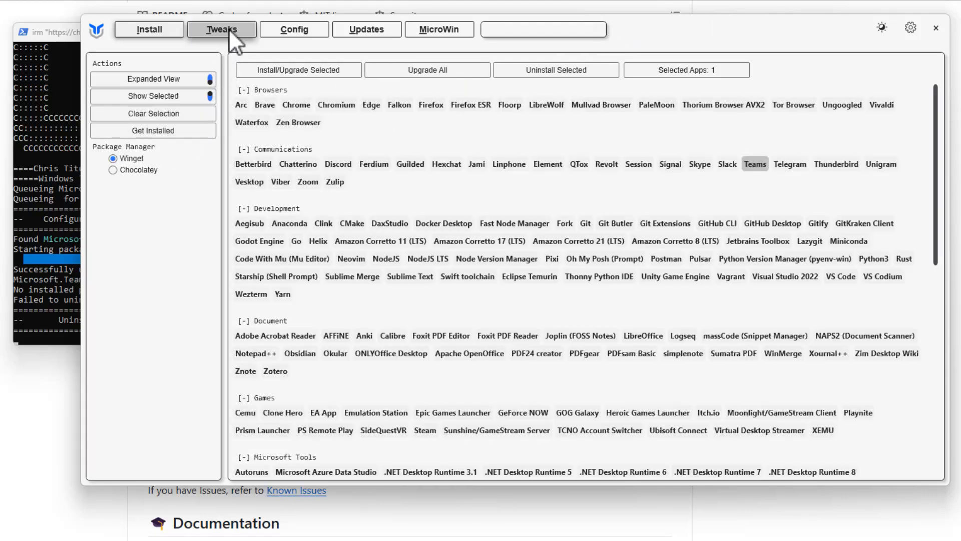
On the Tweaks list, tick Create Restore Point, Disable ConsumerFeatures and Disable Telemetry
left_click(220, 29)
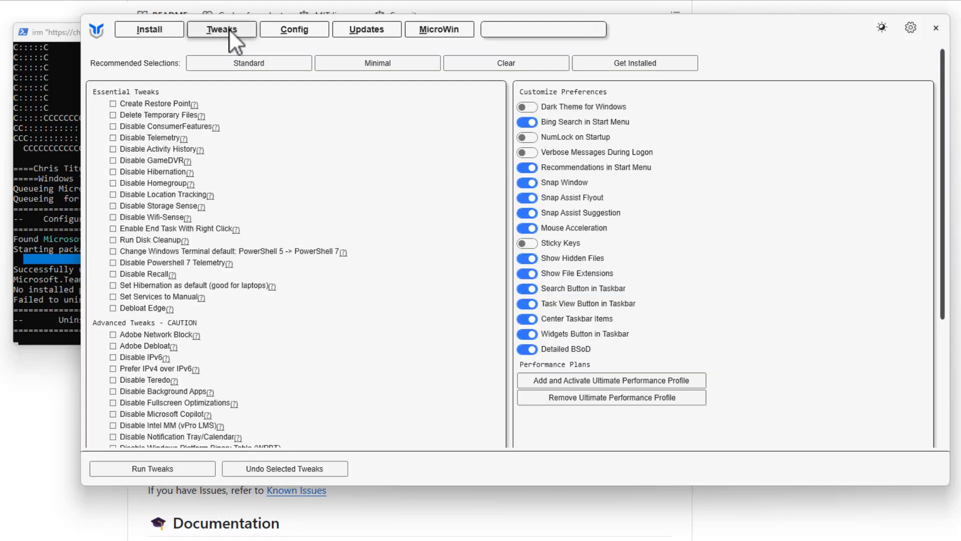
mouse_move(158, 78)
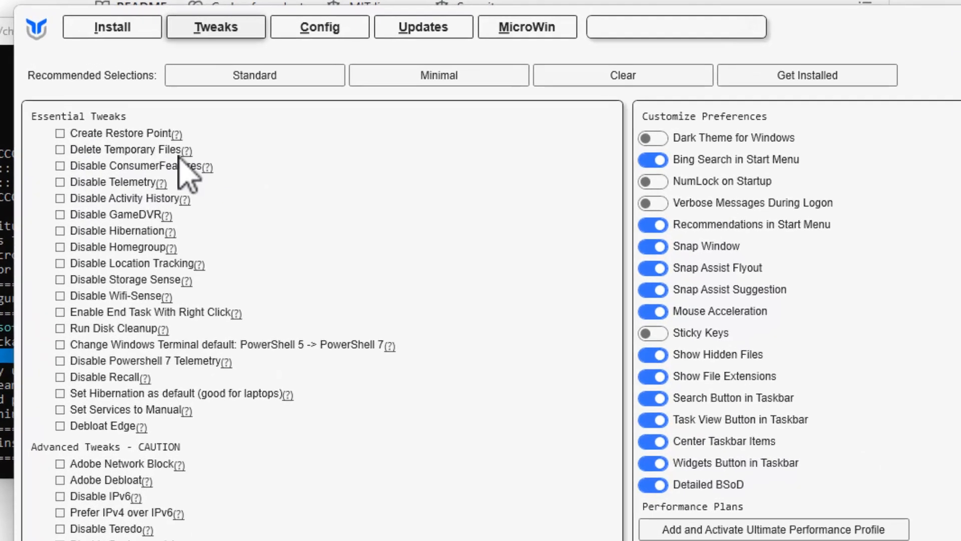
left_click(59, 133)
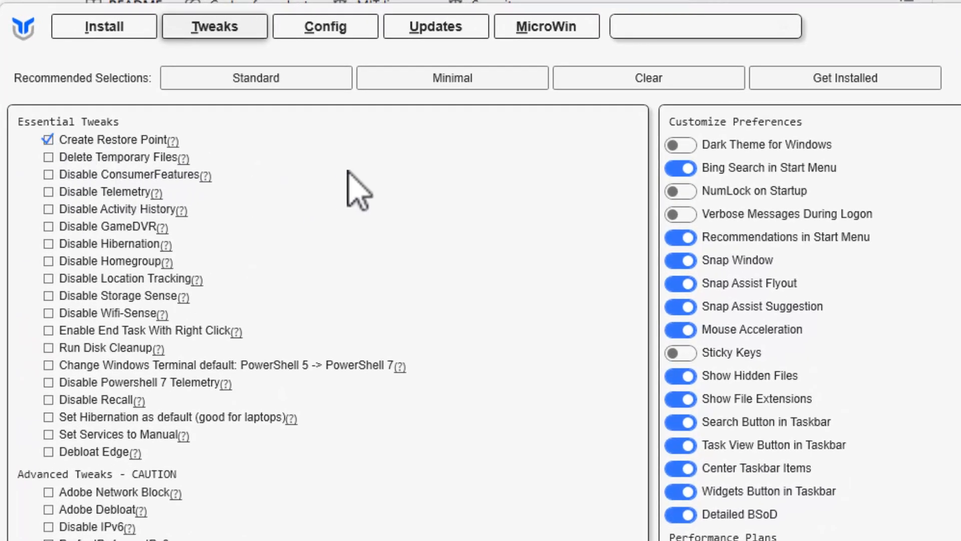
mouse_move(332, 171)
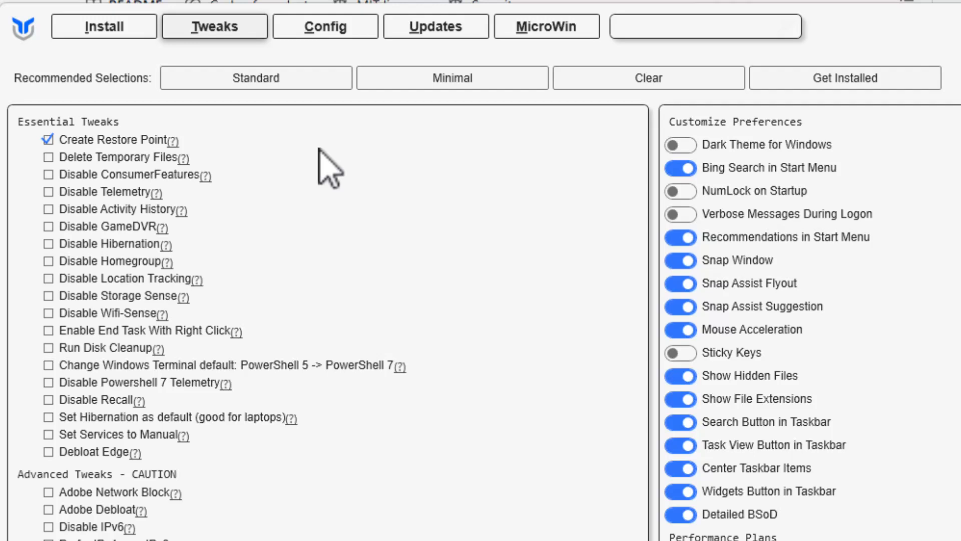
mouse_move(303, 174)
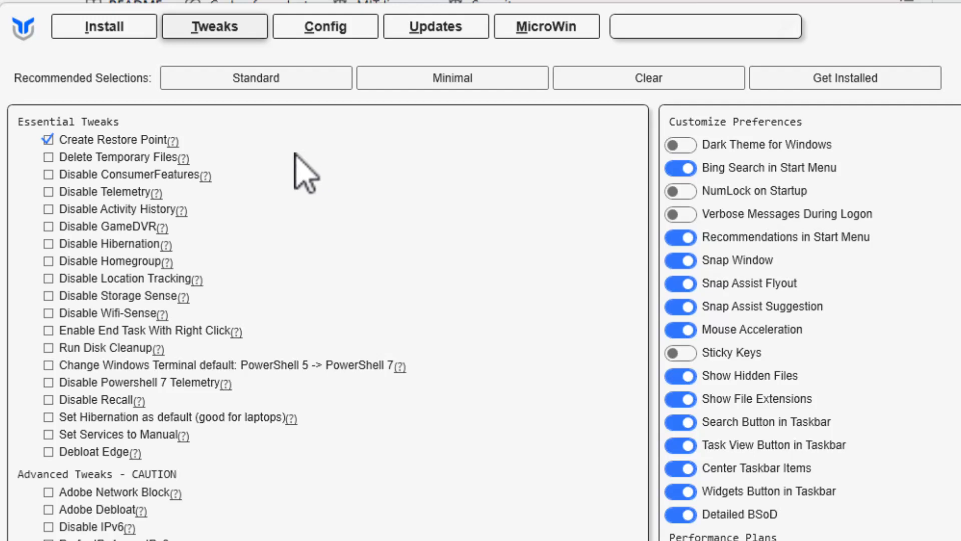
mouse_move(96, 190)
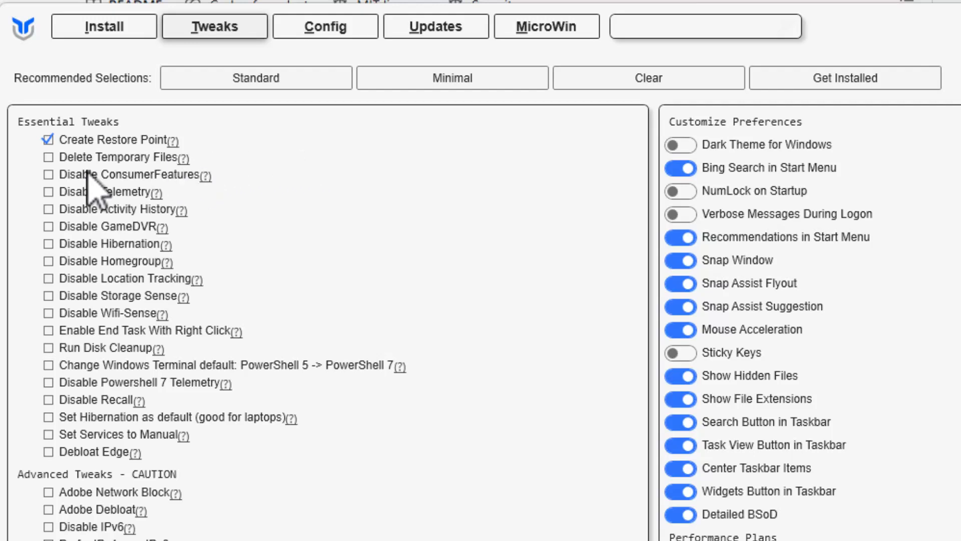
mouse_move(58, 196)
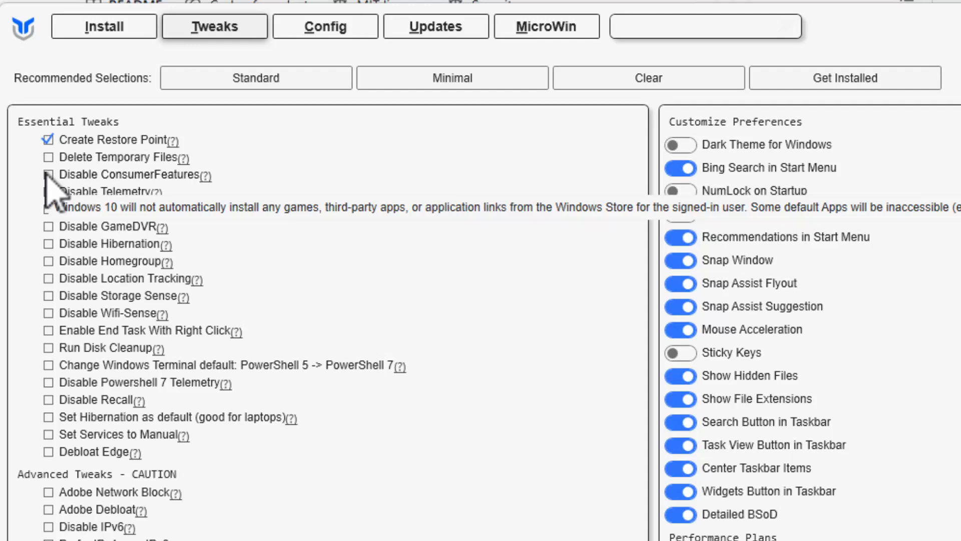
left_click(48, 175)
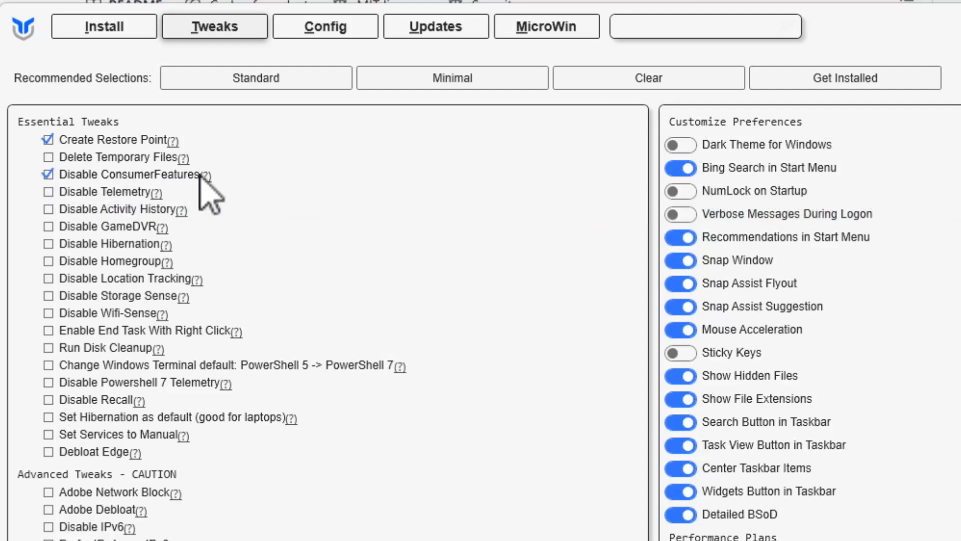
mouse_move(187, 206)
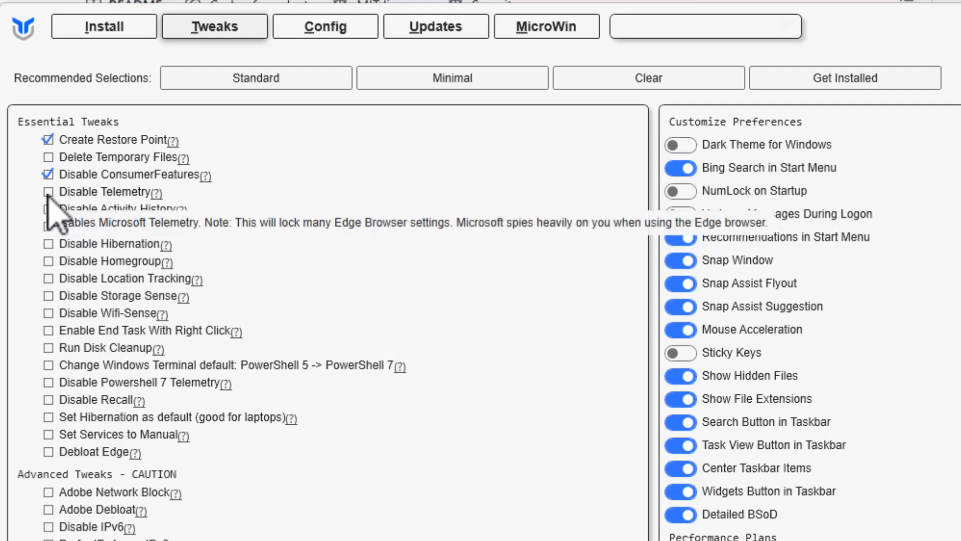
left_click(48, 191)
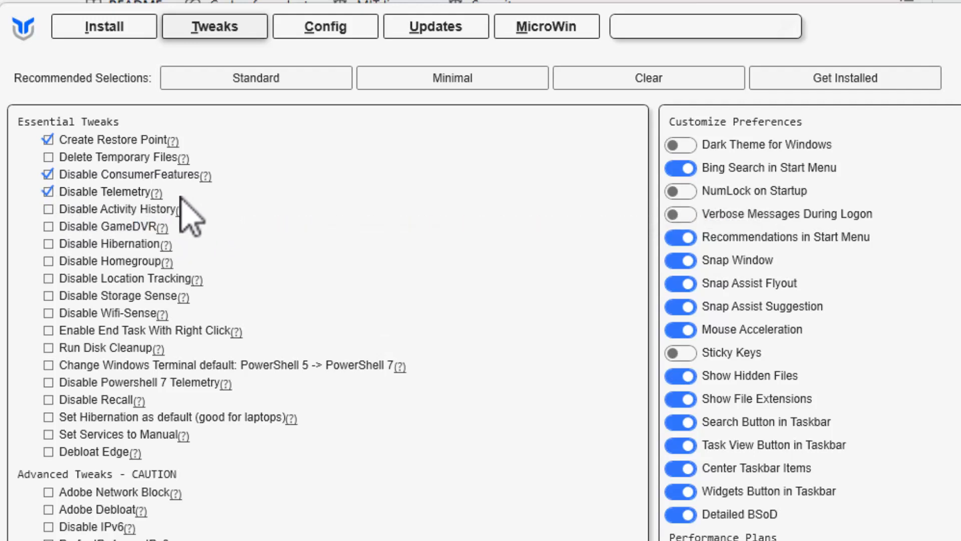
mouse_move(43, 236)
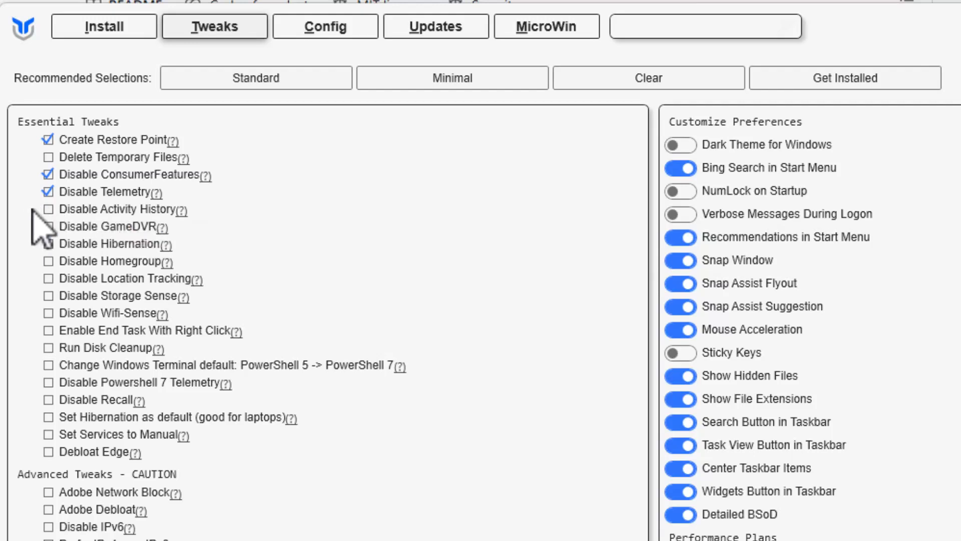
mouse_move(49, 212)
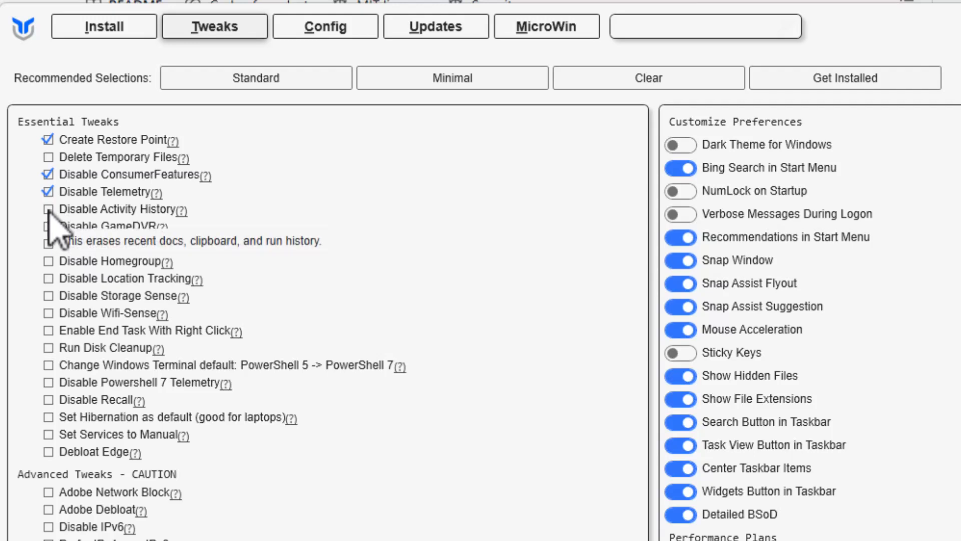
Tick Disable Activity History, Disable GameDVR, Disable Location Tracking and Enable End Task With Right Click
left_click(48, 209)
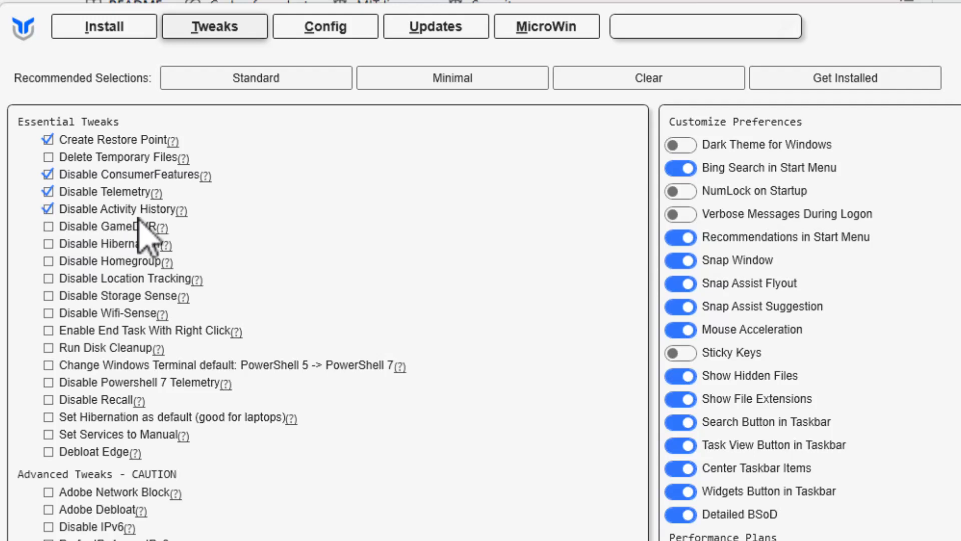
mouse_move(126, 226)
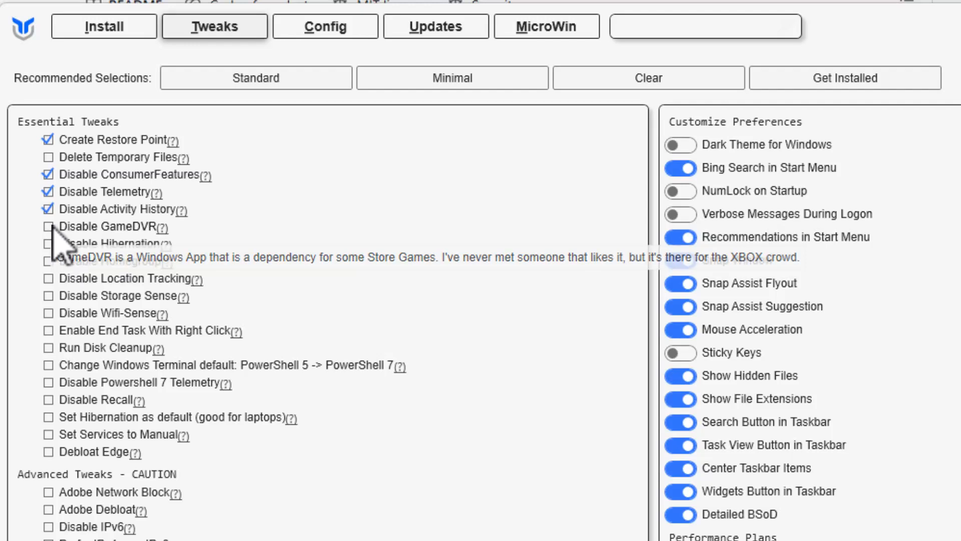
left_click(48, 226)
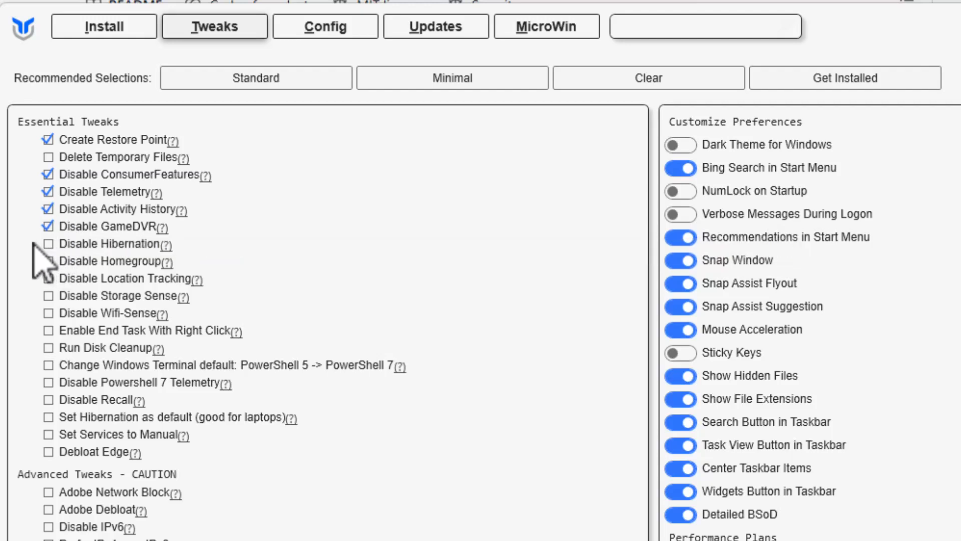
mouse_move(147, 264)
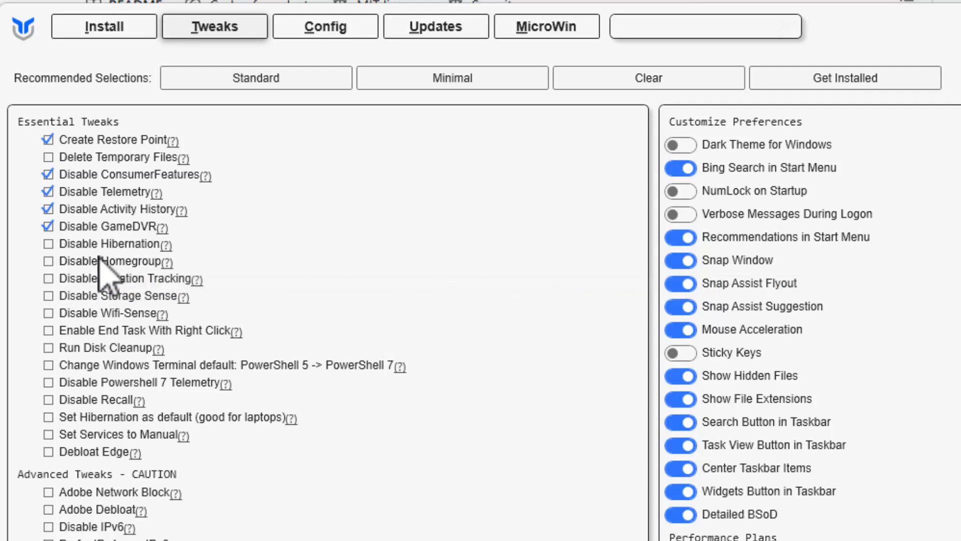
mouse_move(67, 301)
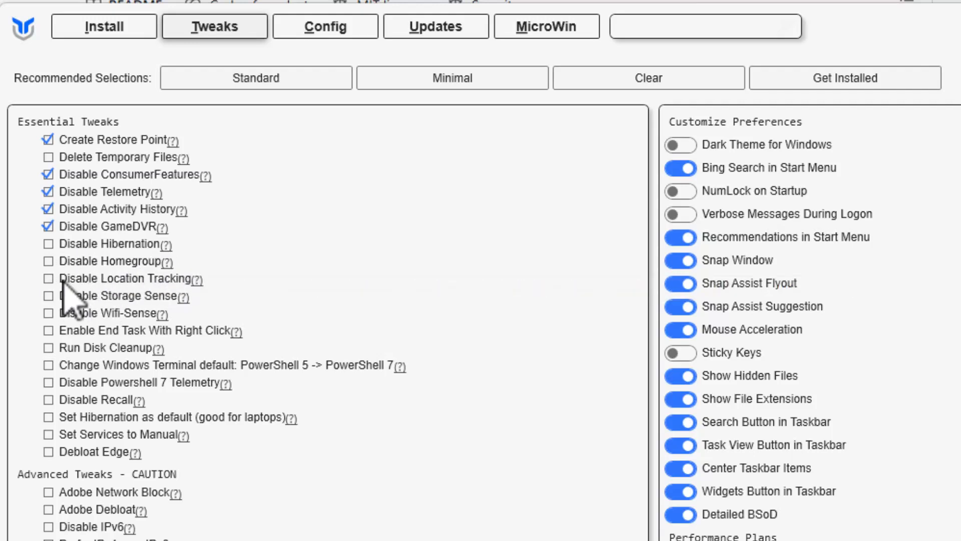
left_click(48, 278)
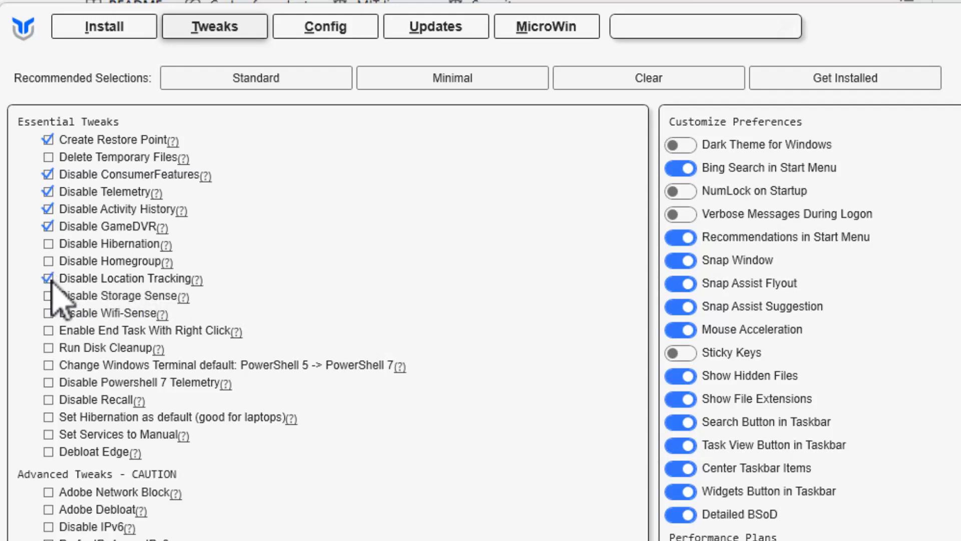
mouse_move(166, 318)
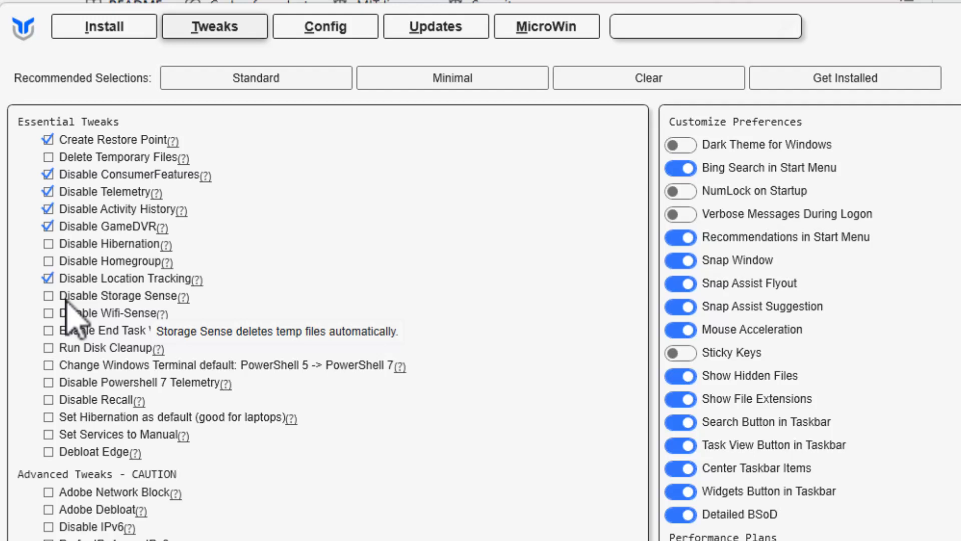
mouse_move(122, 318)
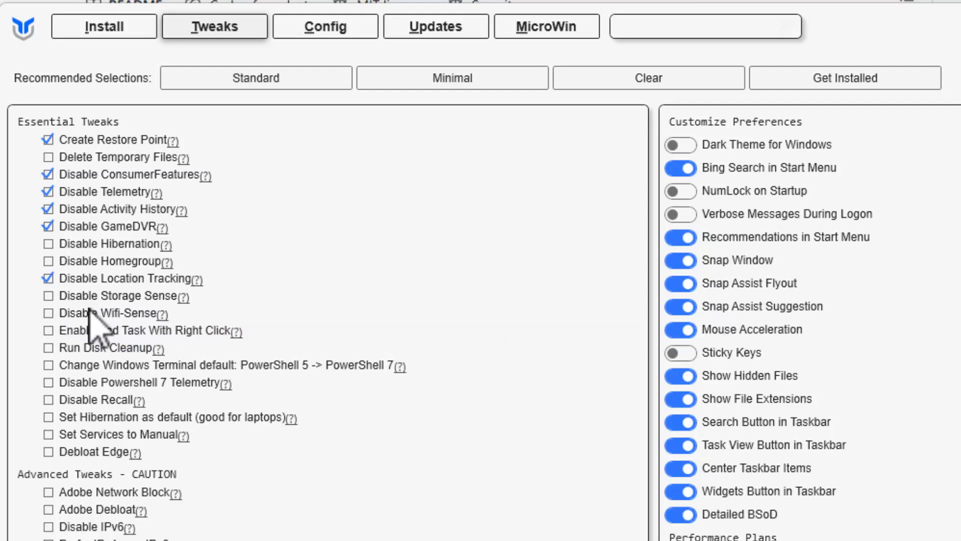
mouse_move(98, 322)
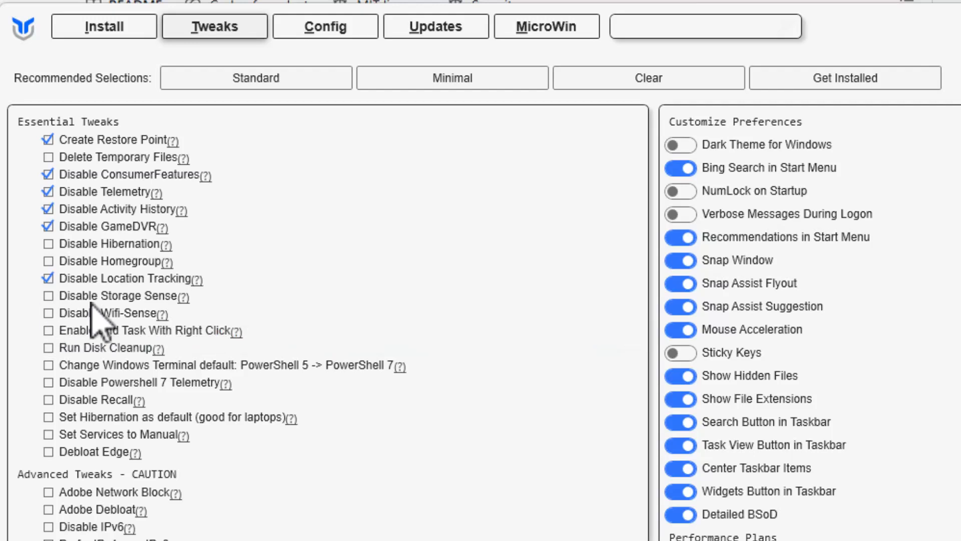
mouse_move(46, 316)
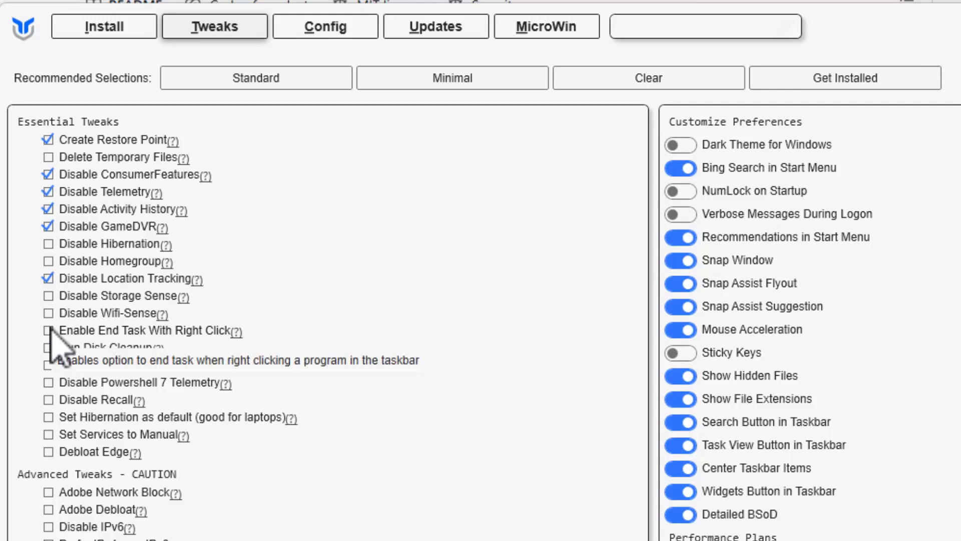
left_click(48, 330)
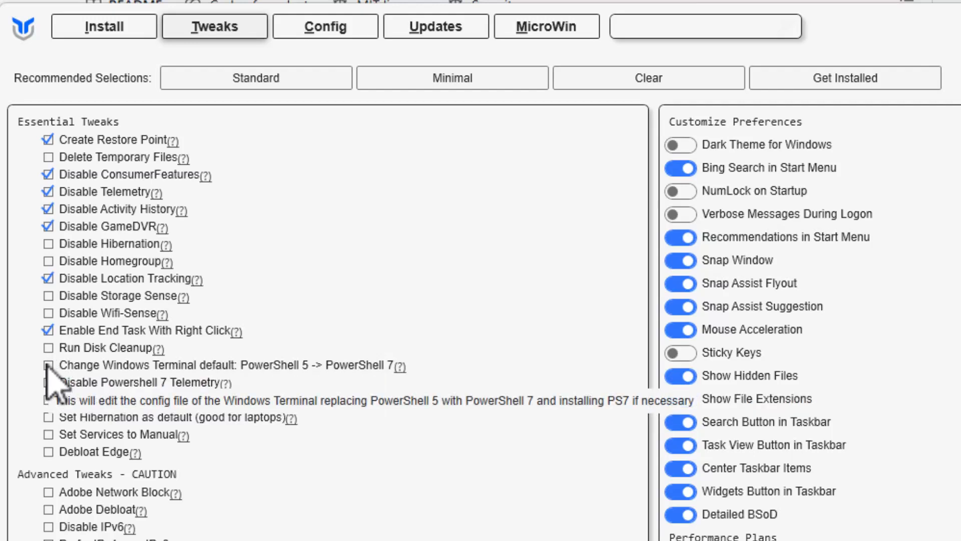
Tick PowerShell 7 as Terminal default, Disable Powershell 7 Telemetry, Disable Recall and Set Services to Manual
left_click(48, 366)
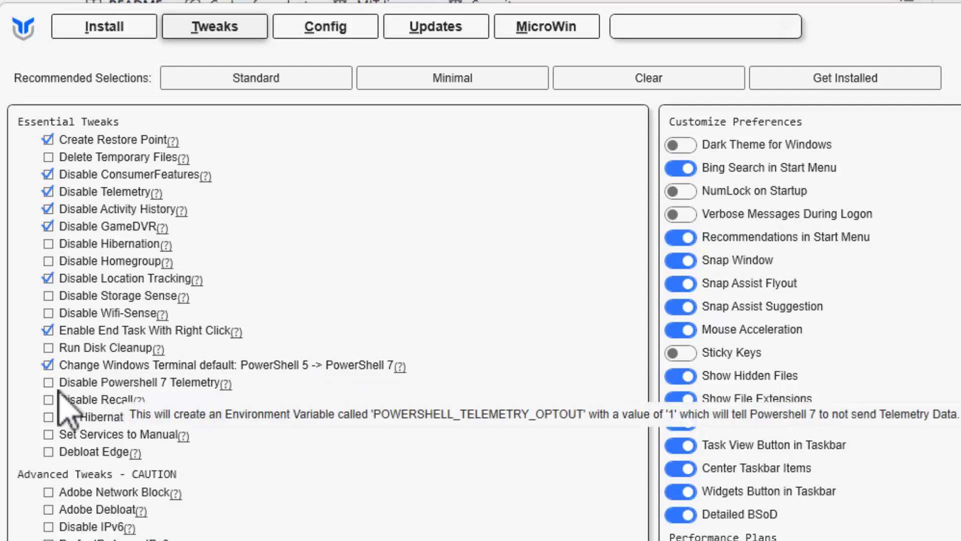
left_click(48, 382)
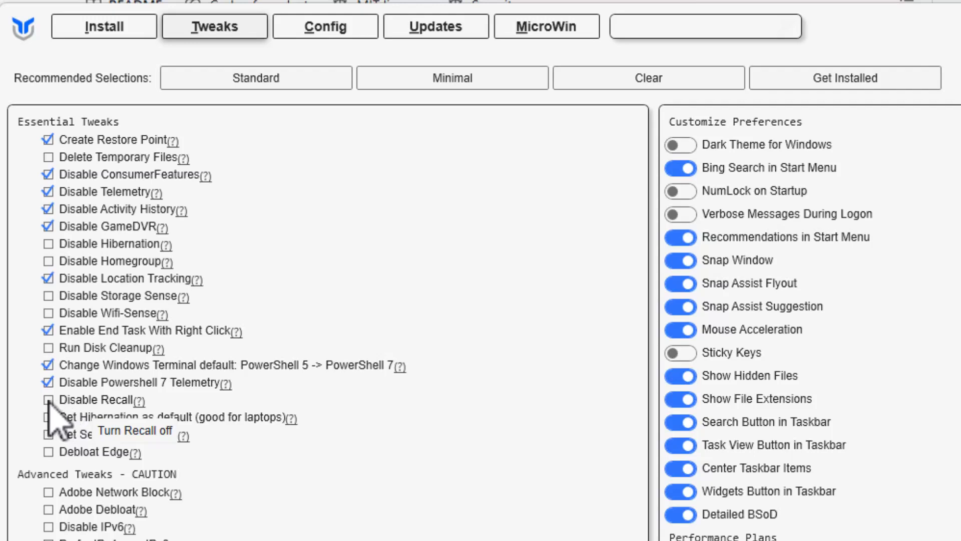
left_click(48, 399)
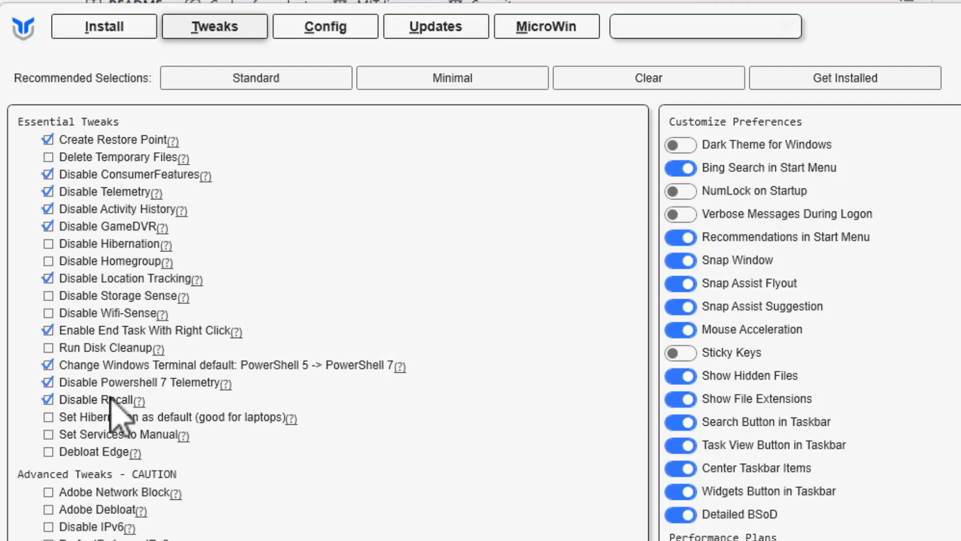
mouse_move(184, 436)
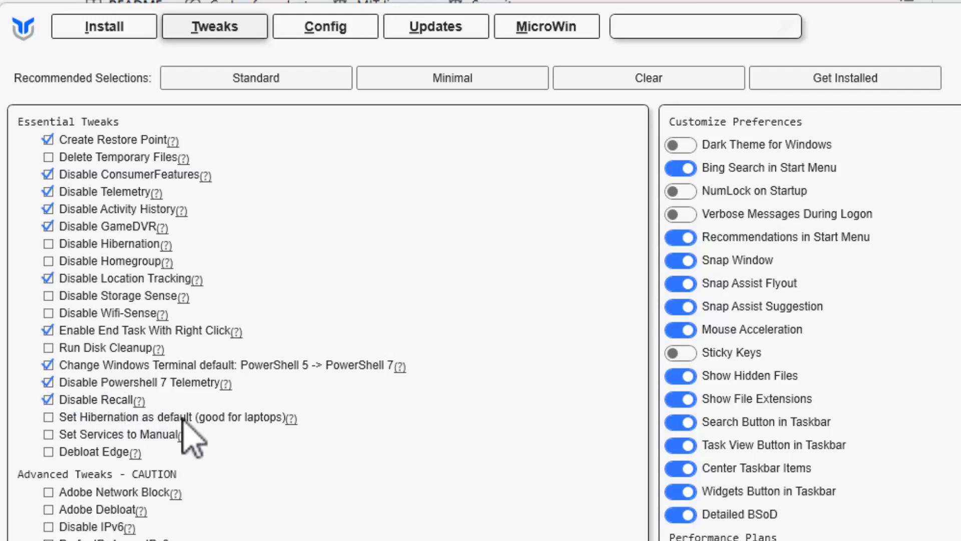
mouse_move(279, 416)
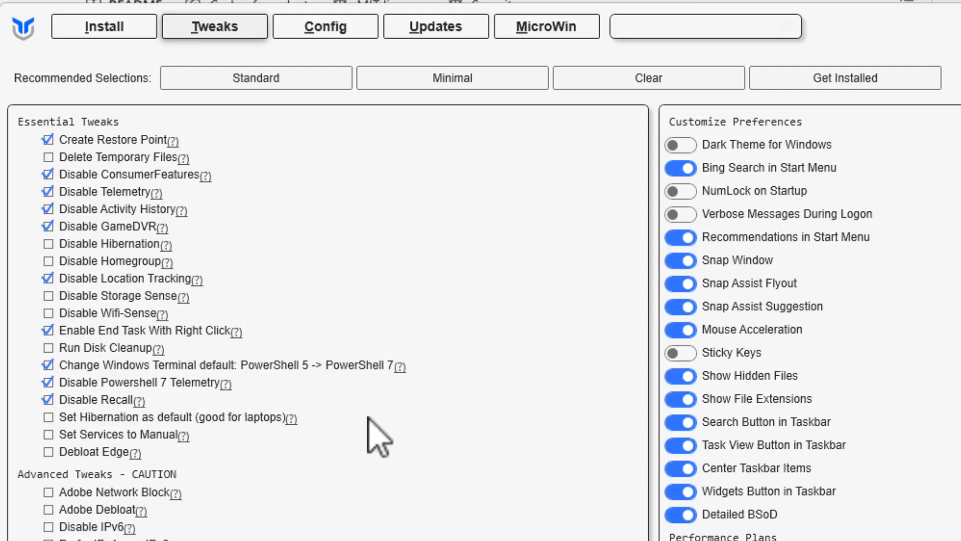
mouse_move(239, 442)
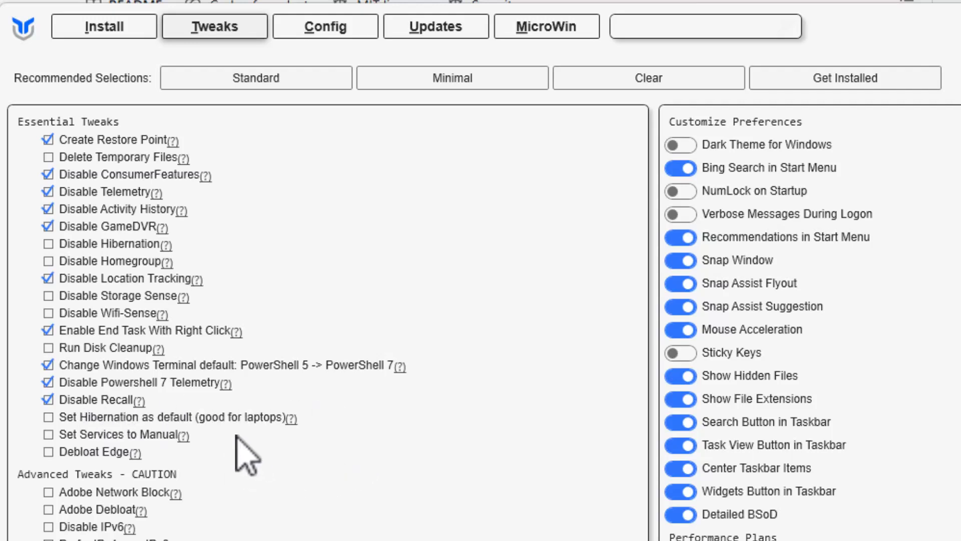
mouse_move(119, 451)
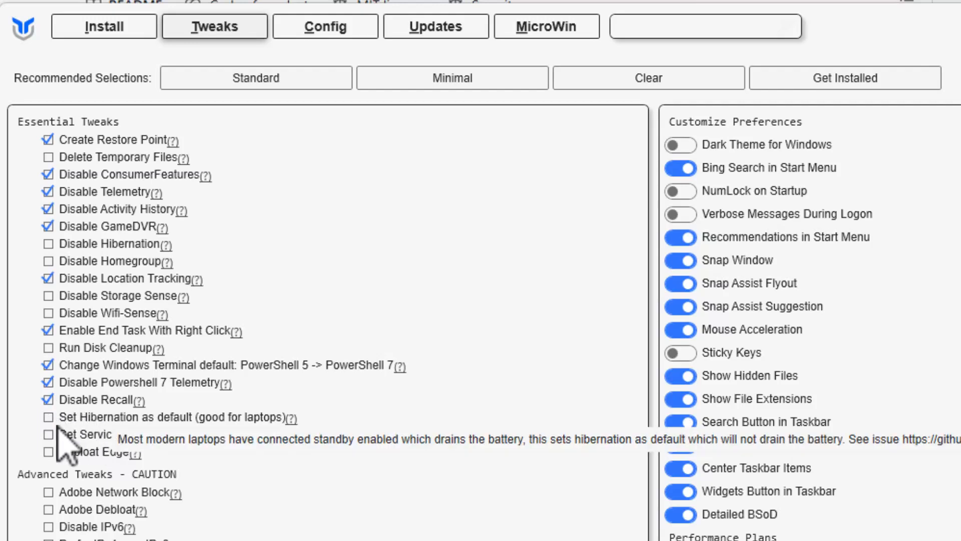
mouse_move(242, 437)
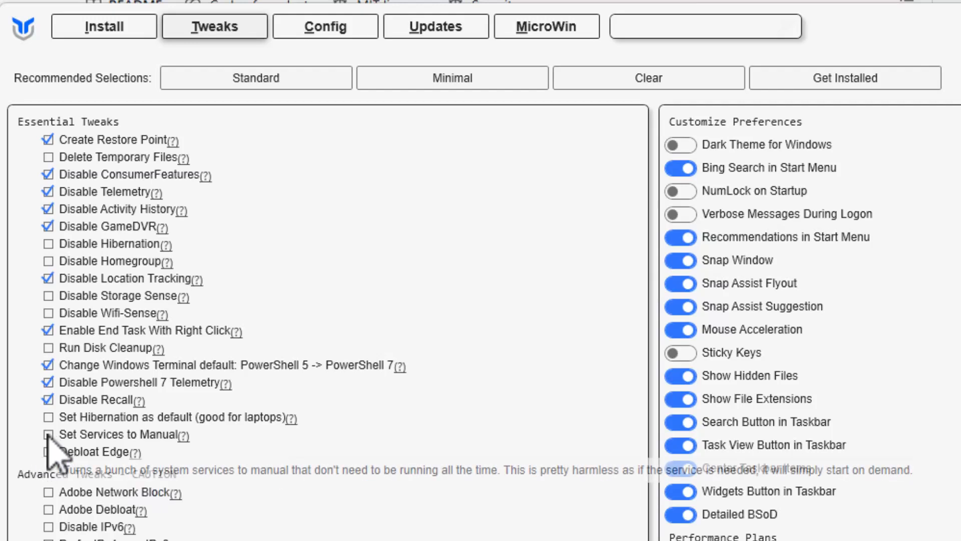
left_click(48, 434)
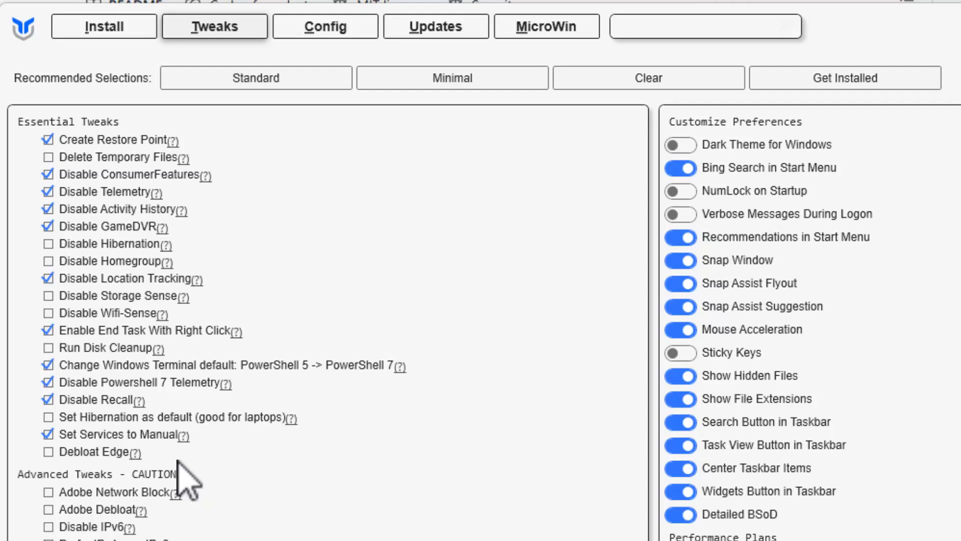
mouse_move(211, 482)
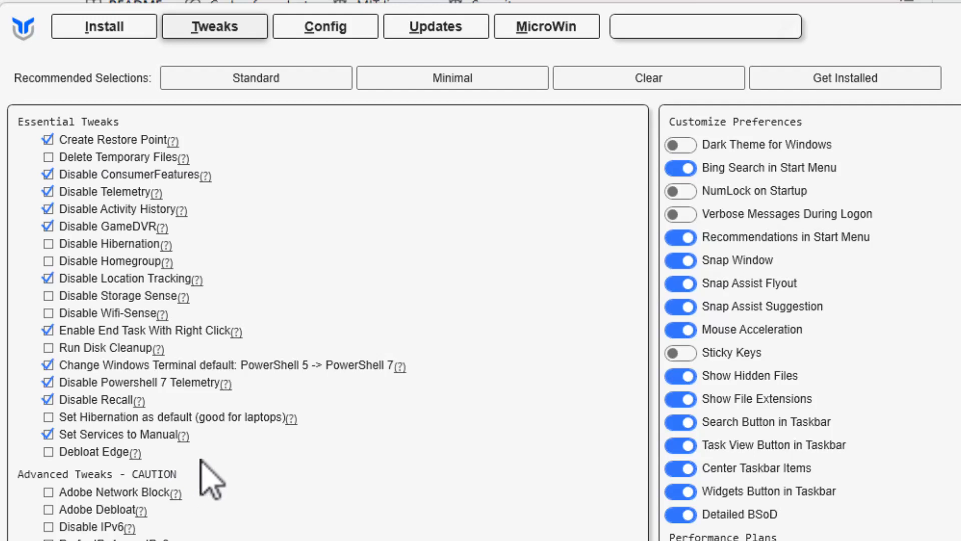
mouse_move(220, 479)
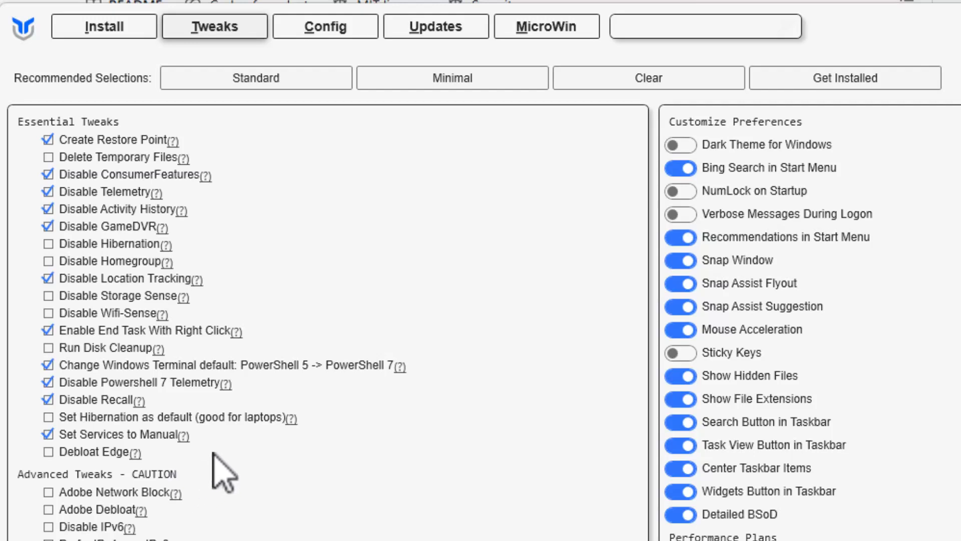
mouse_move(152, 457)
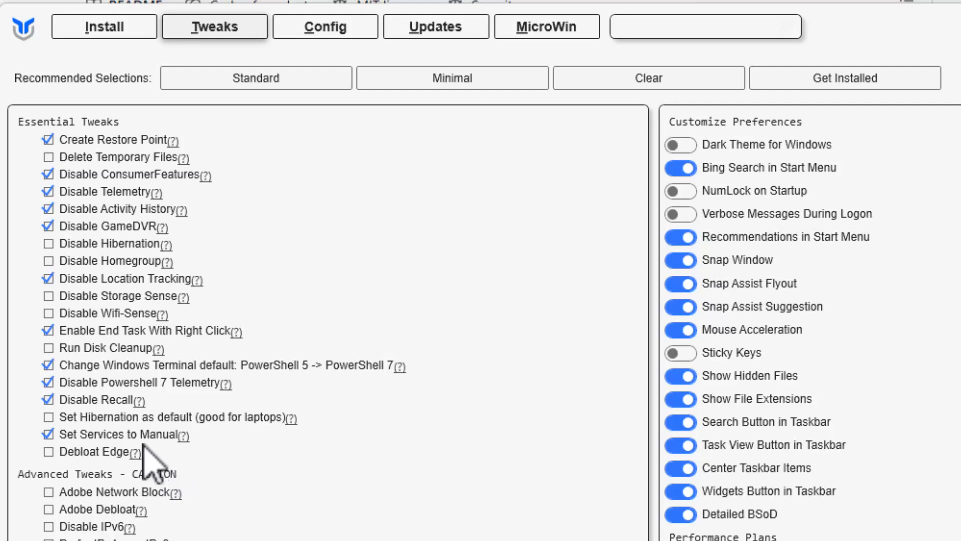
mouse_move(203, 479)
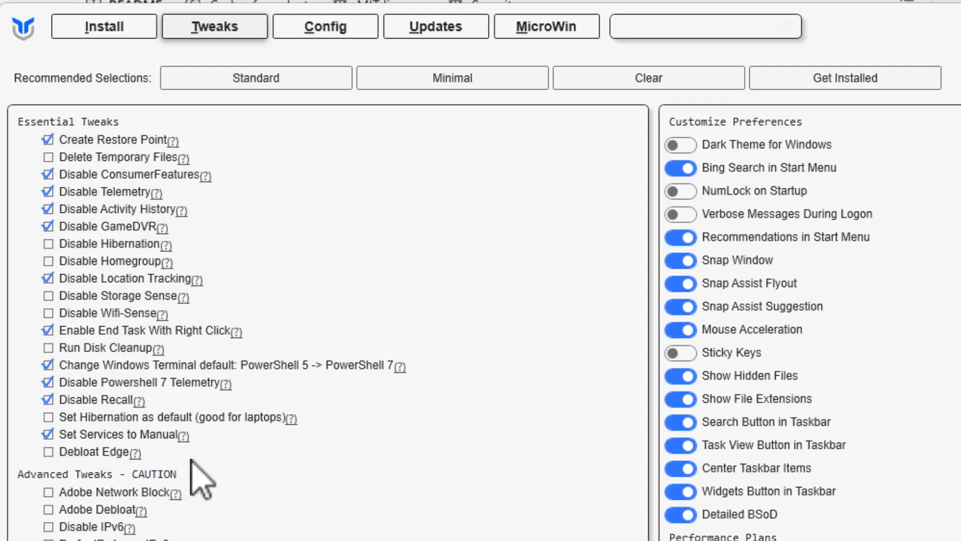
mouse_move(189, 440)
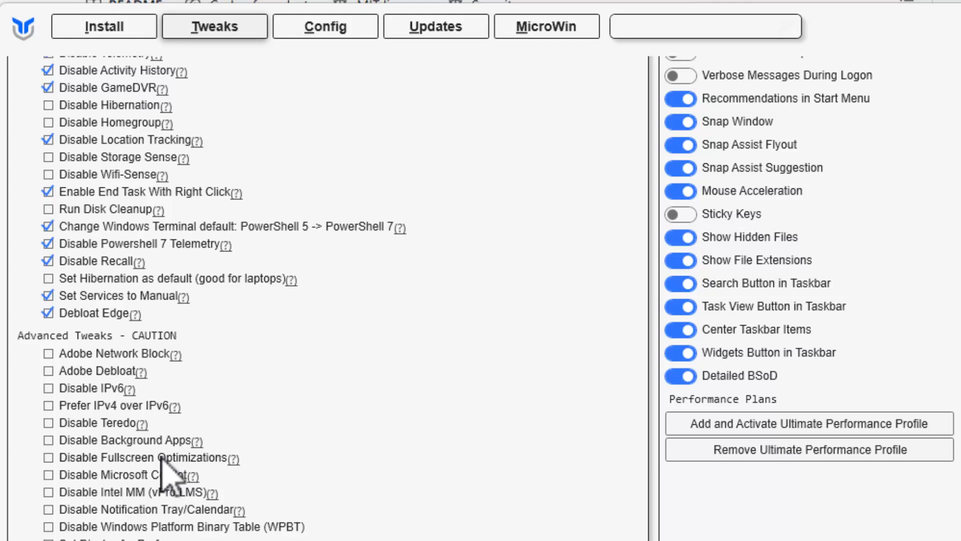
Under Advanced Tweaks, tick Adobe Network Block, Disable Teredo and Disable Background Apps
scroll("down", 3)
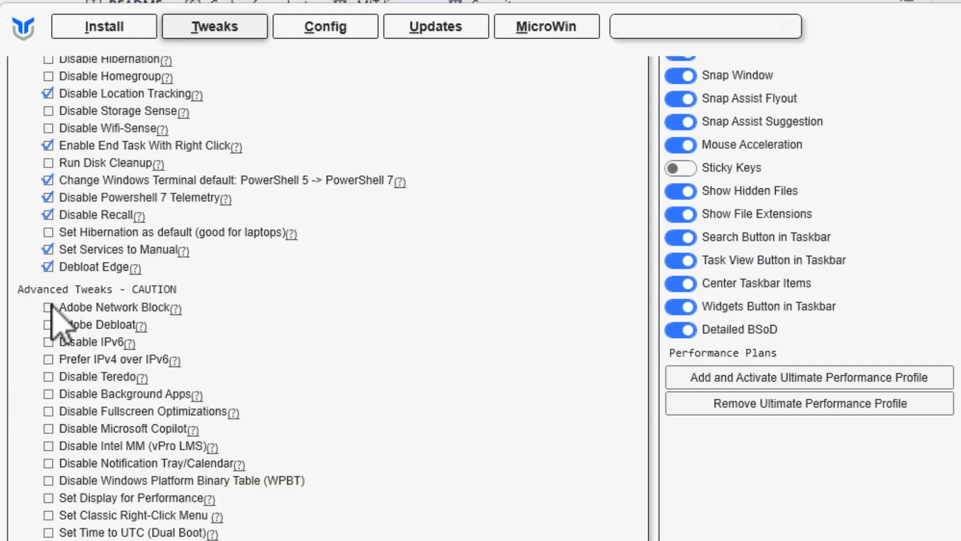
left_click(48, 307)
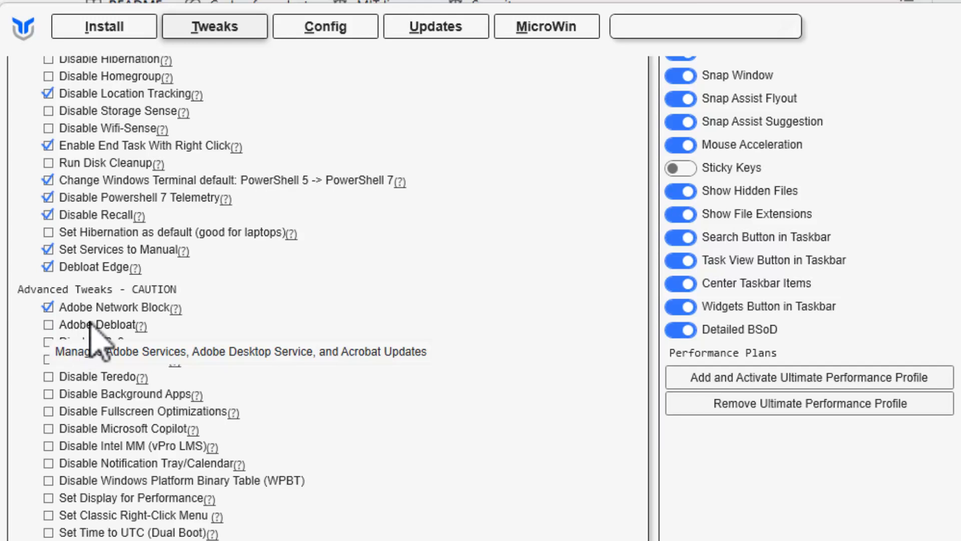
mouse_move(441, 324)
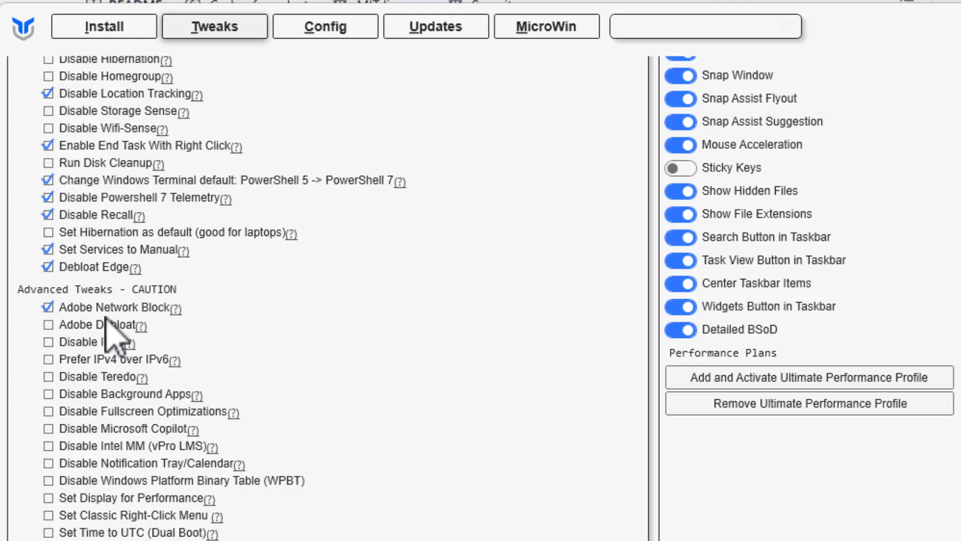
mouse_move(122, 319)
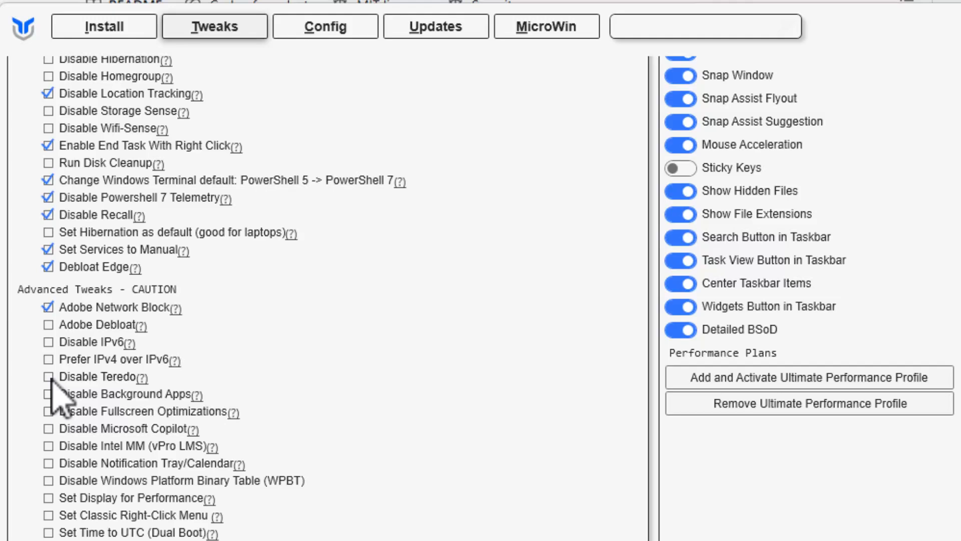
left_click(49, 376)
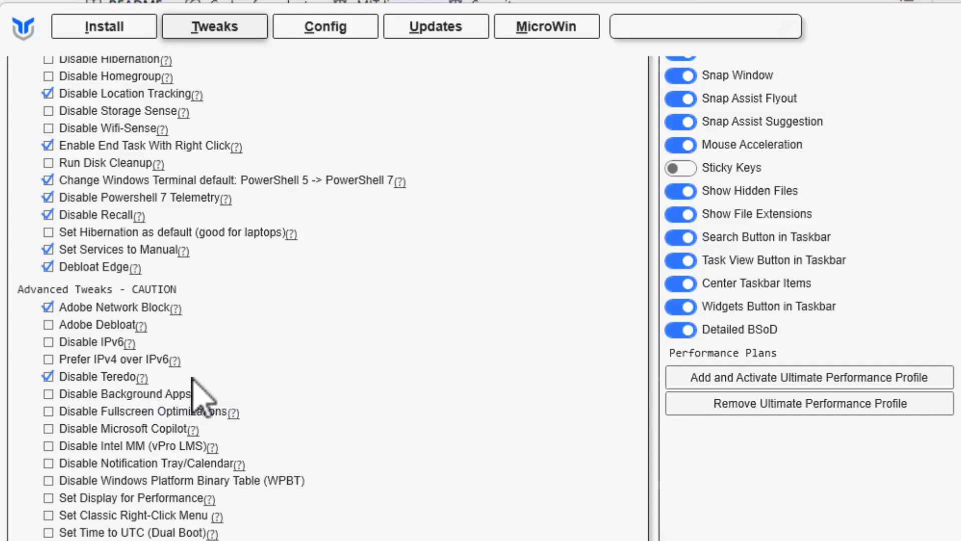
mouse_move(171, 404)
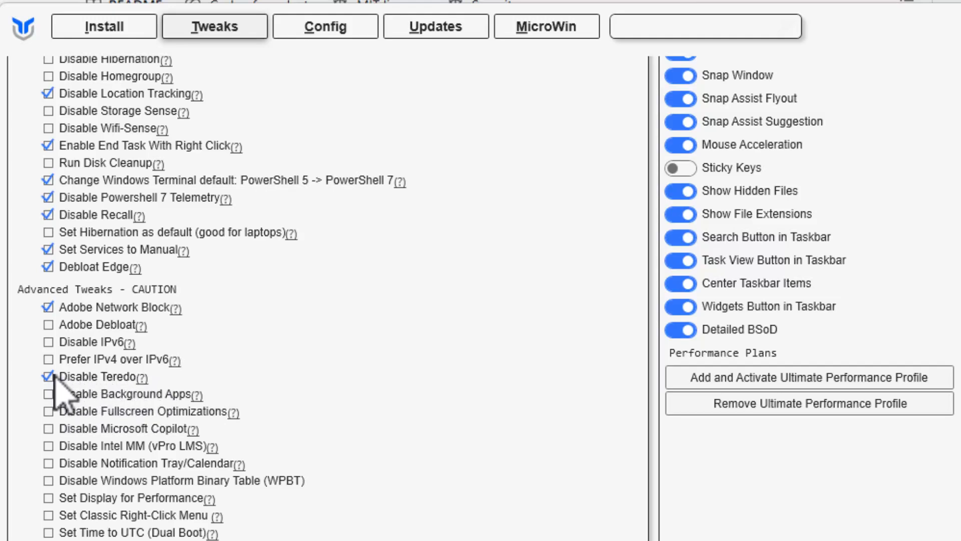
mouse_move(122, 395)
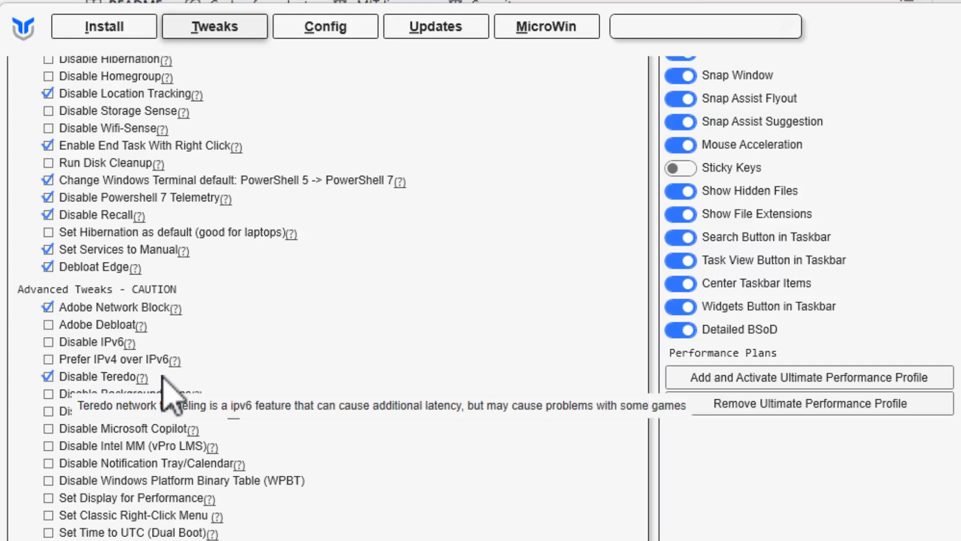
mouse_move(38, 409)
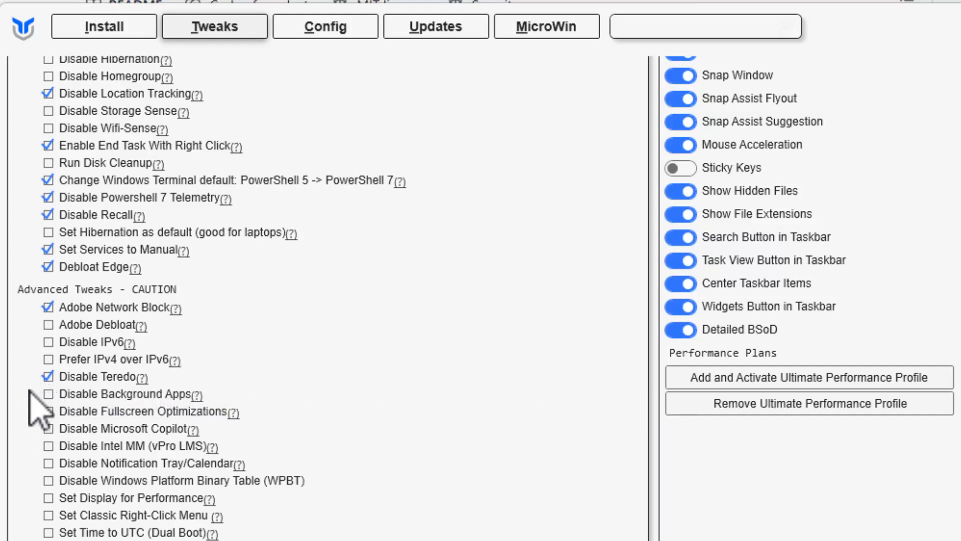
mouse_move(58, 420)
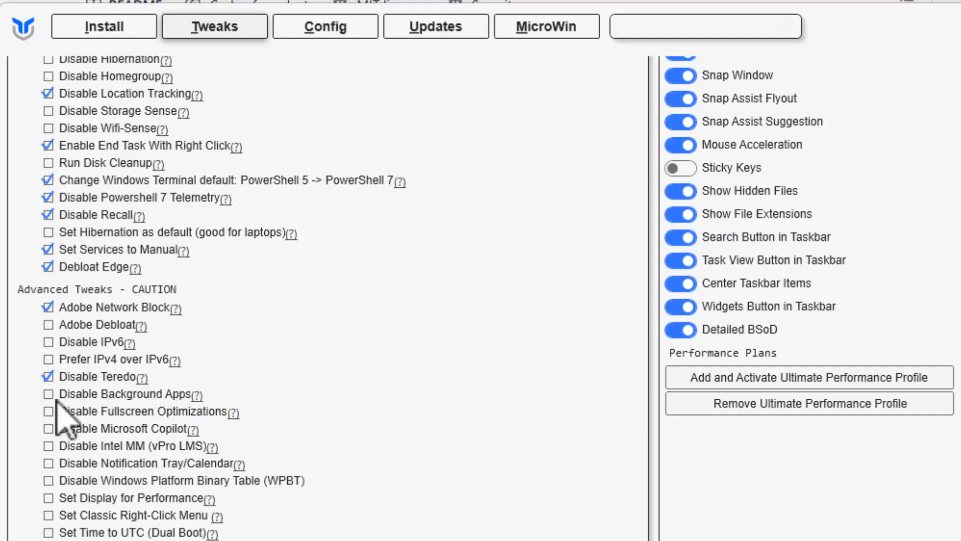
left_click(49, 394)
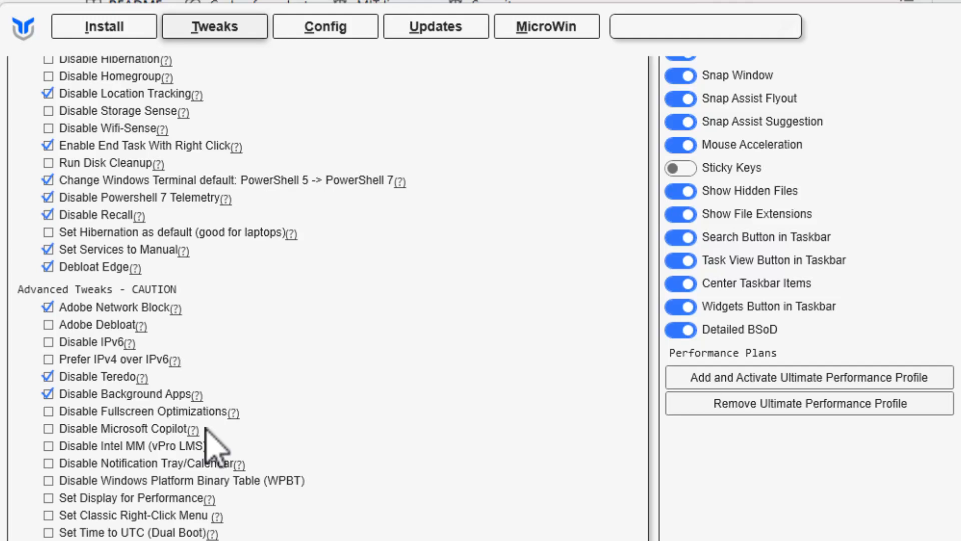
mouse_move(31, 435)
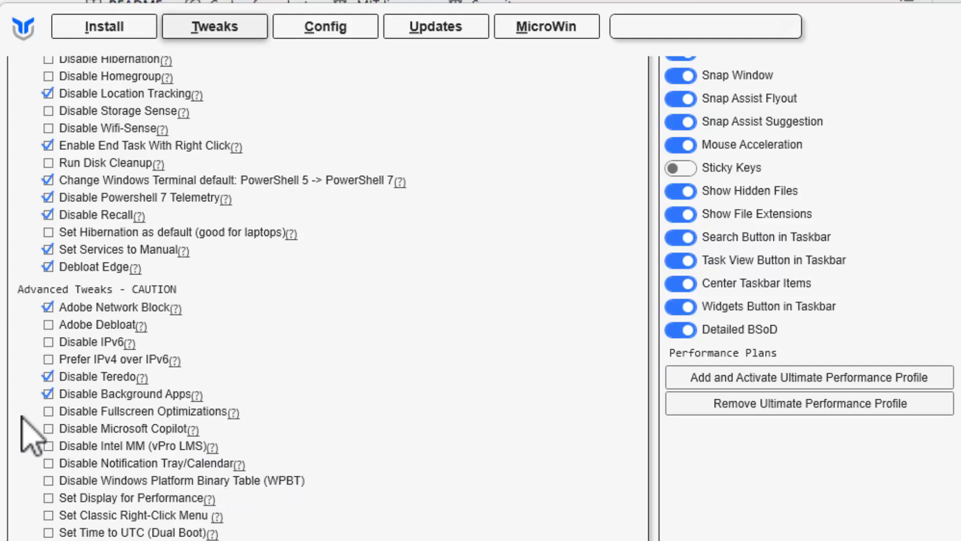
mouse_move(153, 411)
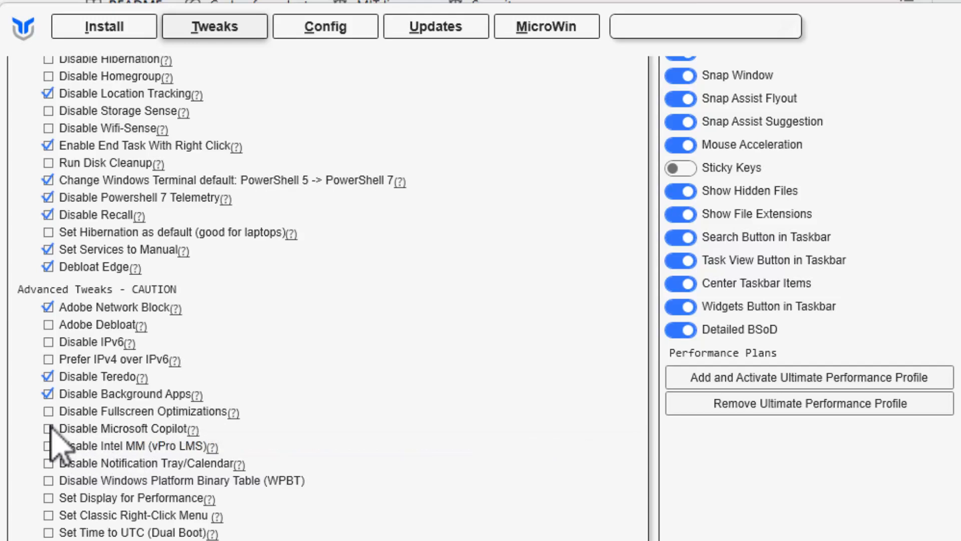
Tick Disable Microsoft Copilot and Disable Windows Platform Binary Table (WPBT), then reach the bottom of the tweak list
left_click(49, 429)
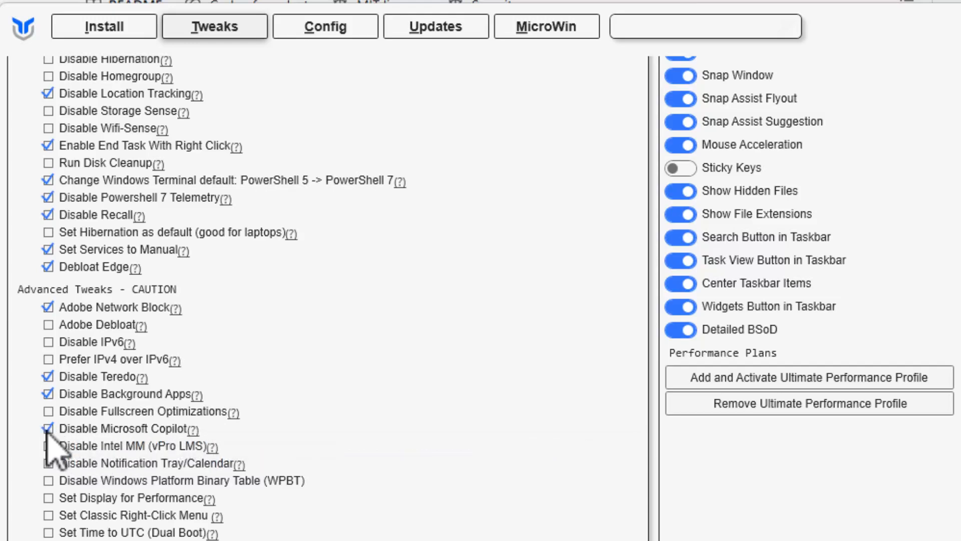
left_click(48, 428)
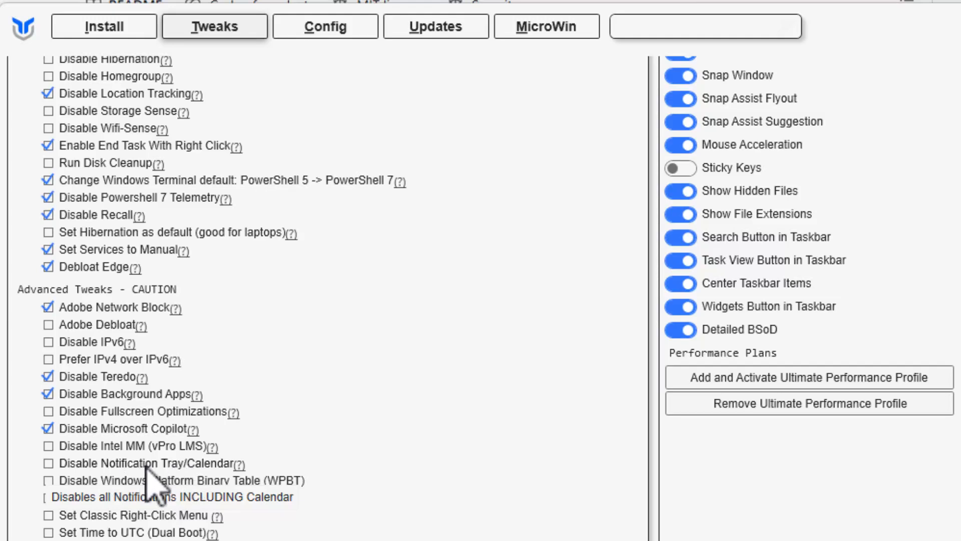
mouse_move(67, 480)
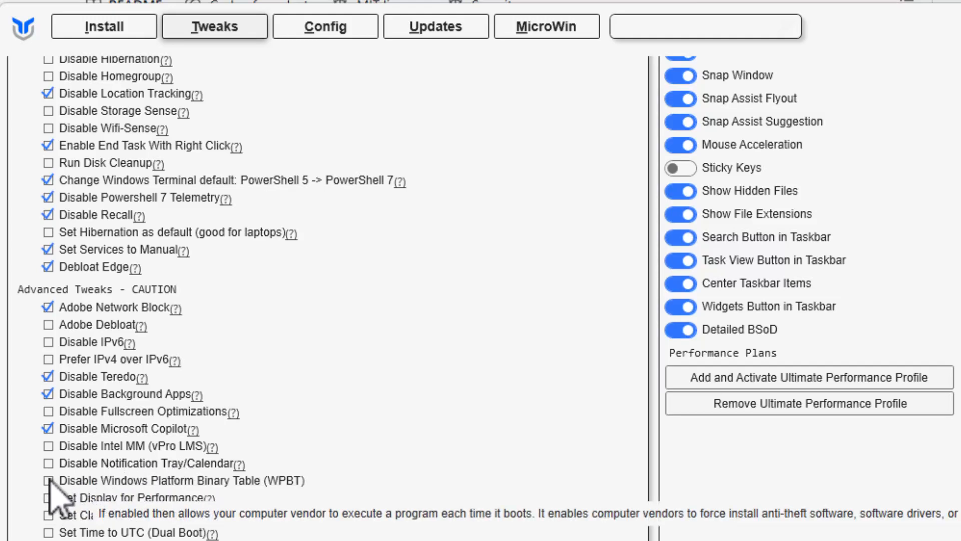
left_click(48, 479)
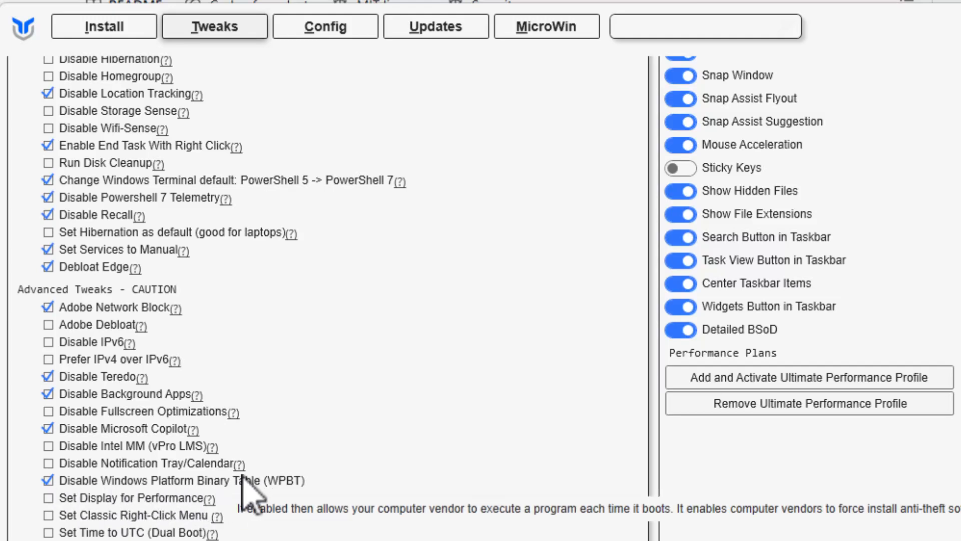
mouse_move(312, 509)
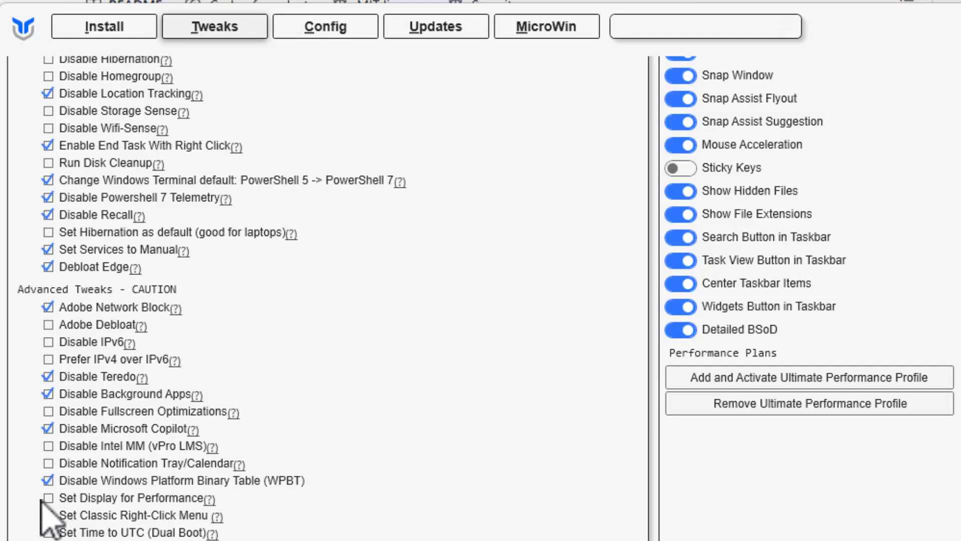
mouse_move(184, 512)
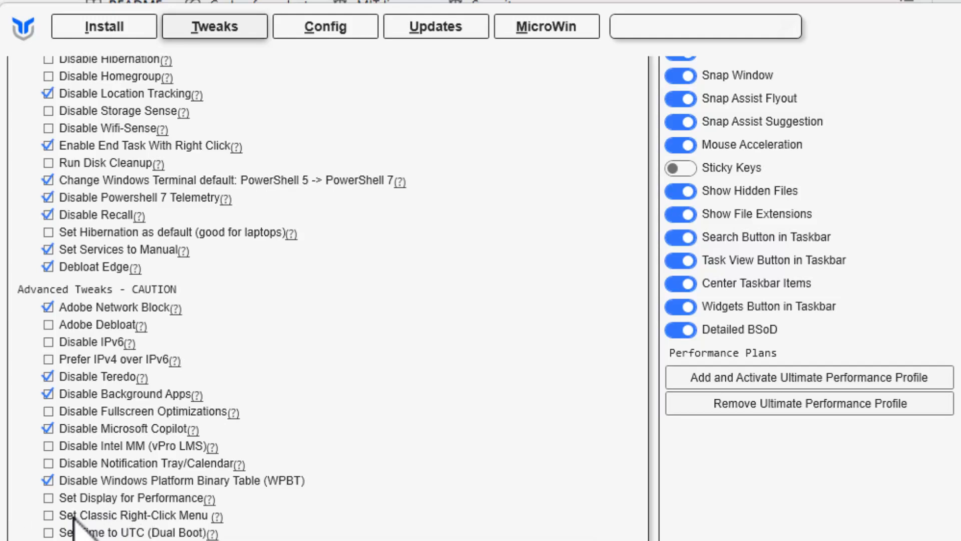
scroll("down", 3)
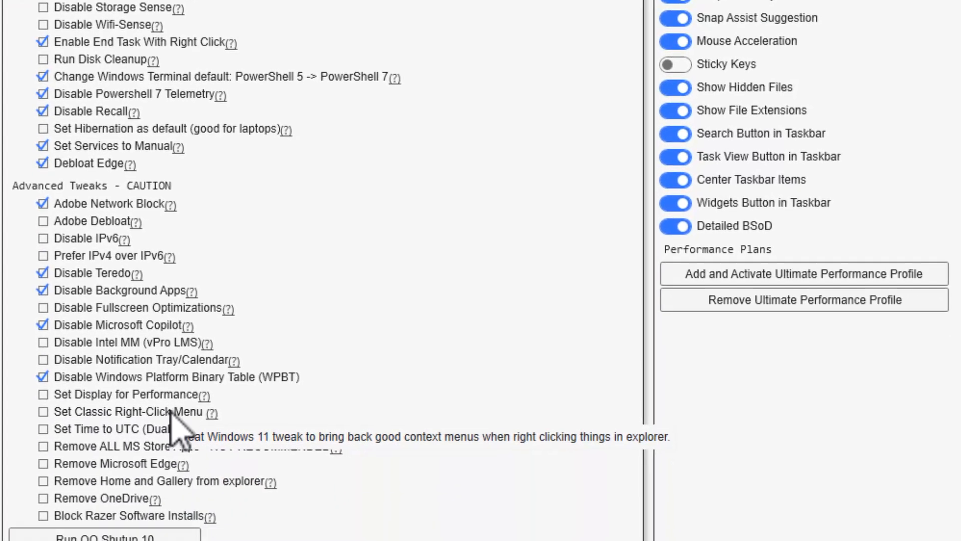
scroll("down", 3)
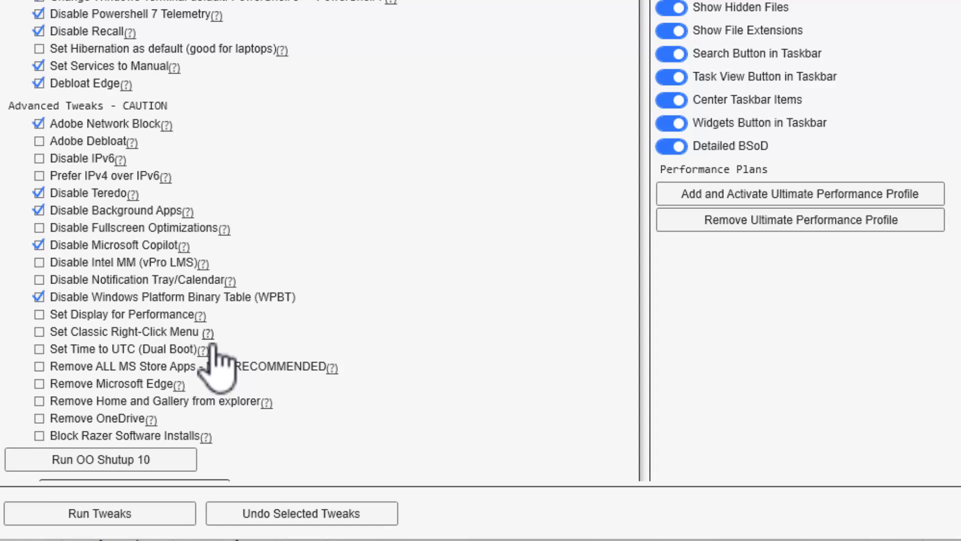
scroll("down", 3)
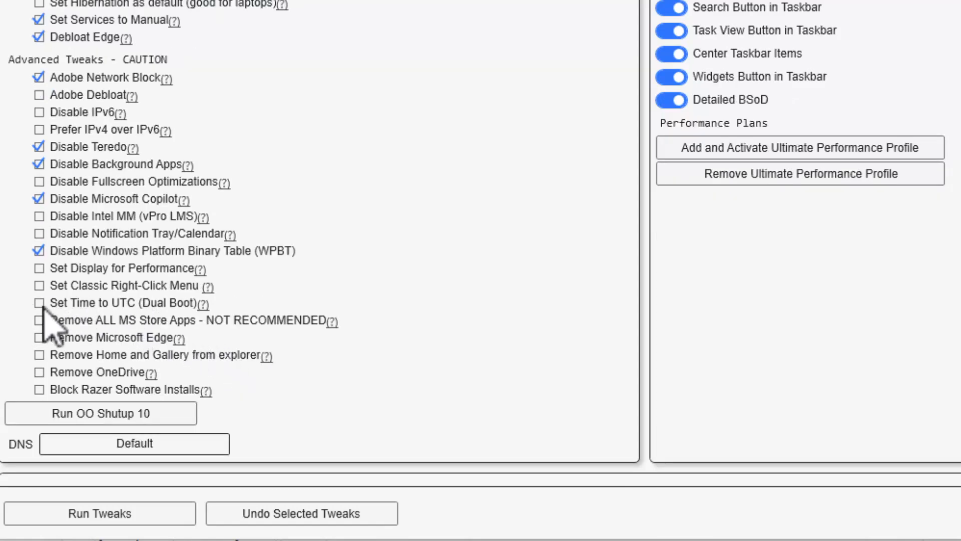
mouse_move(52, 315)
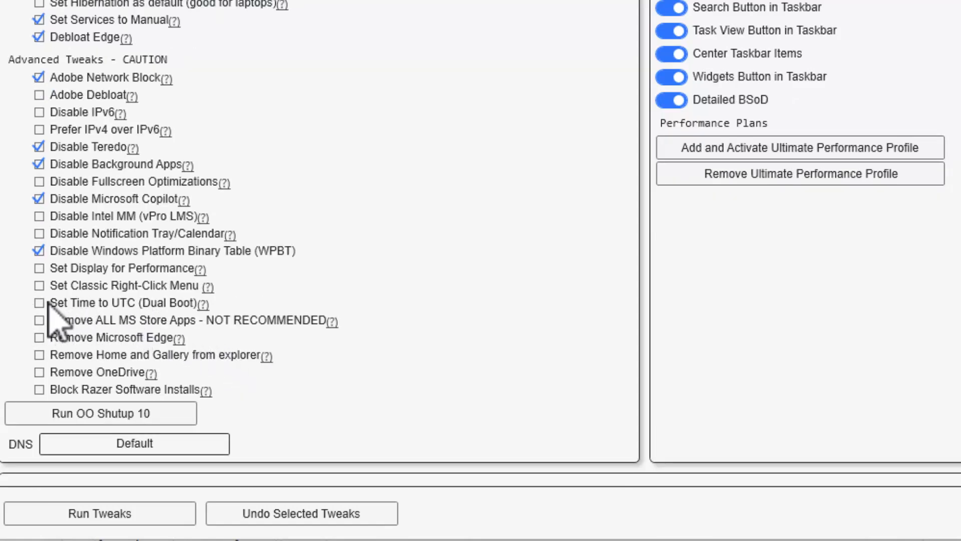
mouse_move(184, 325)
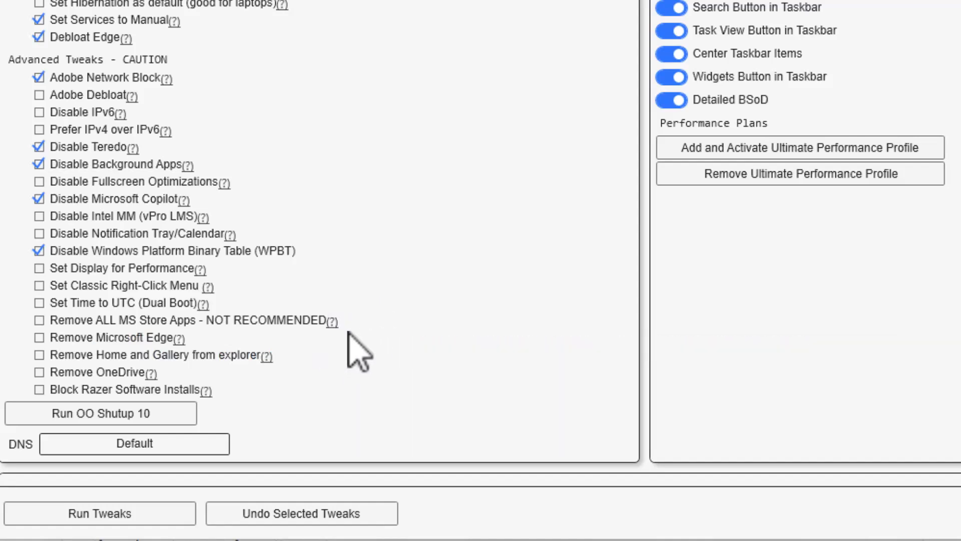
mouse_move(265, 356)
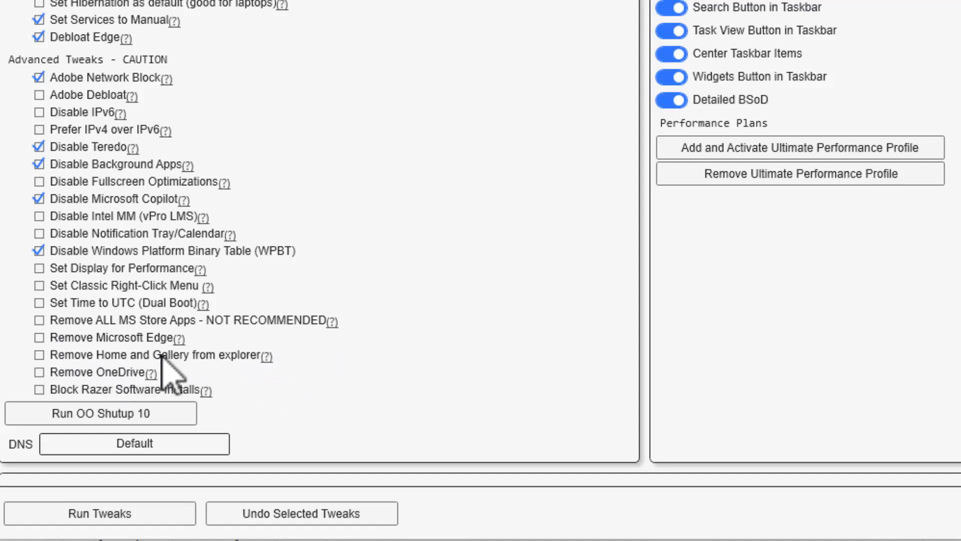
scroll("down", 3)
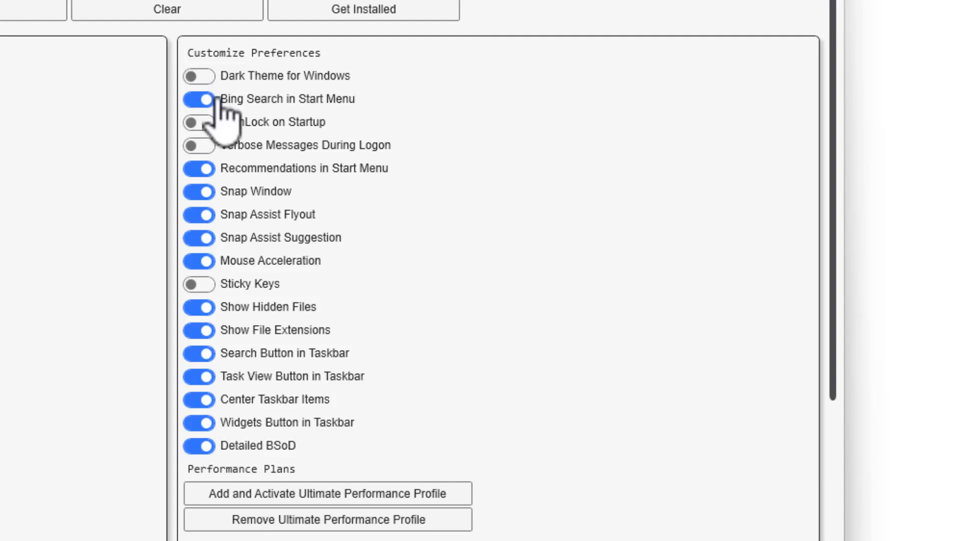
Turn off Bing Search in Start Menu and enable Verbose Logon Messages and NumLock on Startup
left_click(198, 99)
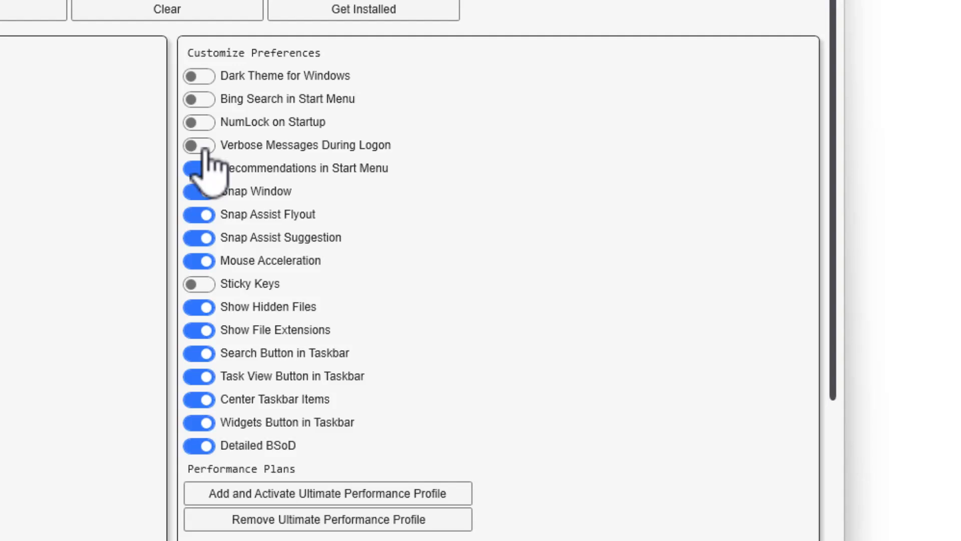
left_click(197, 145)
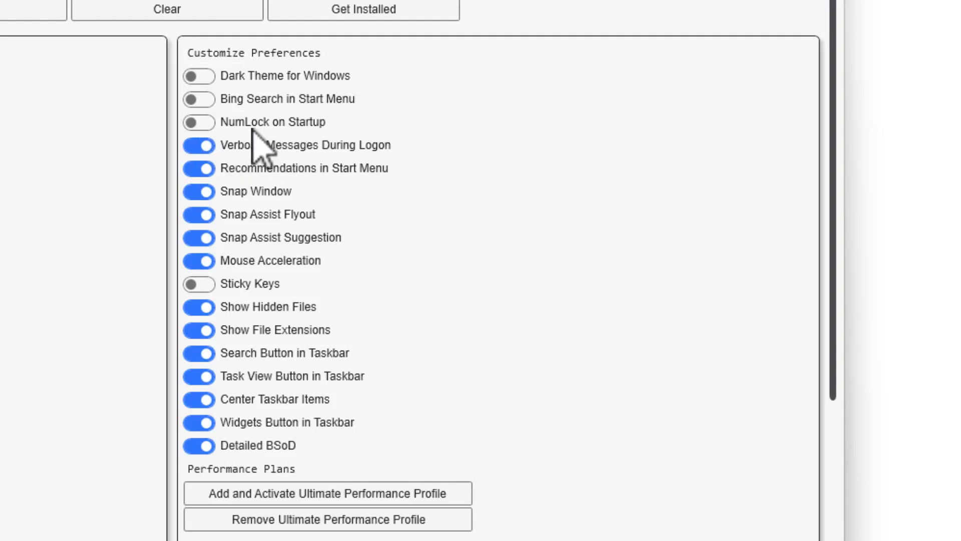
left_click(197, 122)
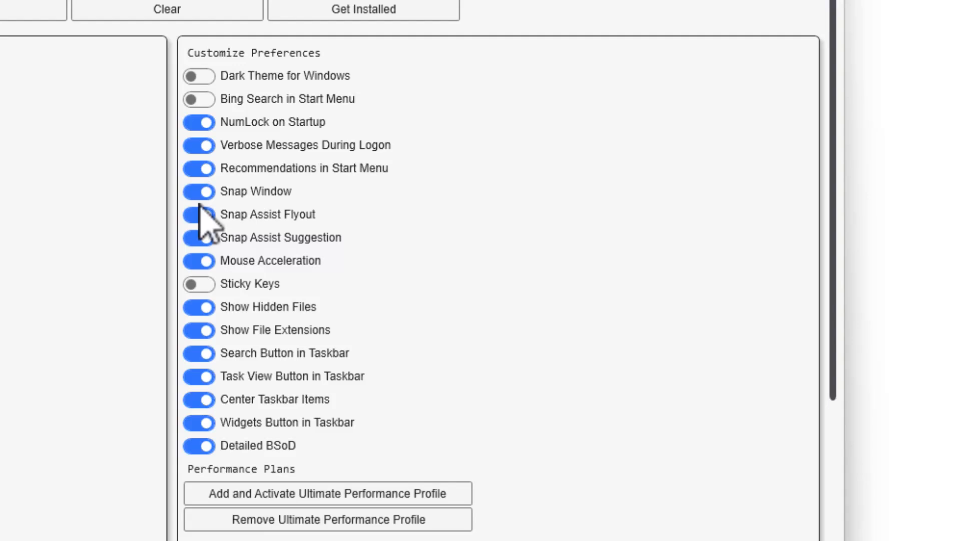
left_click(197, 214)
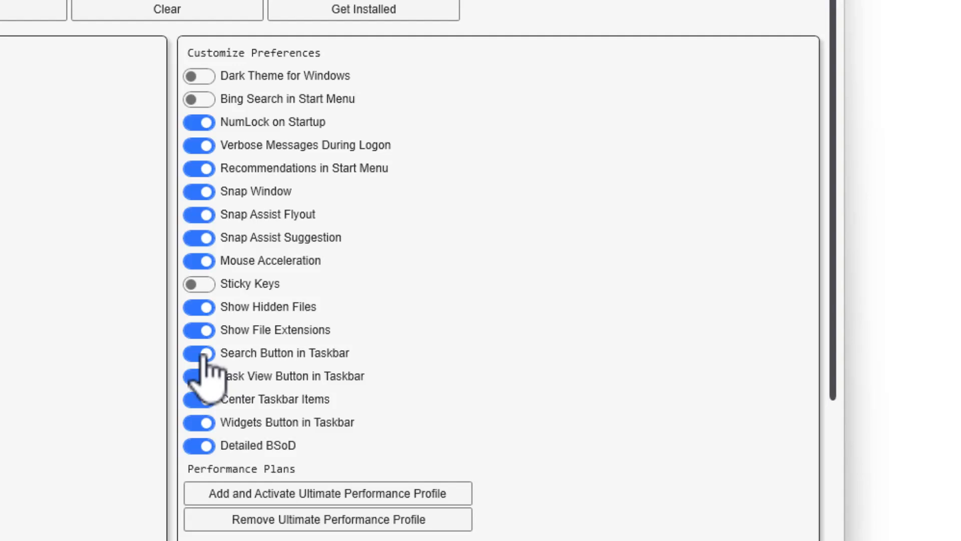
Switch off the taskbar Search, Task View and Widgets buttons and stop centering taskbar items
left_click(198, 352)
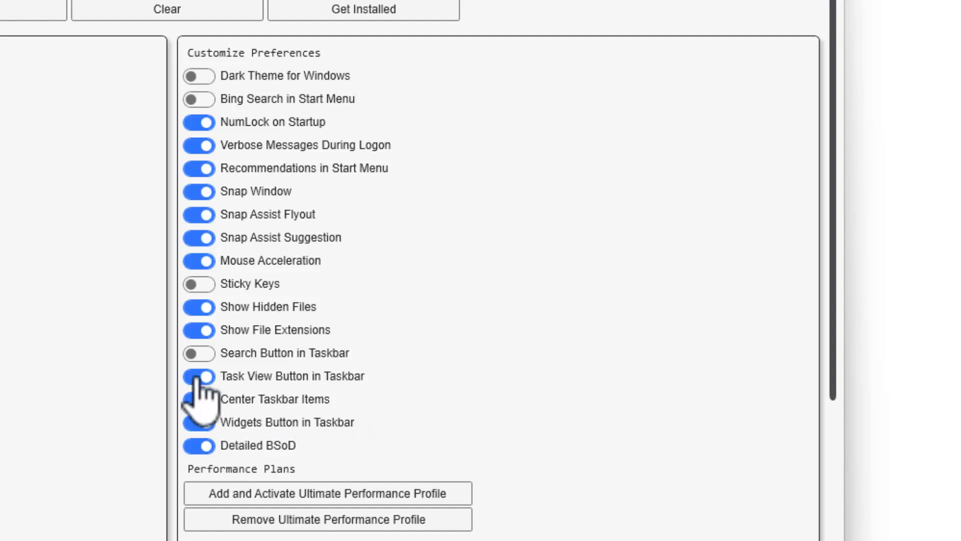
left_click(197, 375)
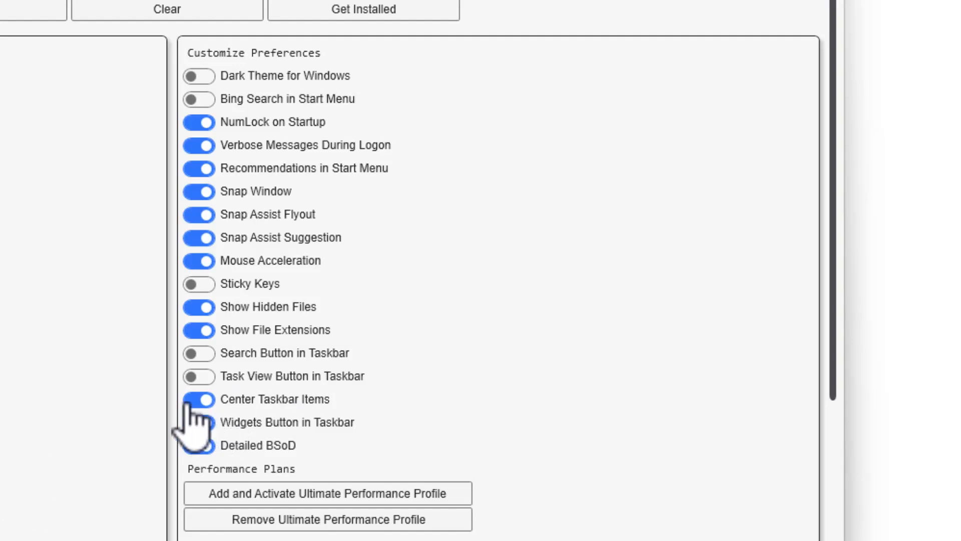
left_click(198, 422)
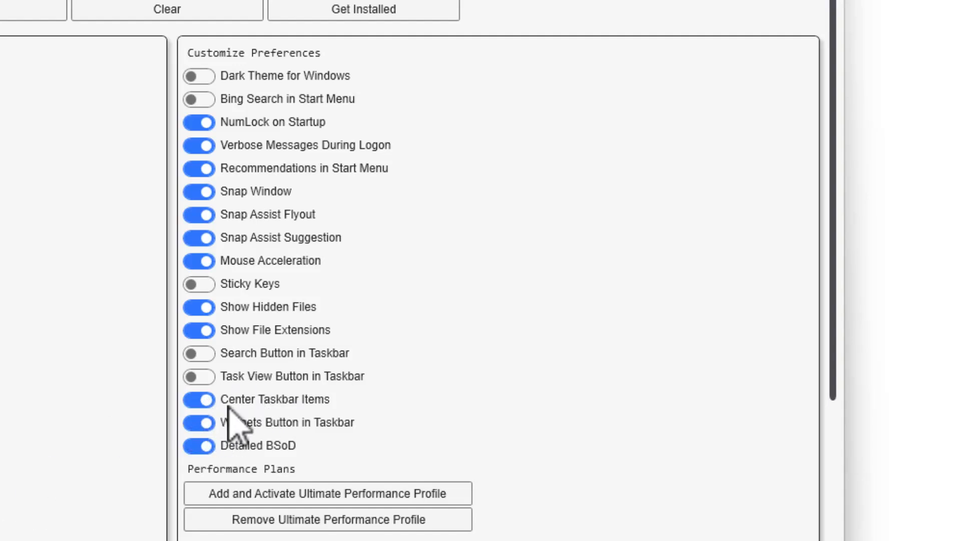
left_click(197, 399)
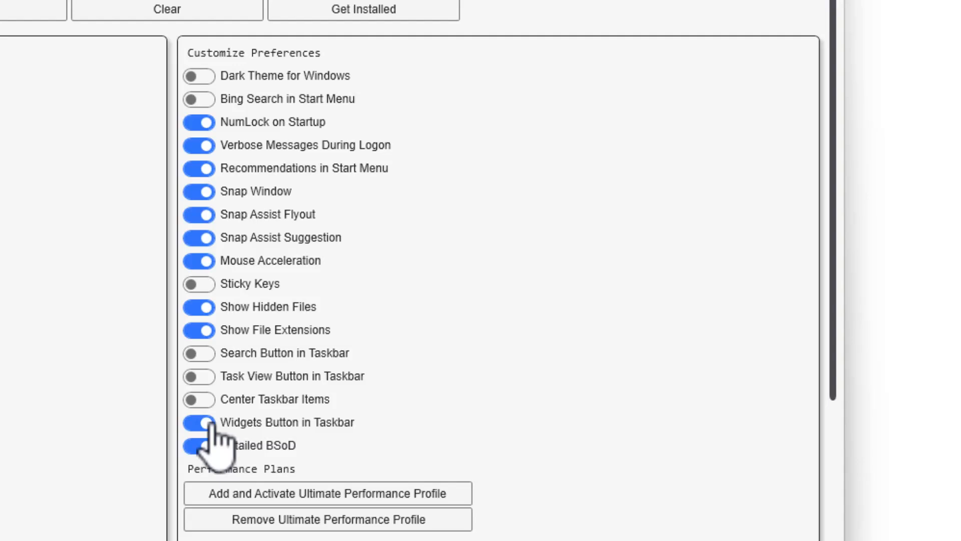
left_click(198, 422)
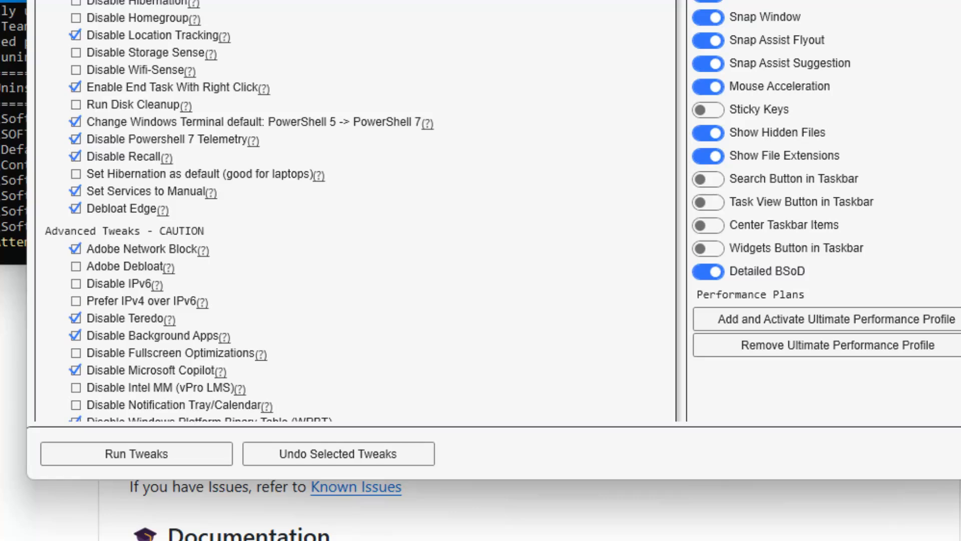
Run the selected tweaks and wait until the status reports Tweaks finished
left_click(136, 454)
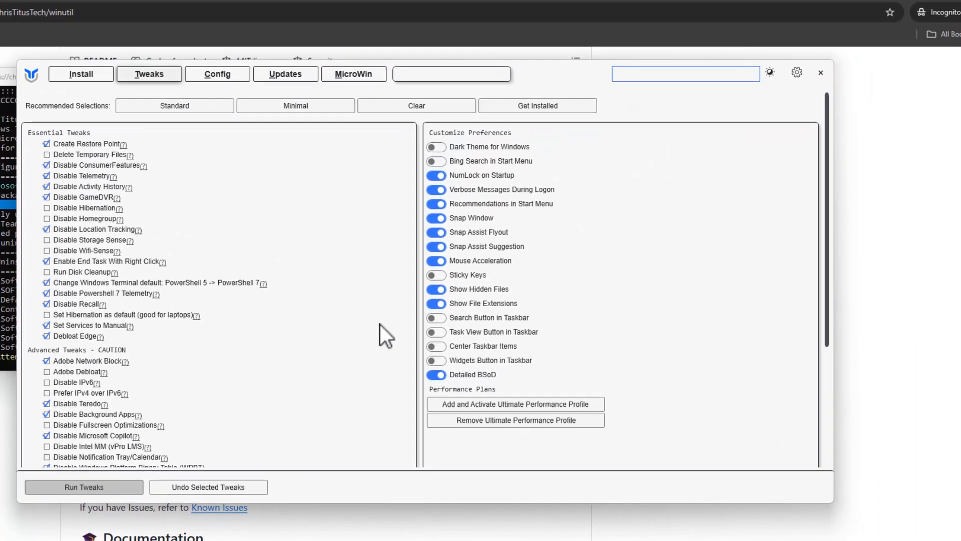
left_click(84, 487)
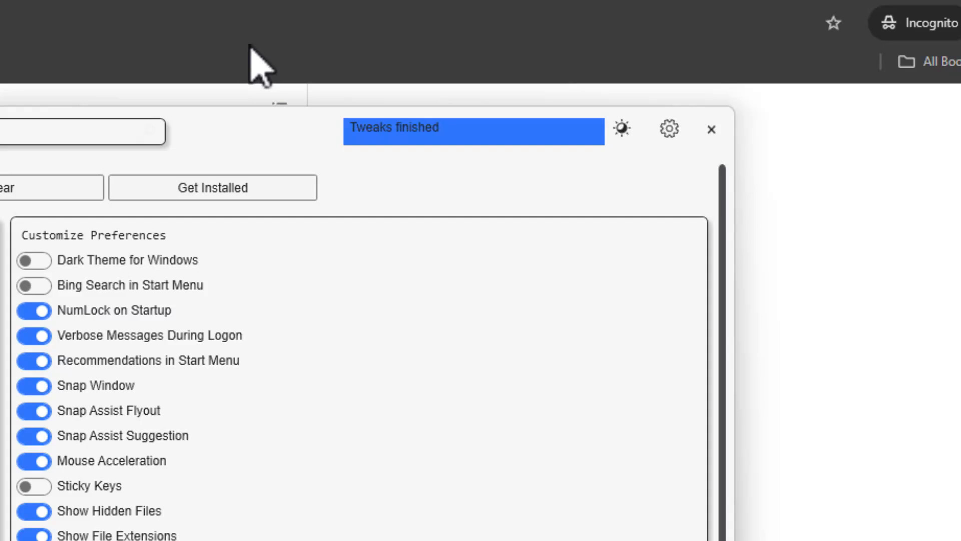
mouse_move(98, 300)
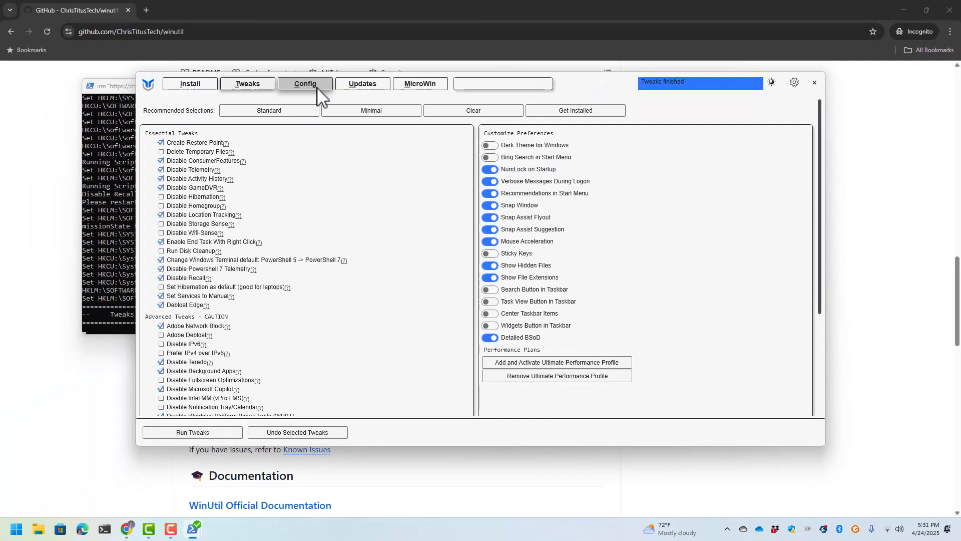
Browse the Config tab's Features and Fixes, then show the Updates configuration choices
left_click(305, 84)
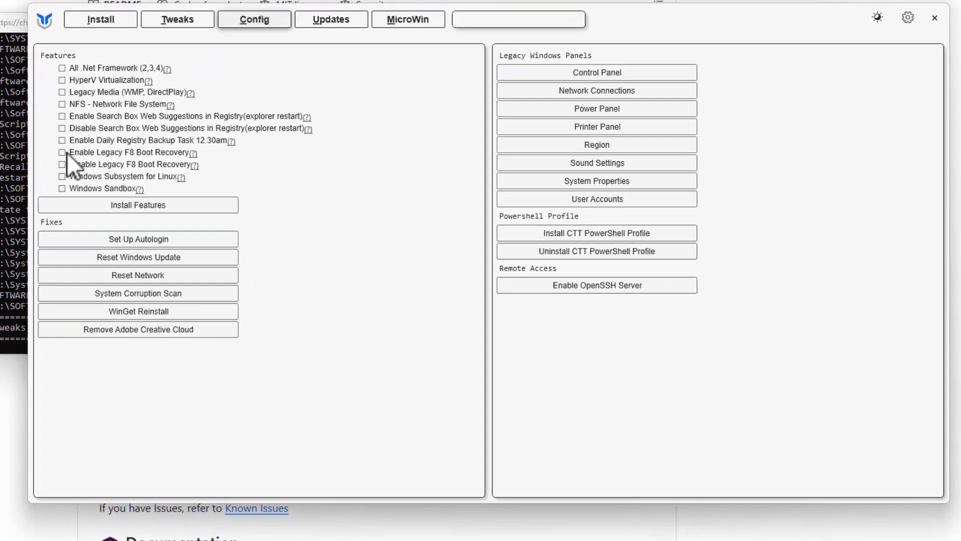
mouse_move(80, 138)
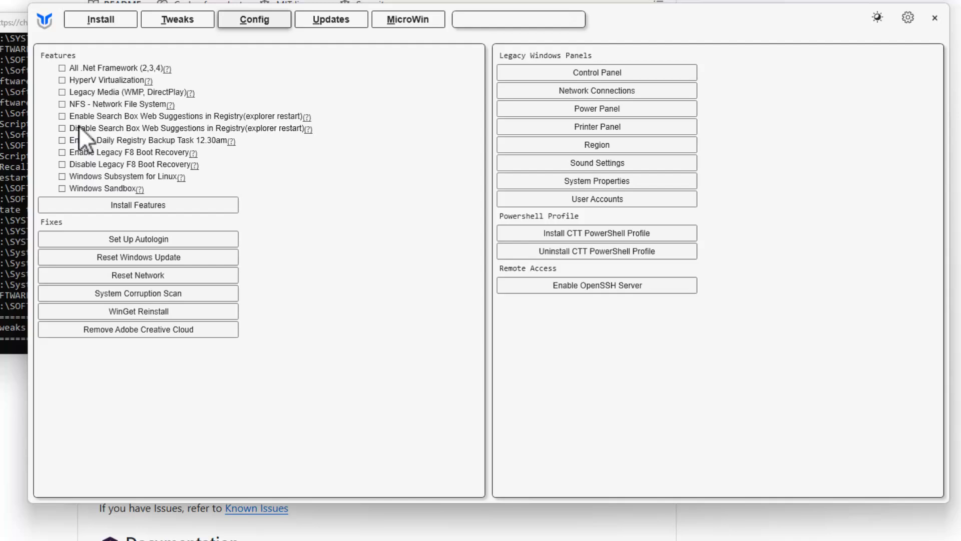
mouse_move(113, 171)
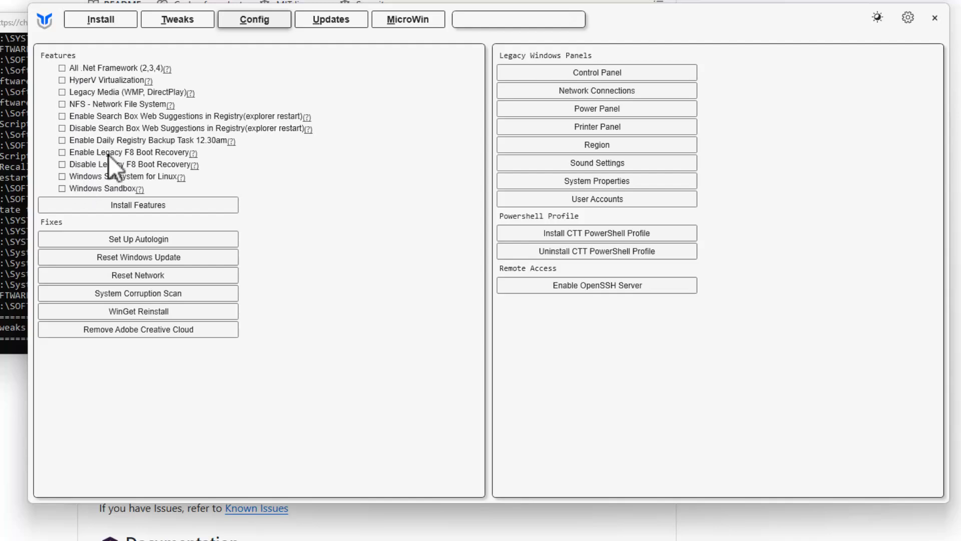
mouse_move(113, 165)
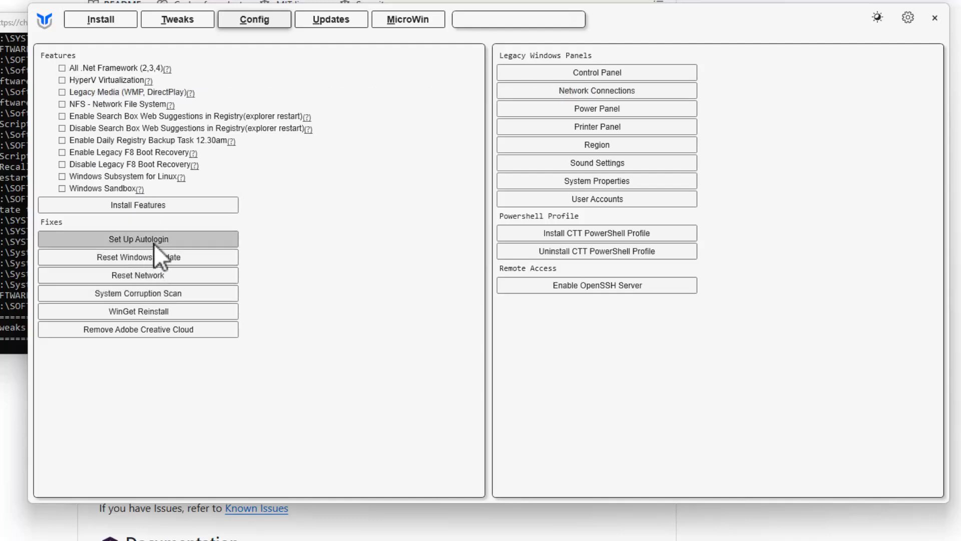
mouse_move(164, 250)
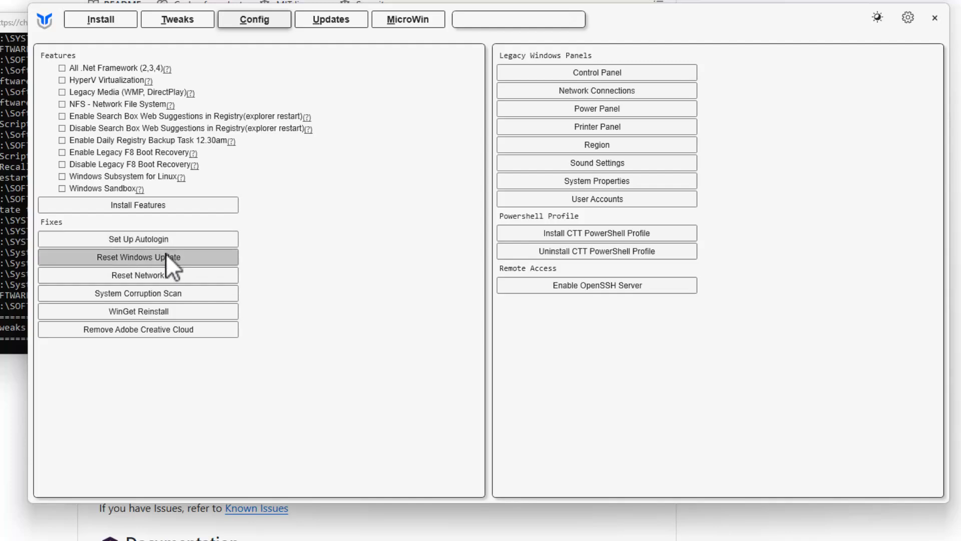
mouse_move(138, 240)
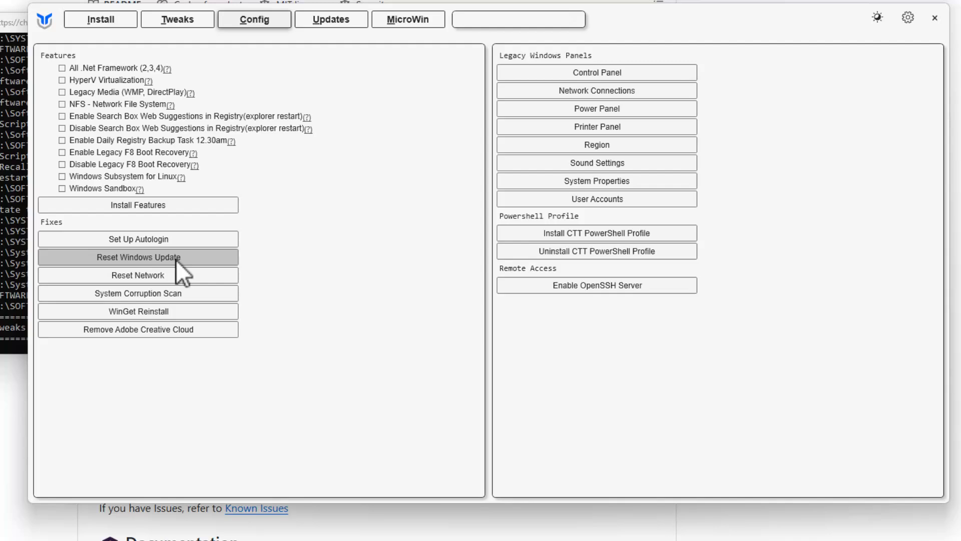
mouse_move(204, 263)
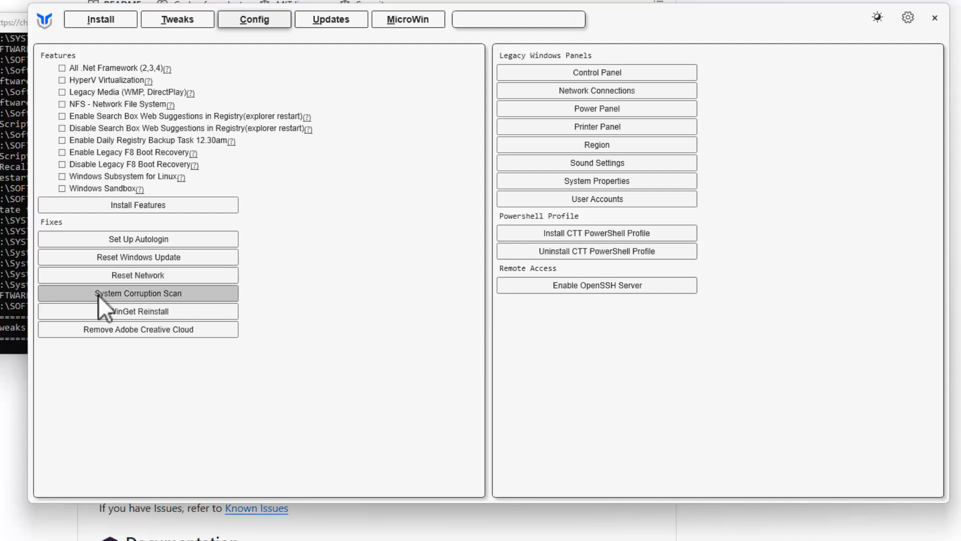
mouse_move(178, 310)
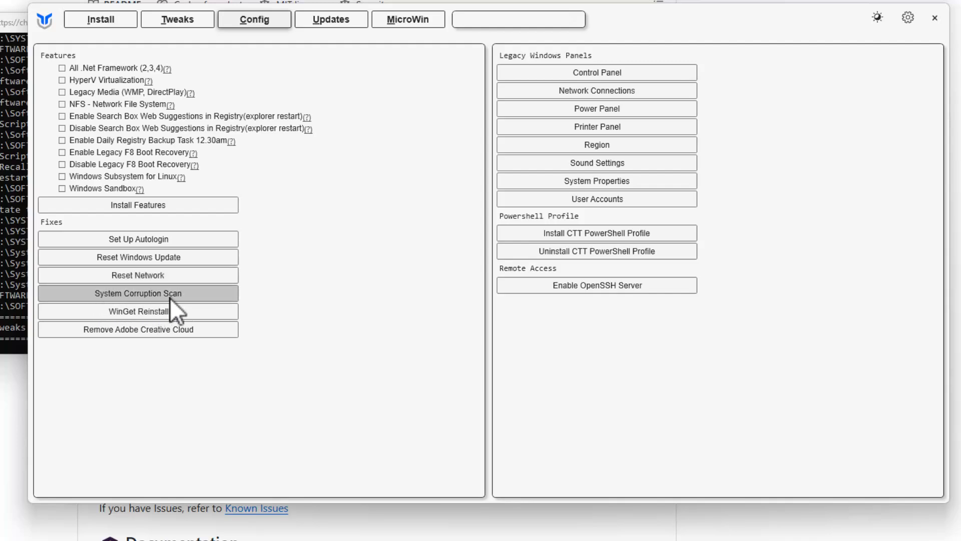
mouse_move(222, 296)
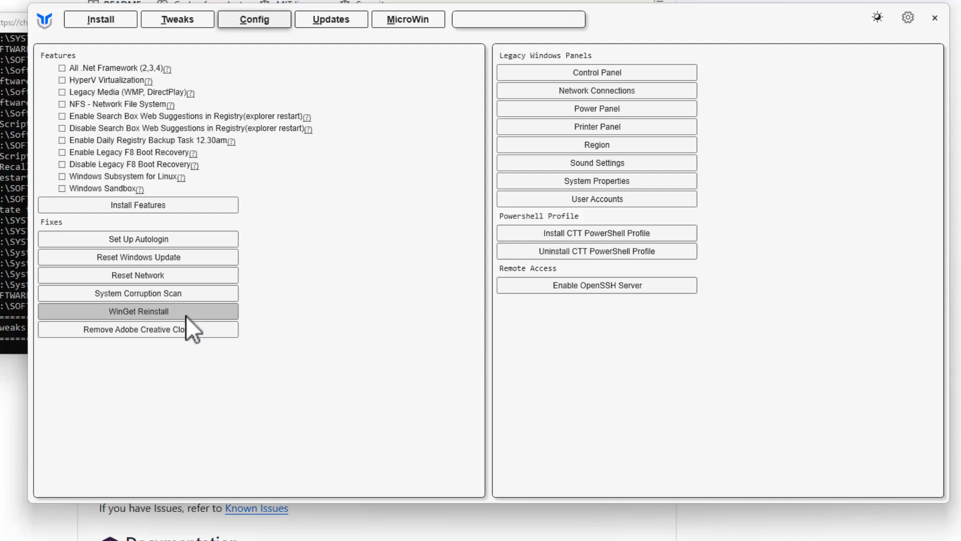
mouse_move(193, 332)
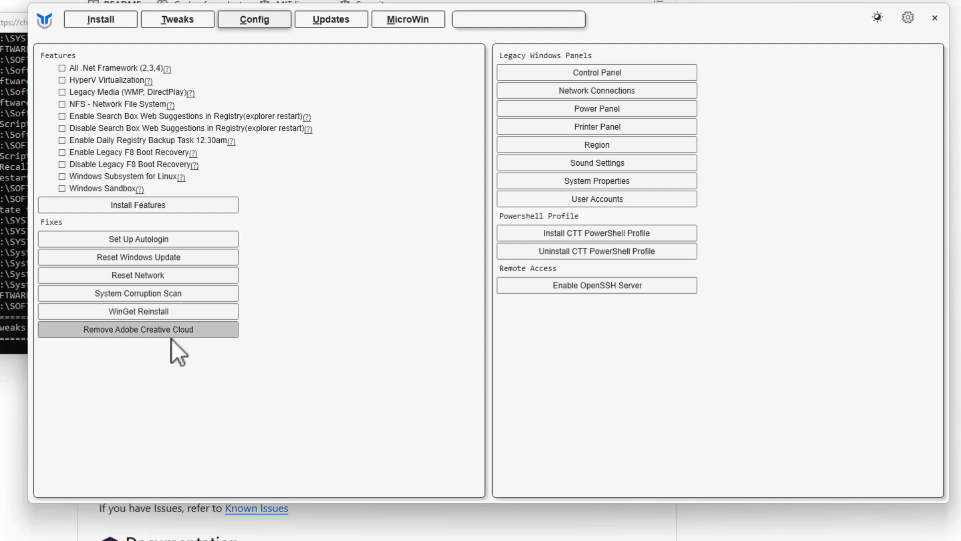
mouse_move(96, 347)
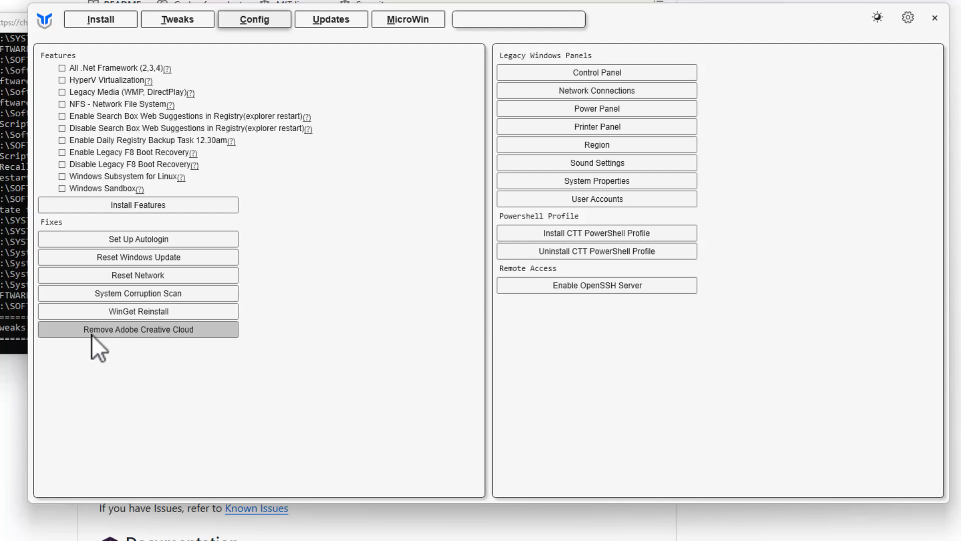
mouse_move(153, 342)
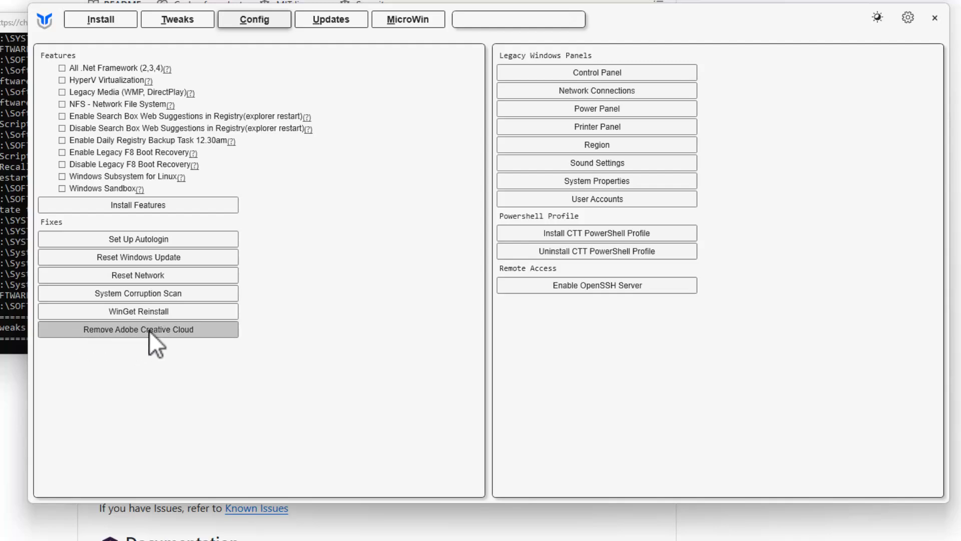
mouse_move(471, 339)
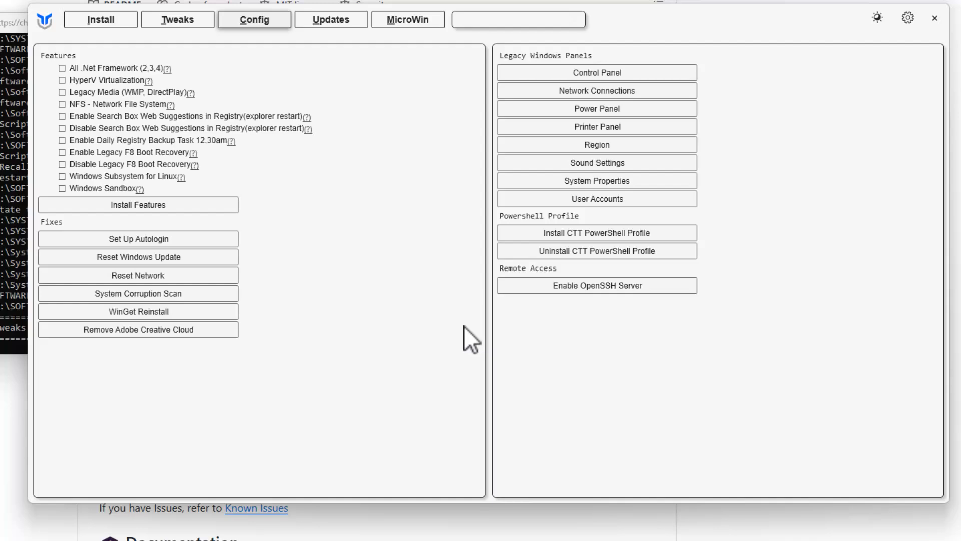
mouse_move(641, 61)
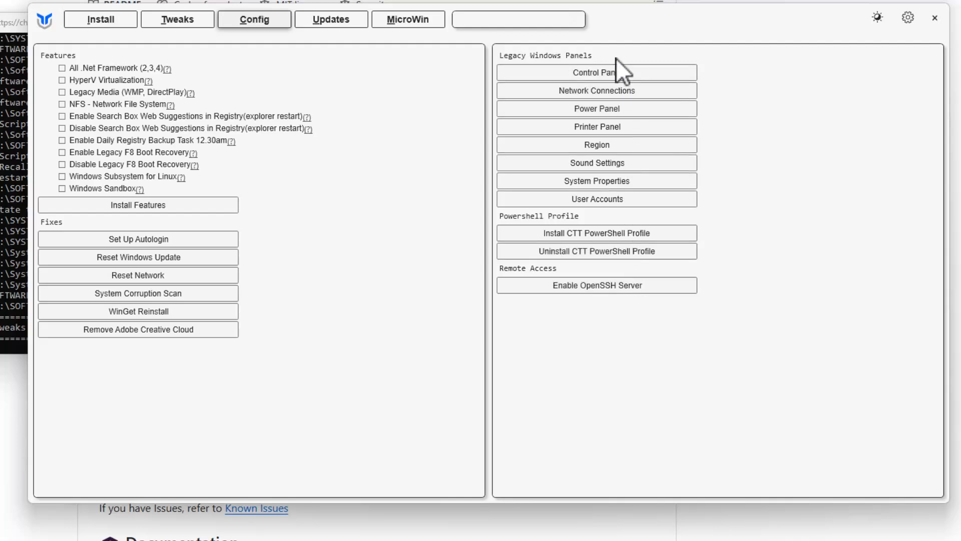
mouse_move(164, 48)
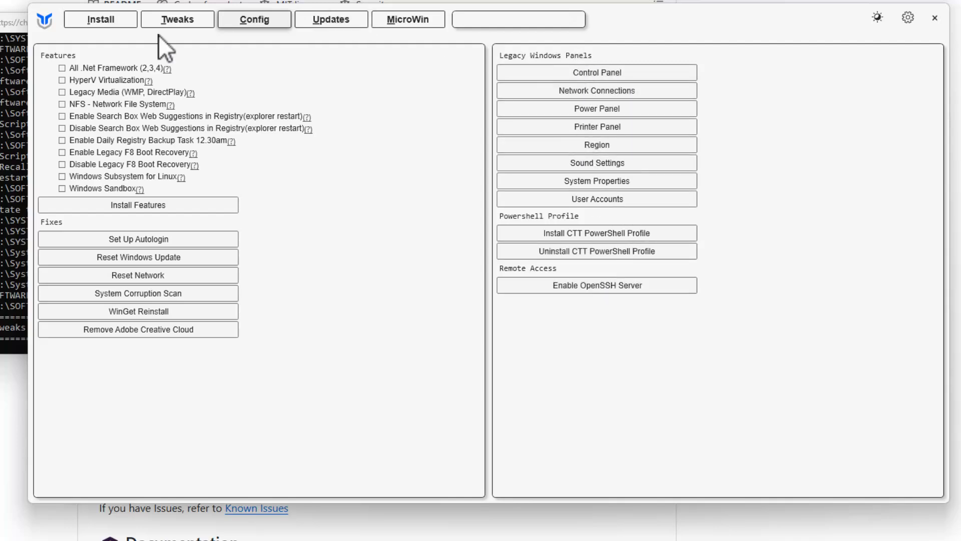
left_click(329, 19)
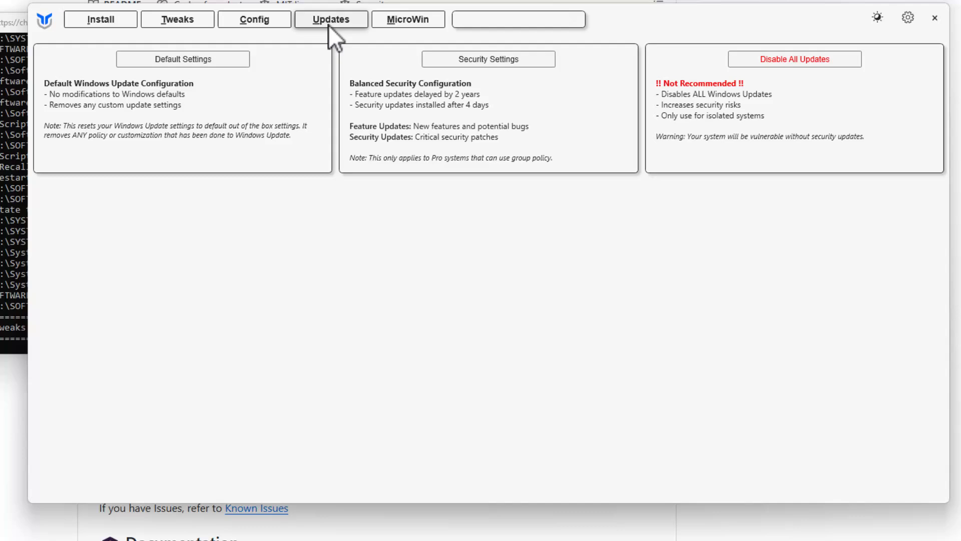
mouse_move(182, 149)
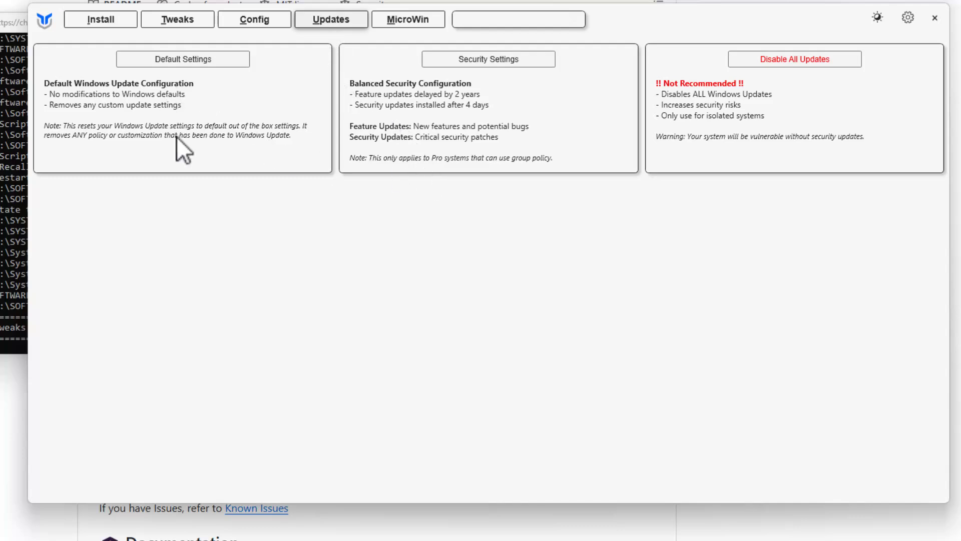
mouse_move(161, 101)
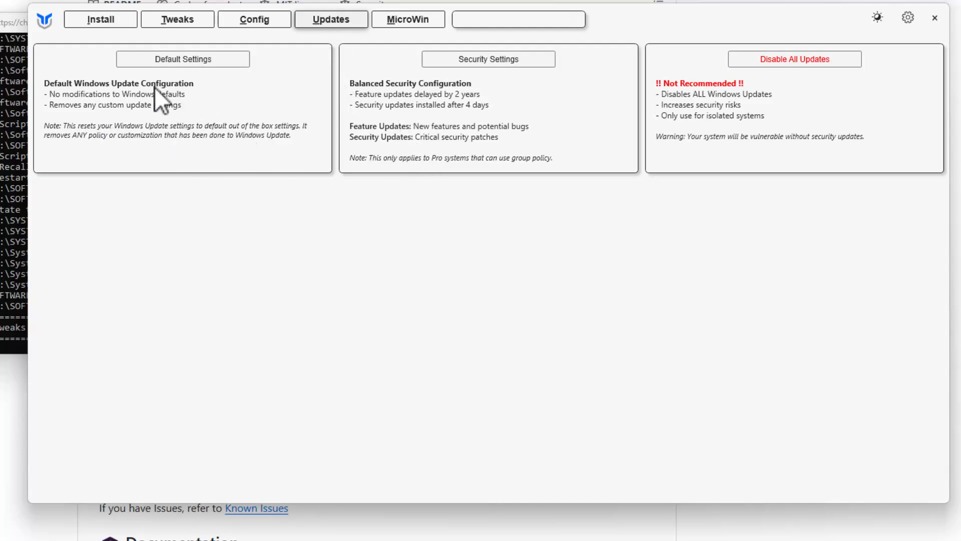
mouse_move(247, 107)
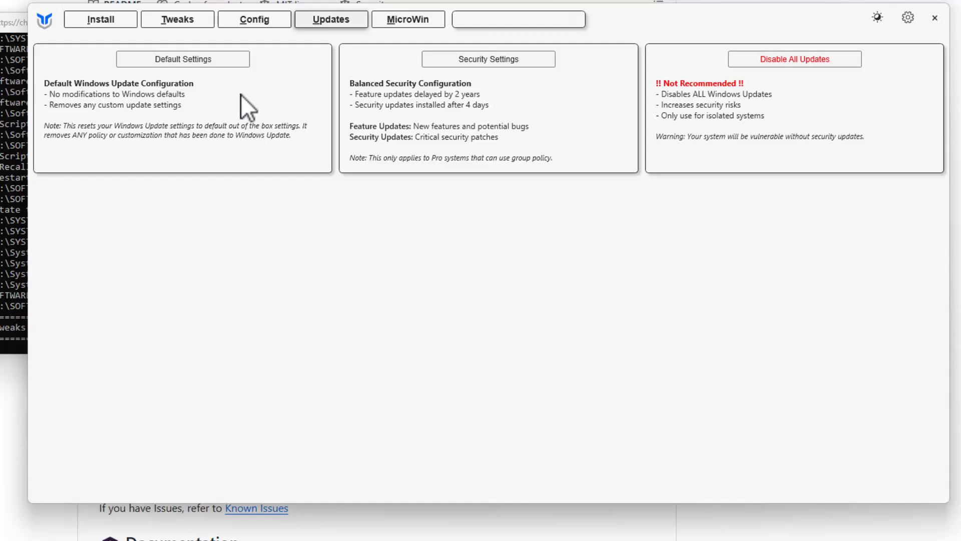
mouse_move(198, 107)
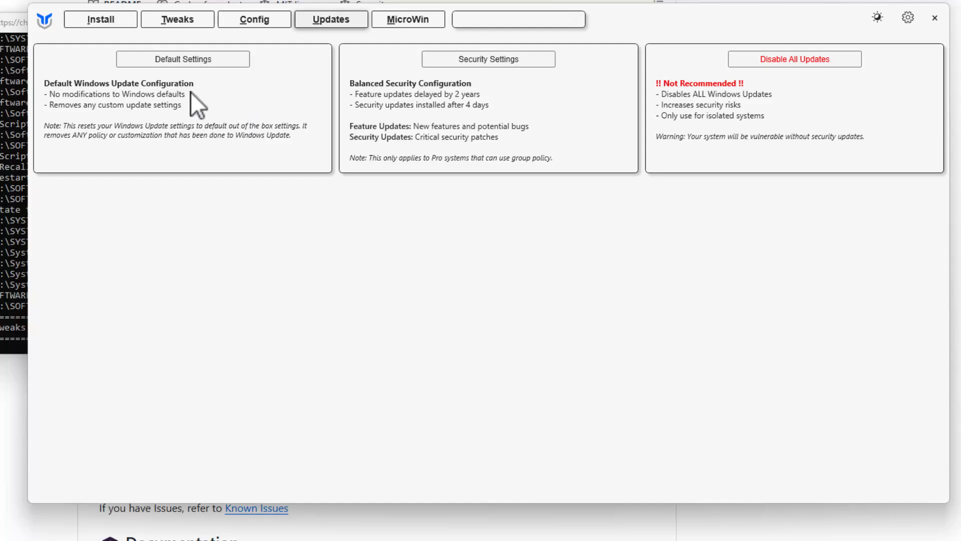
mouse_move(242, 140)
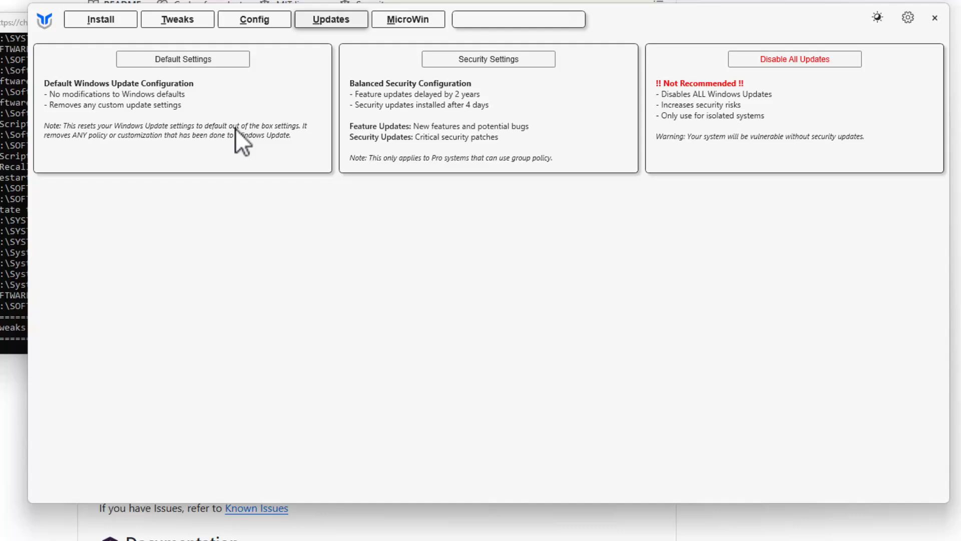
mouse_move(49, 132)
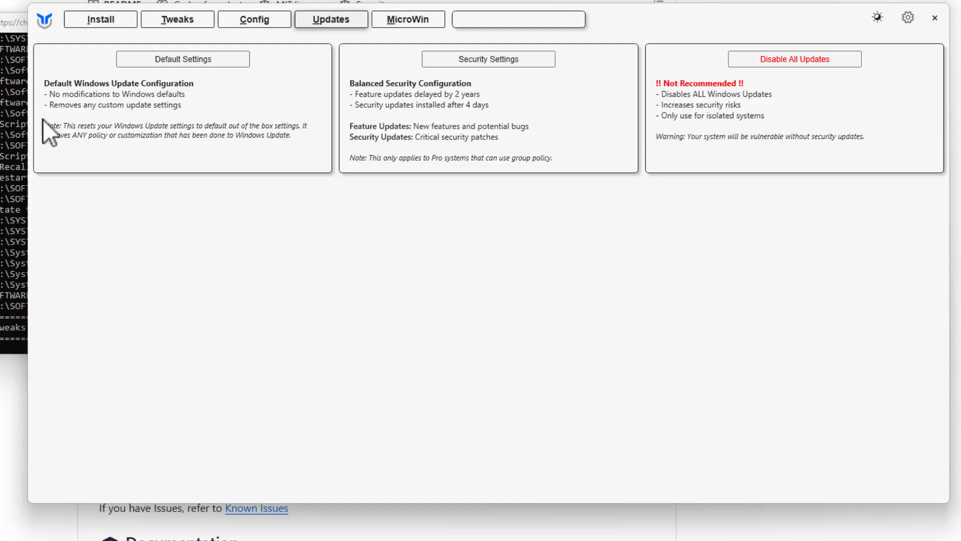
mouse_move(228, 146)
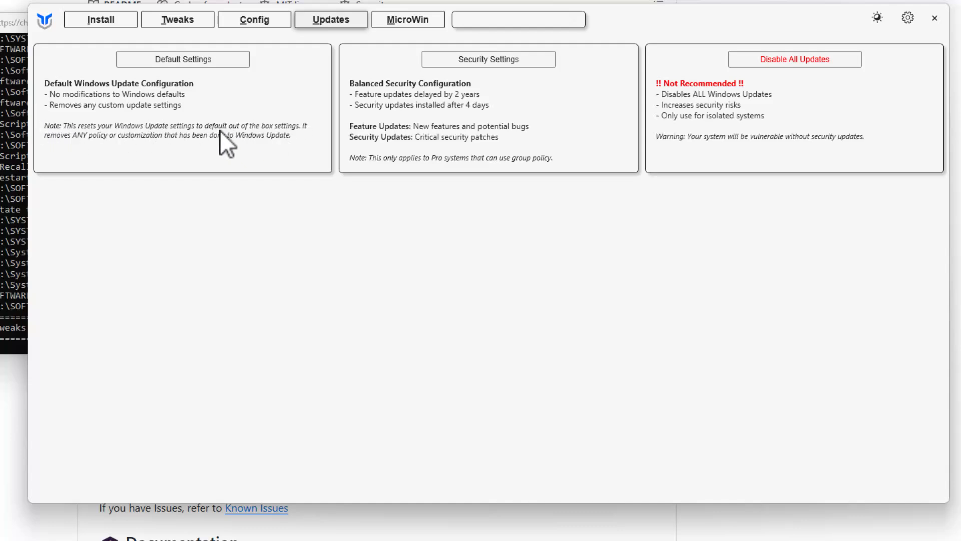
mouse_move(272, 156)
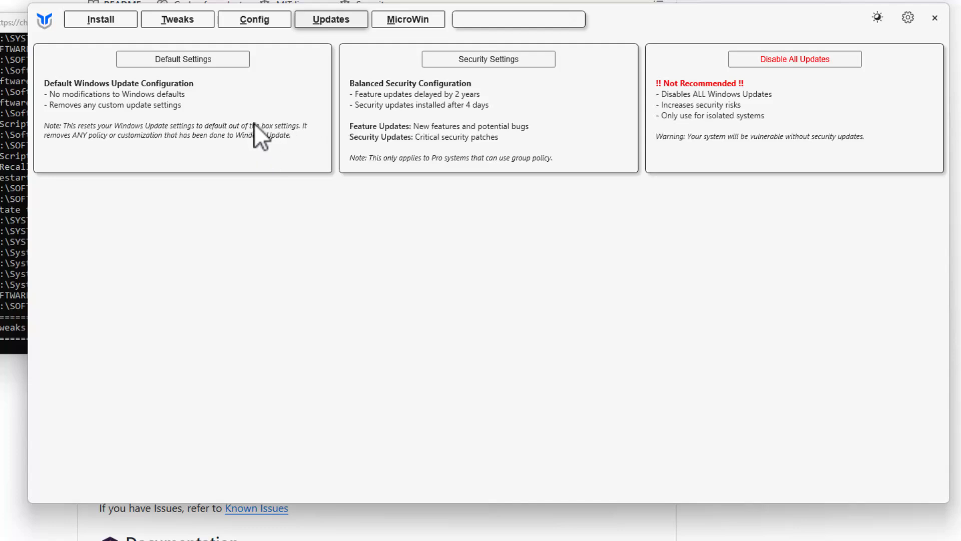
mouse_move(139, 108)
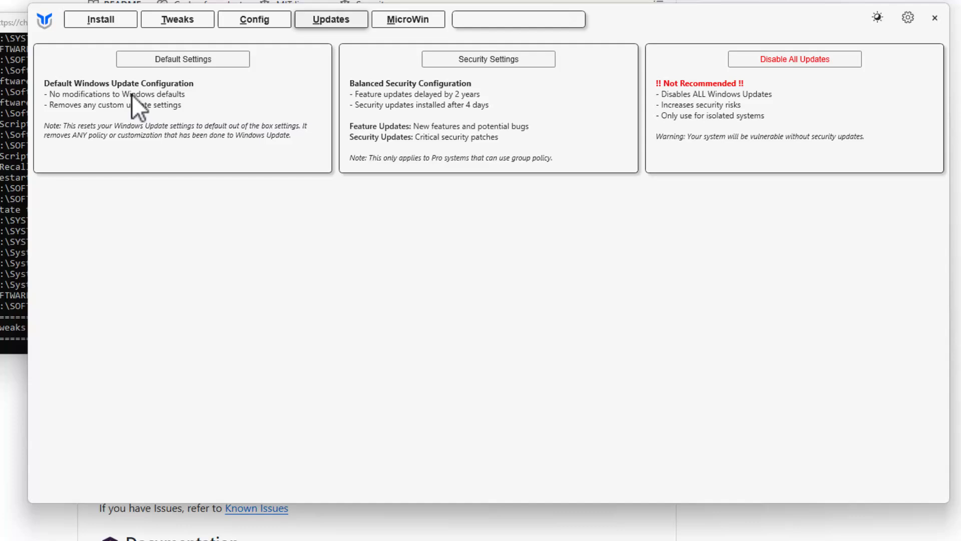
mouse_move(340, 105)
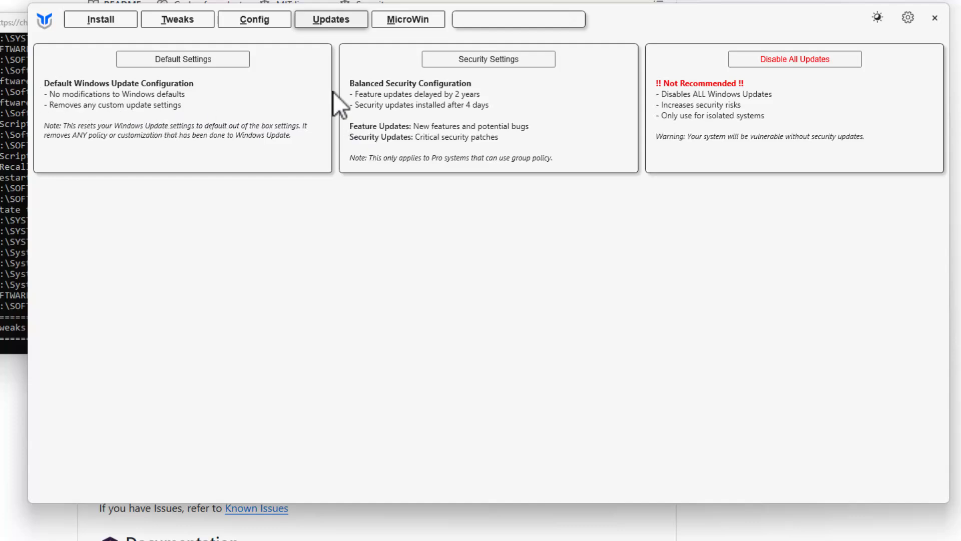
mouse_move(248, 144)
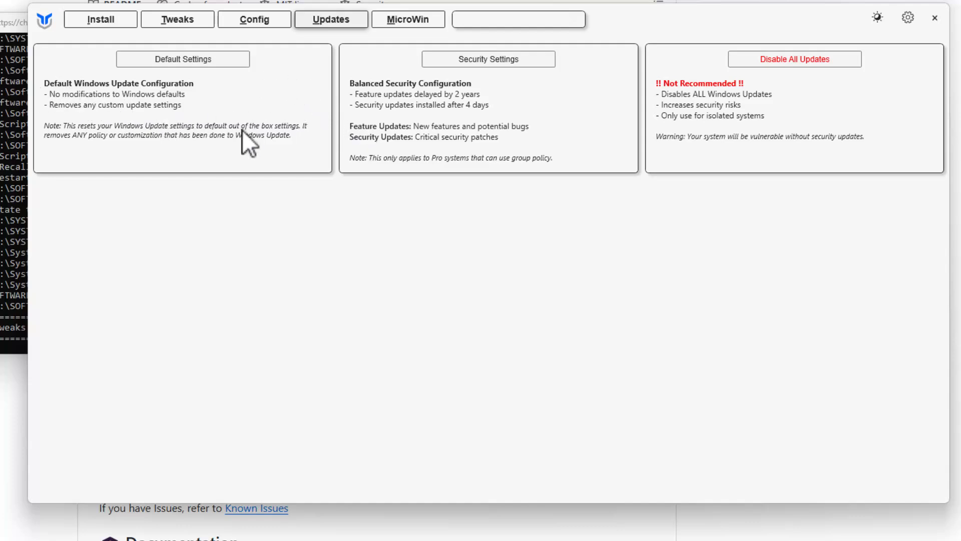
mouse_move(86, 150)
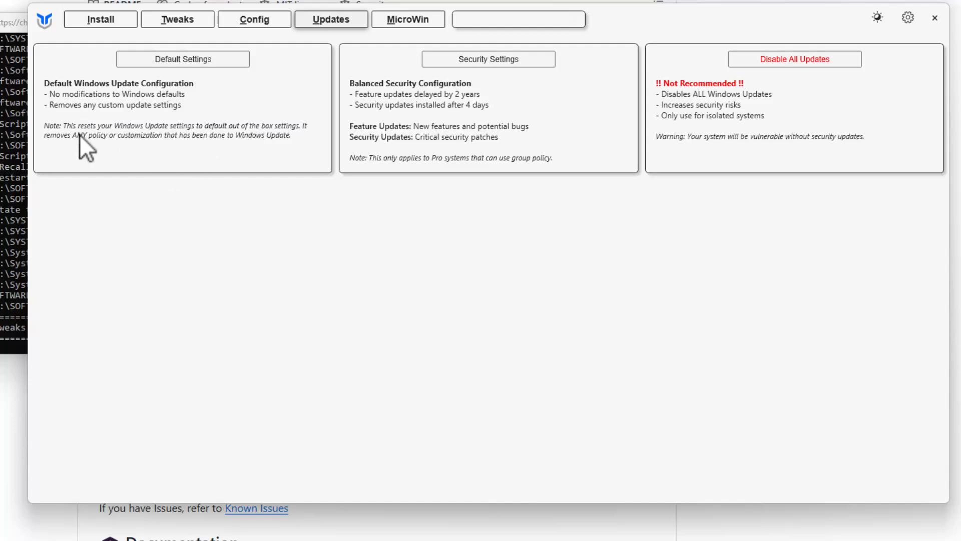
mouse_move(478, 107)
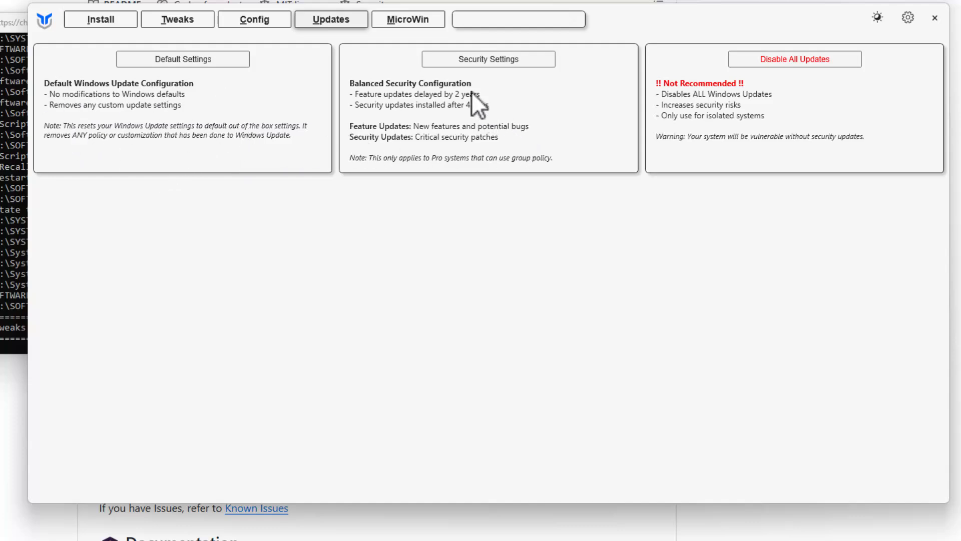
mouse_move(375, 109)
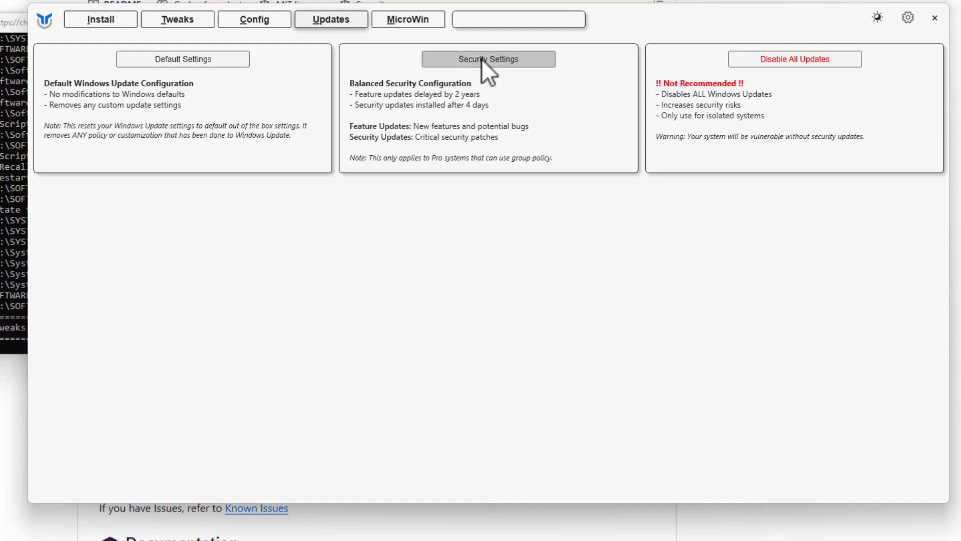
mouse_move(390, 122)
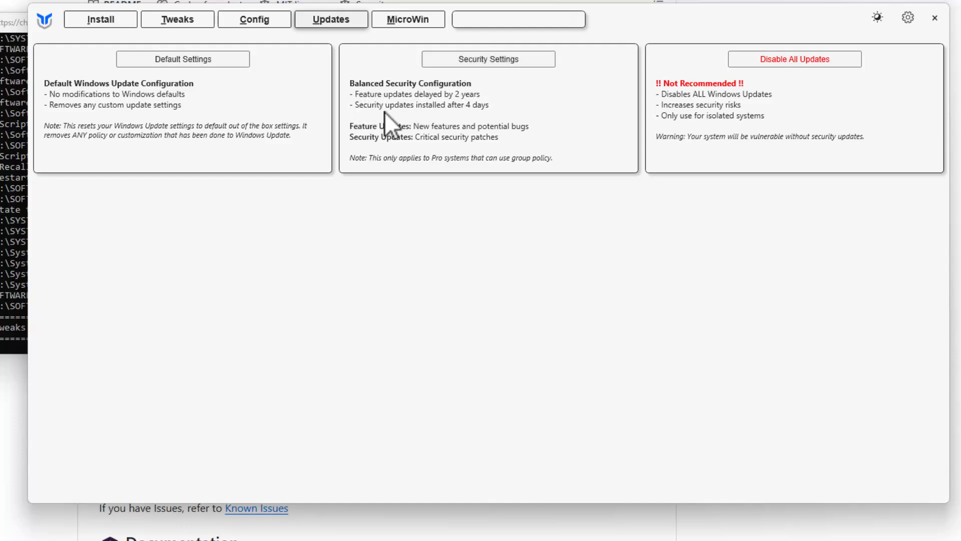
mouse_move(399, 105)
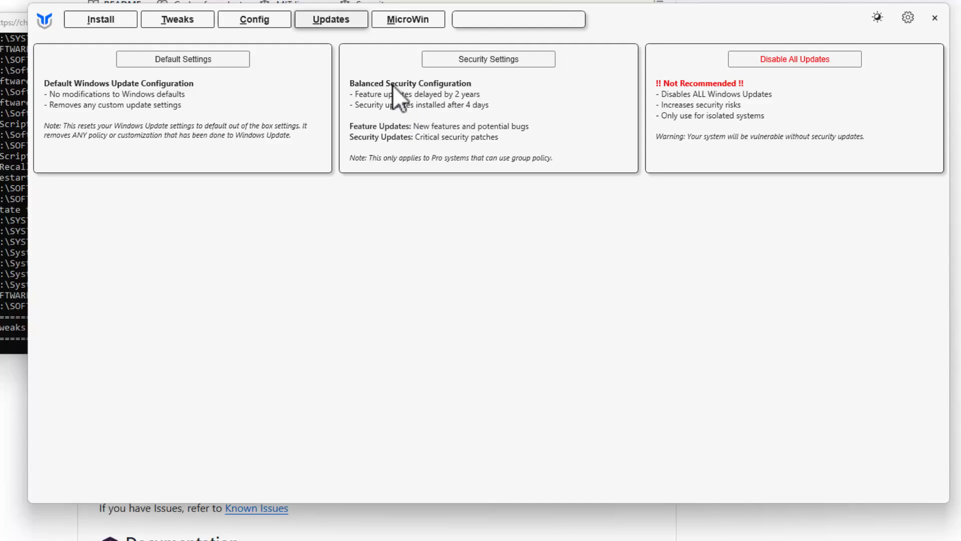
mouse_move(360, 120)
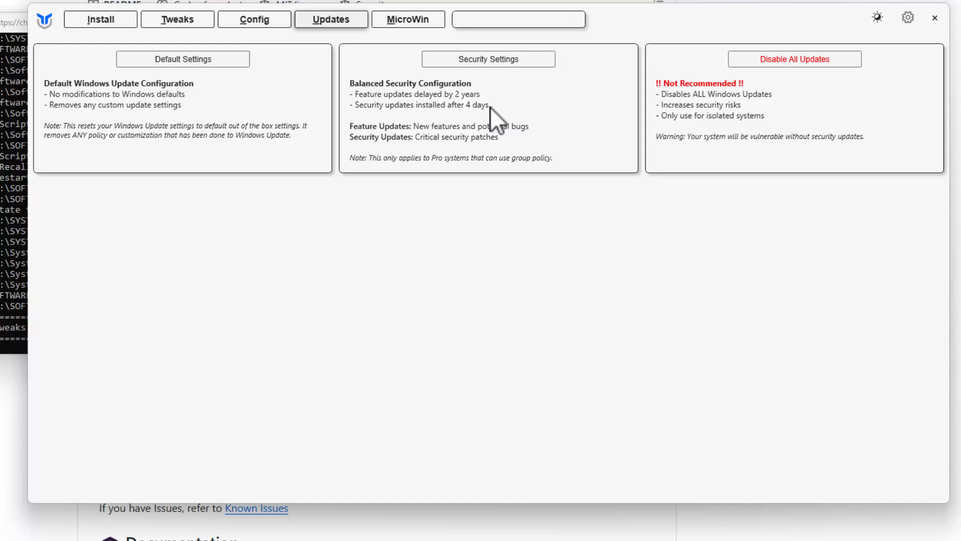
mouse_move(408, 135)
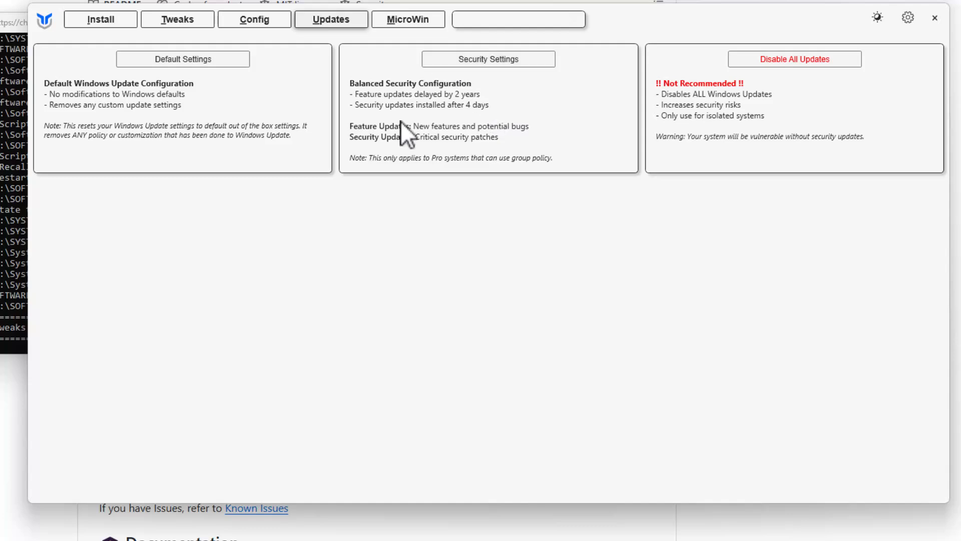
mouse_move(463, 122)
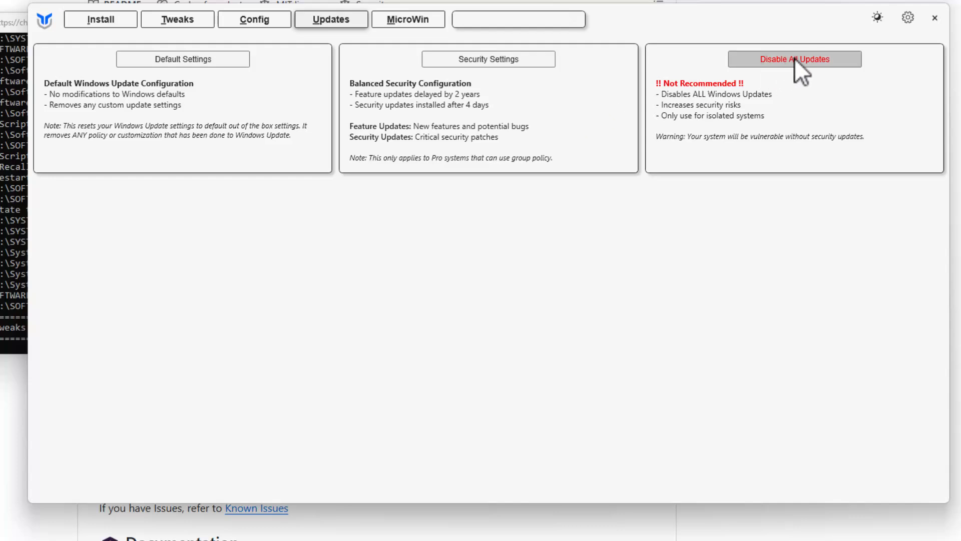
mouse_move(865, 80)
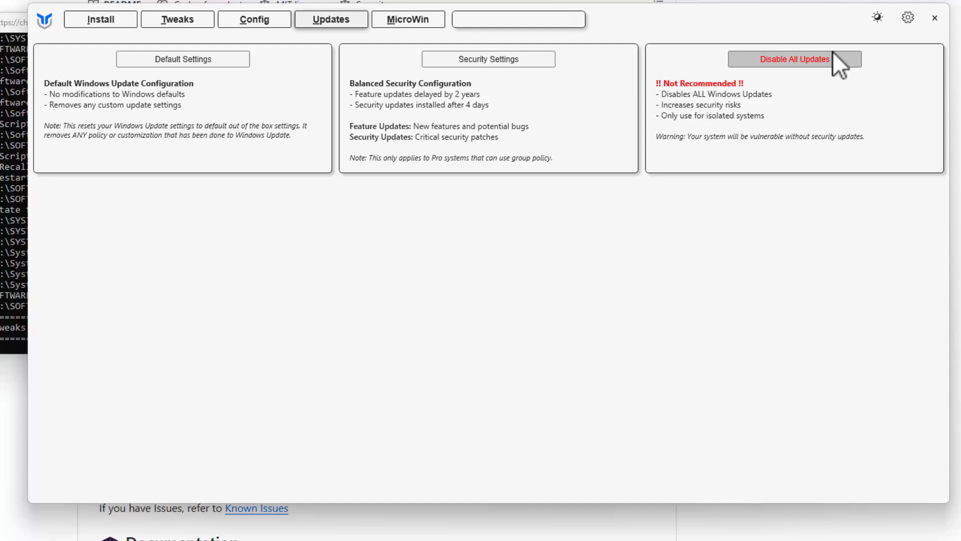
mouse_move(692, 141)
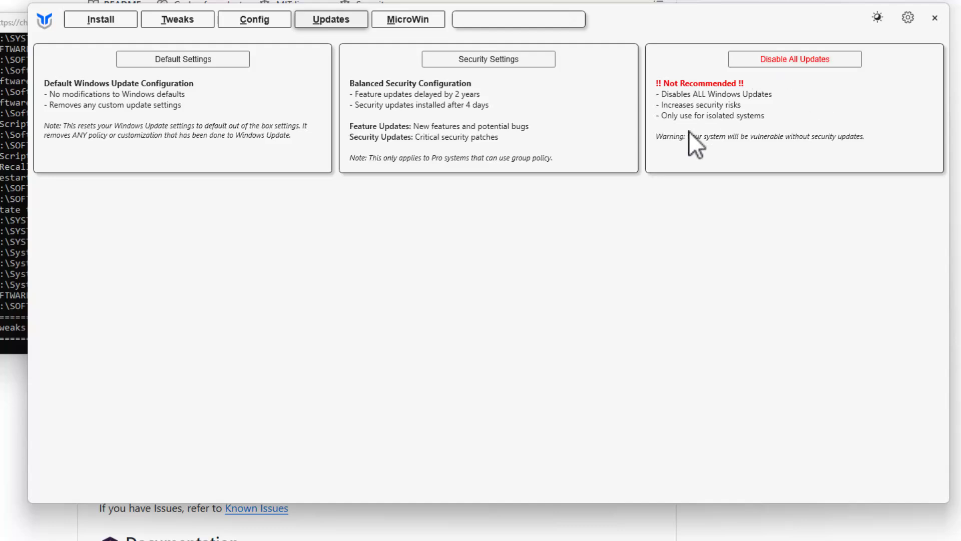
mouse_move(693, 135)
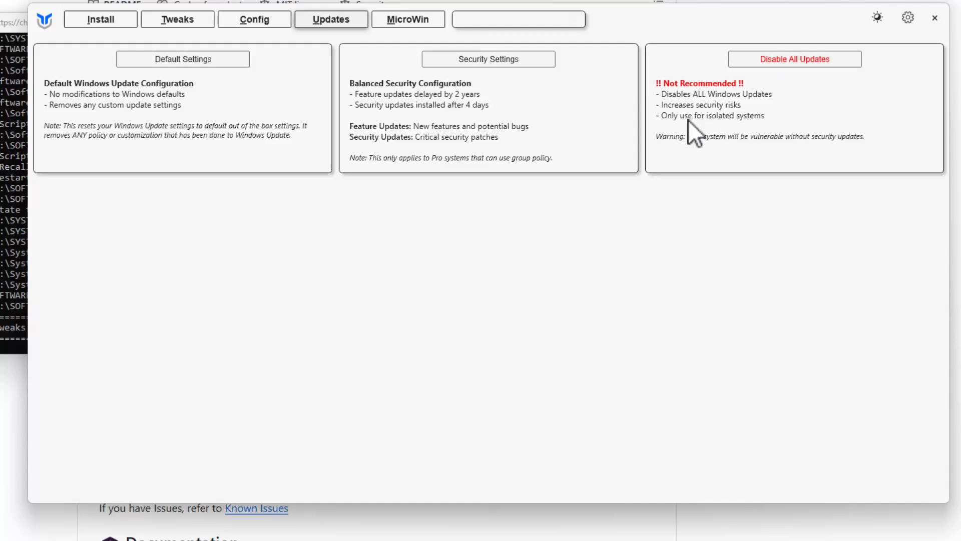
mouse_move(518, 113)
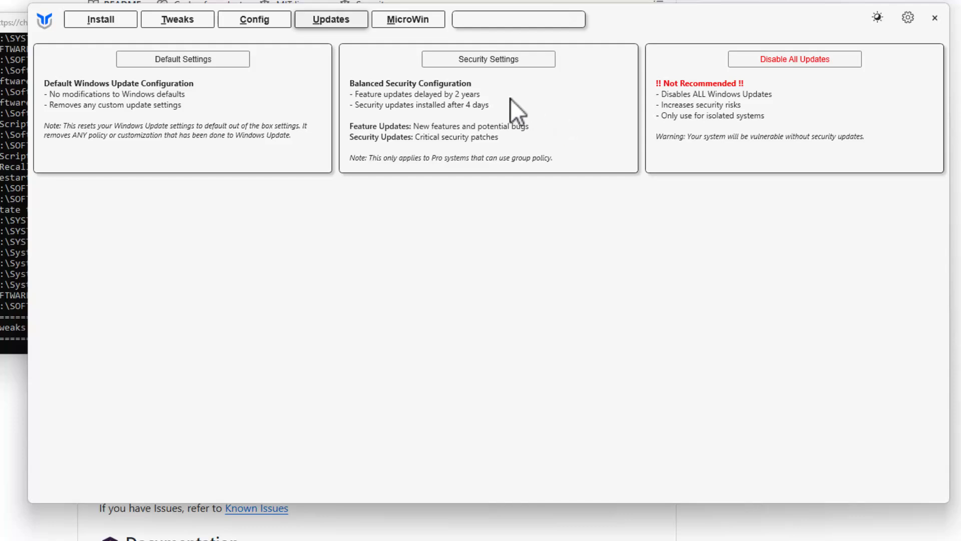
Show the MicroWin section for building a custom Windows 11 ISO
left_click(408, 19)
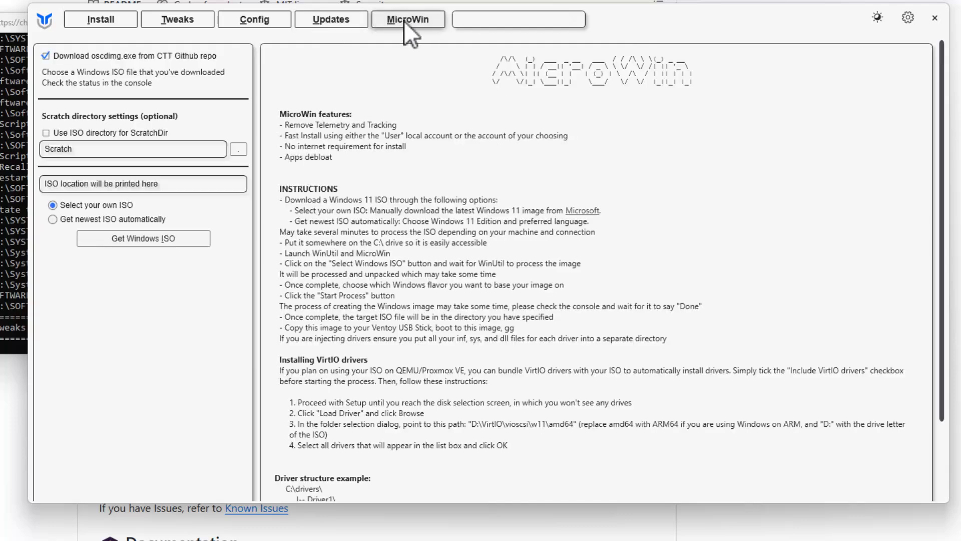
mouse_move(766, 182)
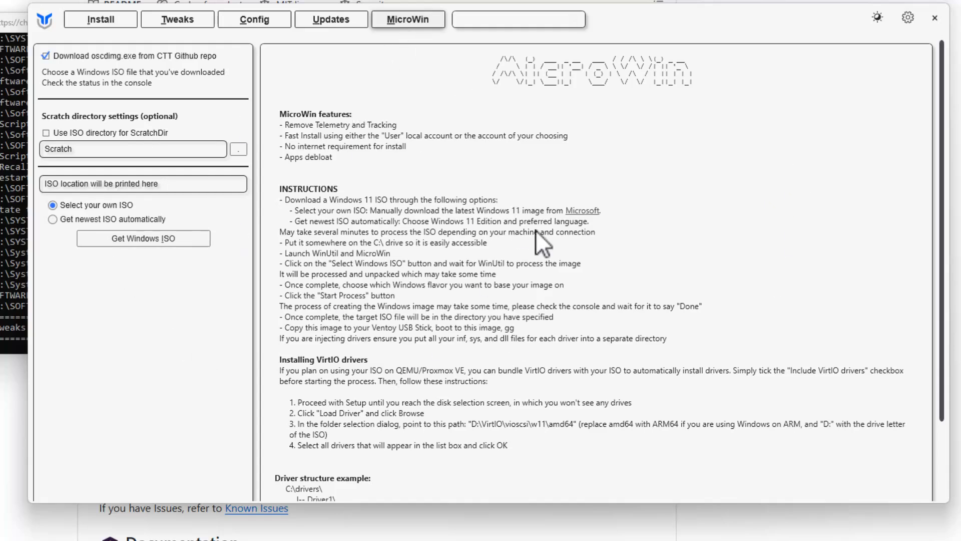
mouse_move(579, 378)
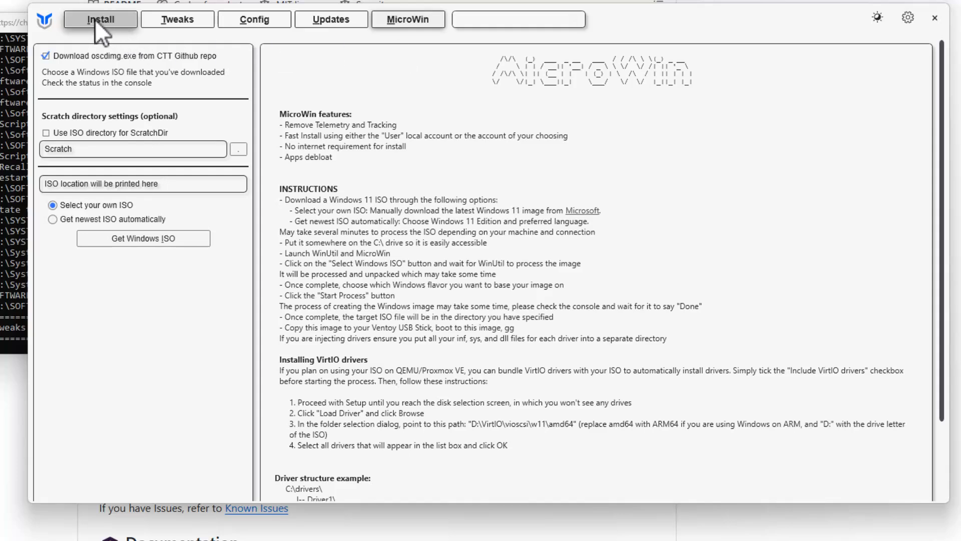
mouse_move(132, 37)
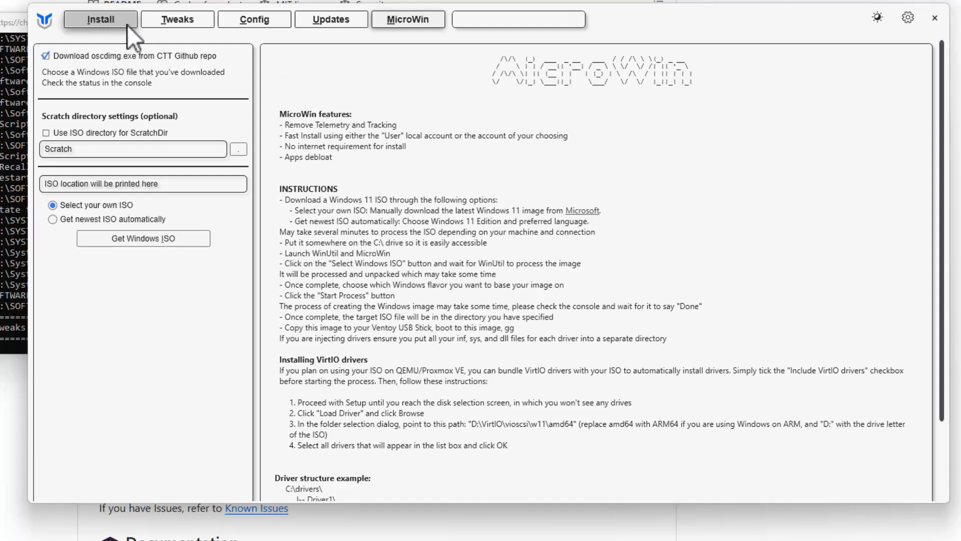
mouse_move(101, 34)
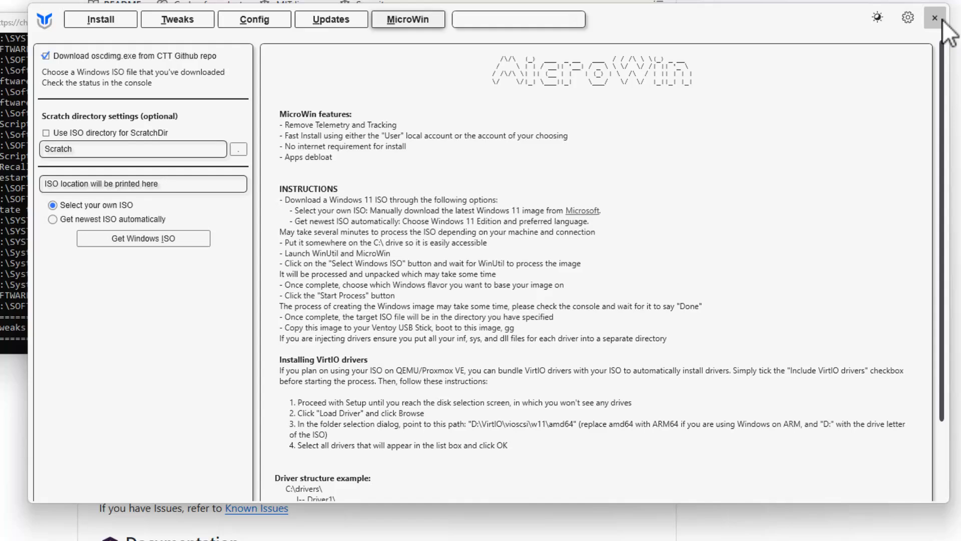
scroll("down", 3)
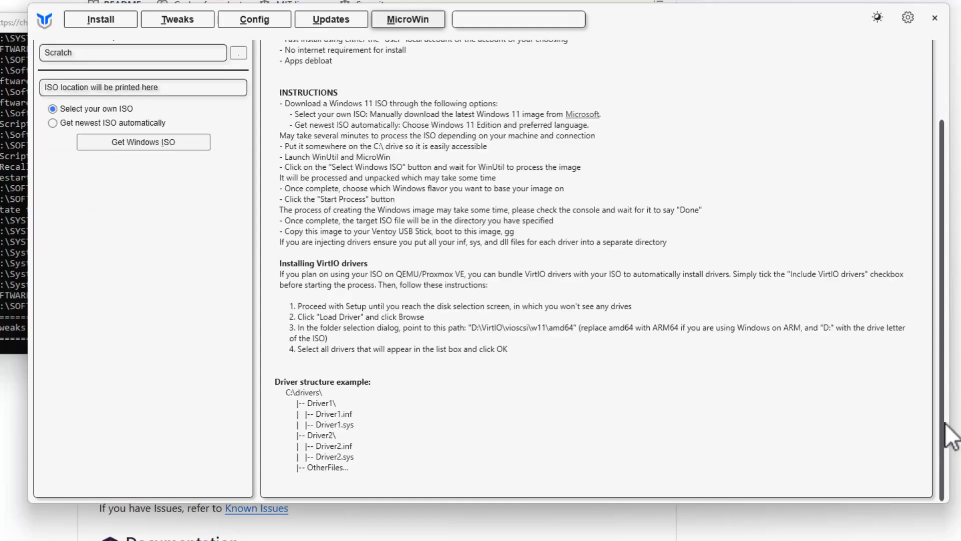
mouse_move(949, 436)
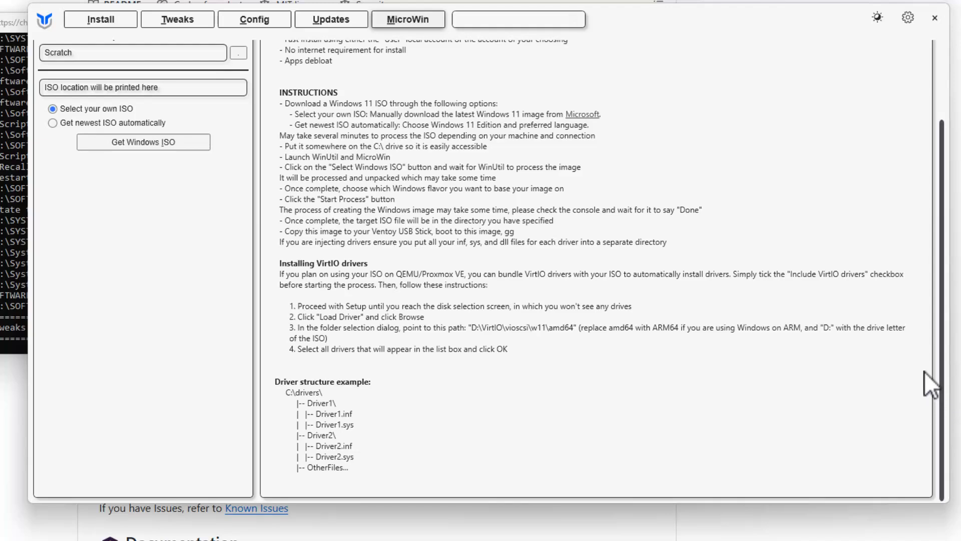
mouse_move(916, 371)
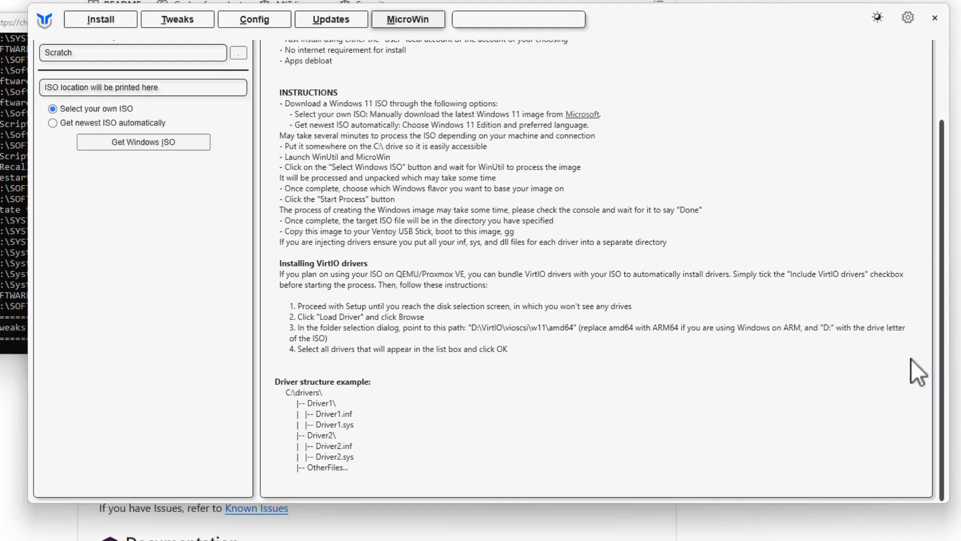
mouse_move(872, 346)
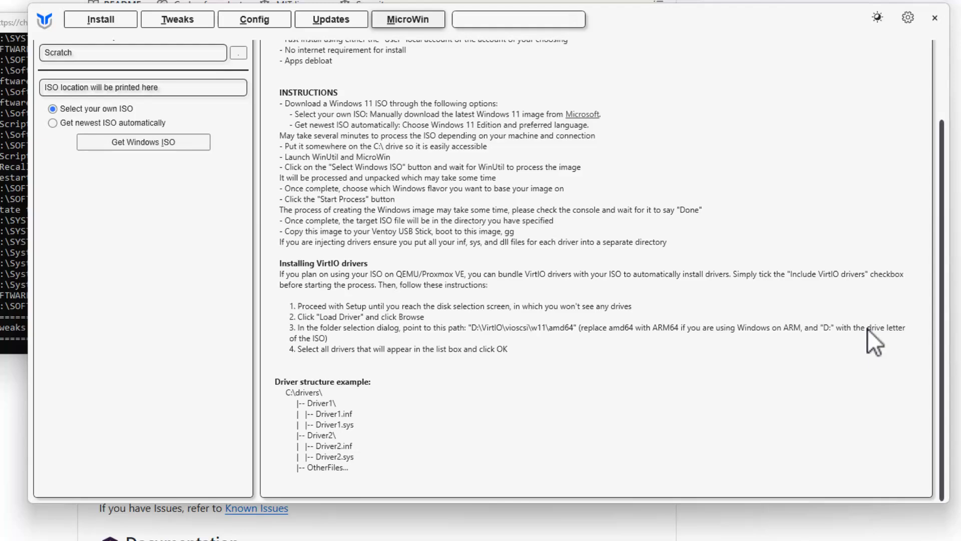
mouse_move(953, 344)
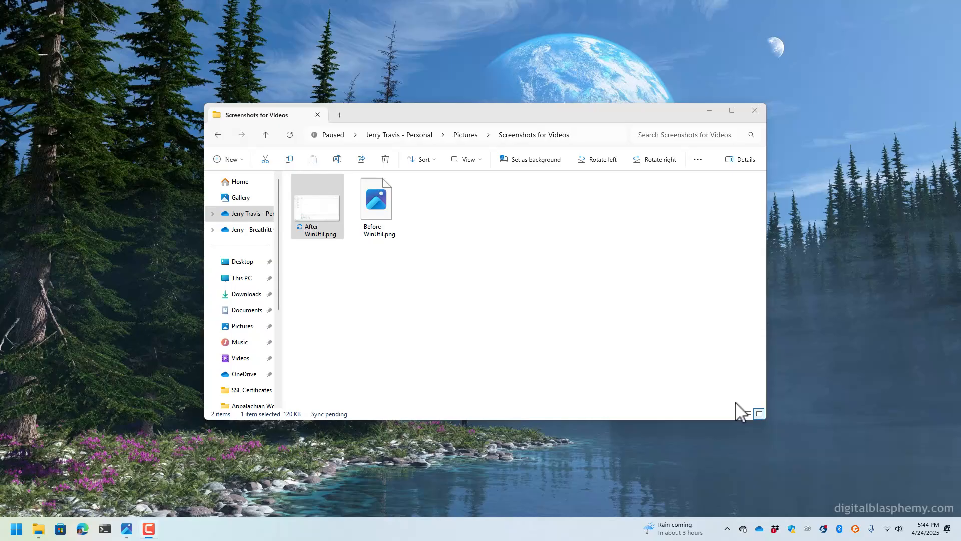
mouse_move(681, 289)
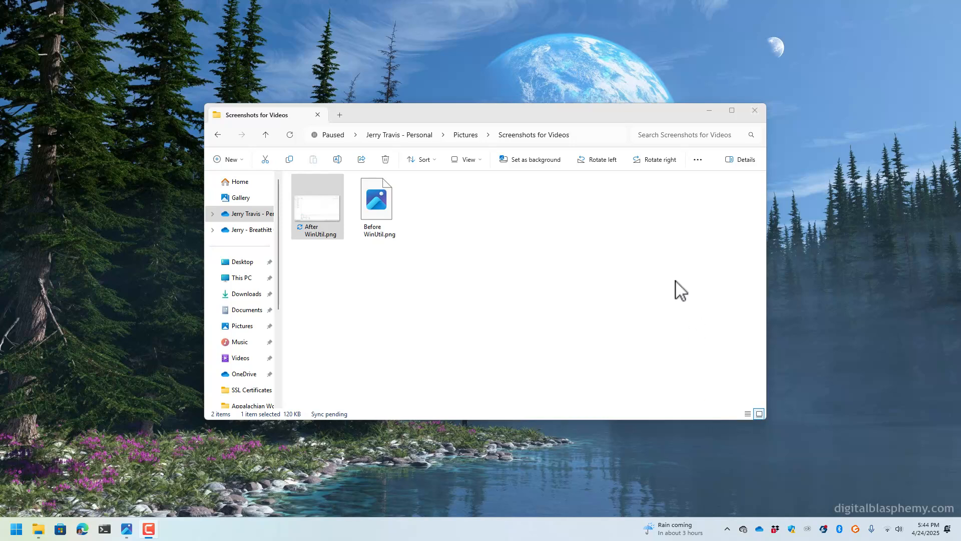
Select Before WinUtil.png in the Screenshots for Videos folder
left_click(375, 199)
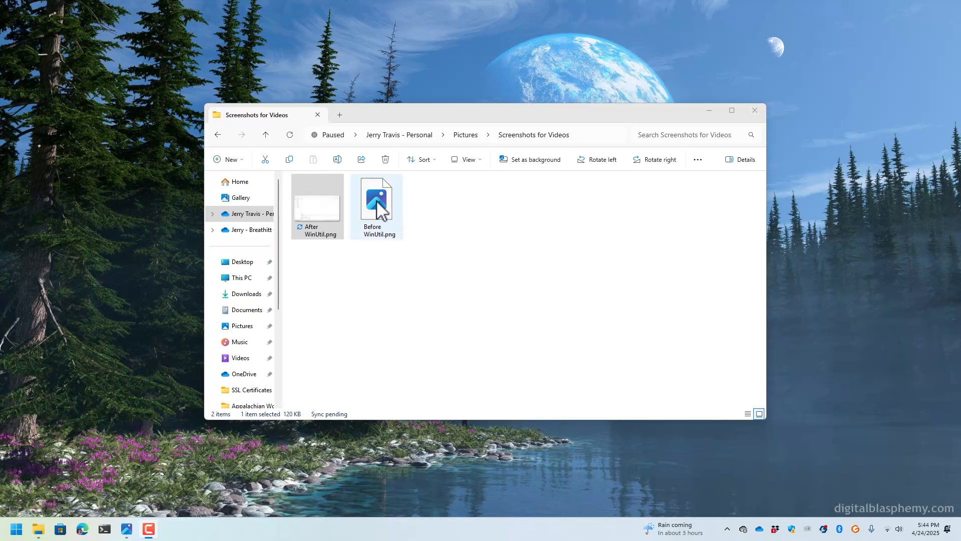
View Before WinUtil.png in Photos, showing Task Manager CPU at 8% with 259 processes
double_click(375, 199)
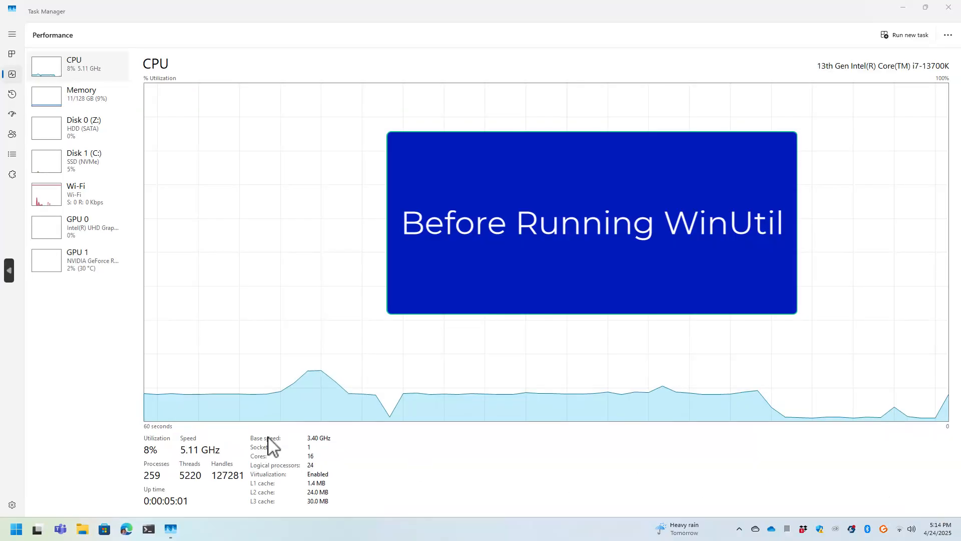
mouse_move(659, 122)
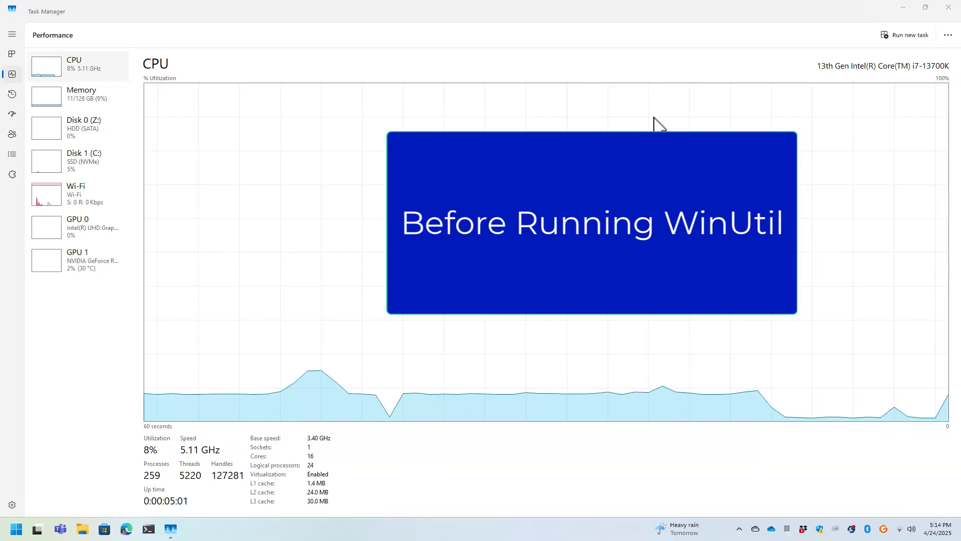
mouse_move(40, 482)
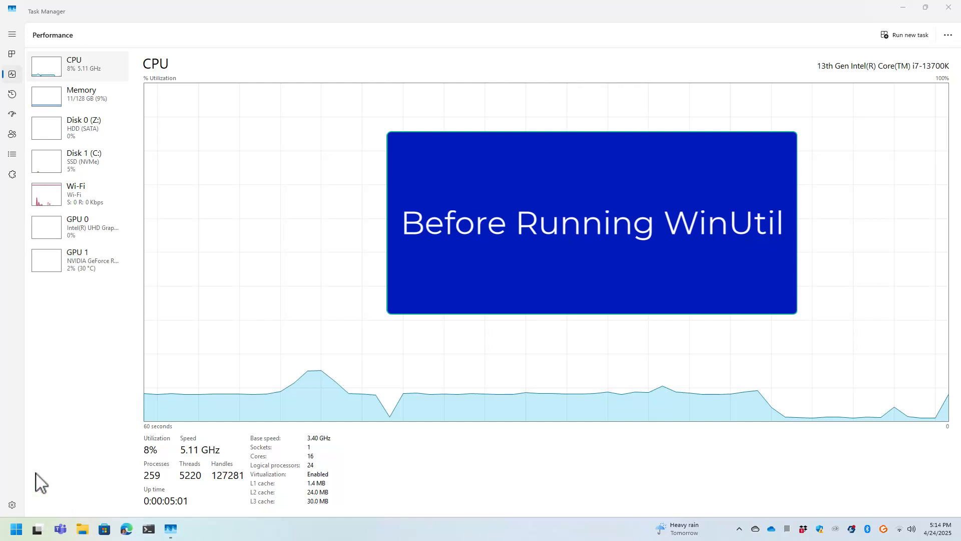
mouse_move(58, 70)
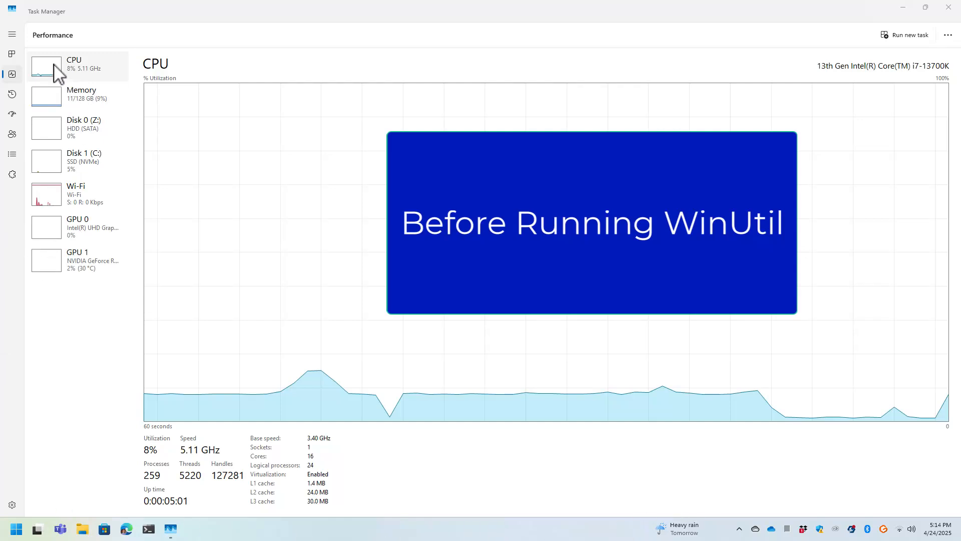
mouse_move(88, 78)
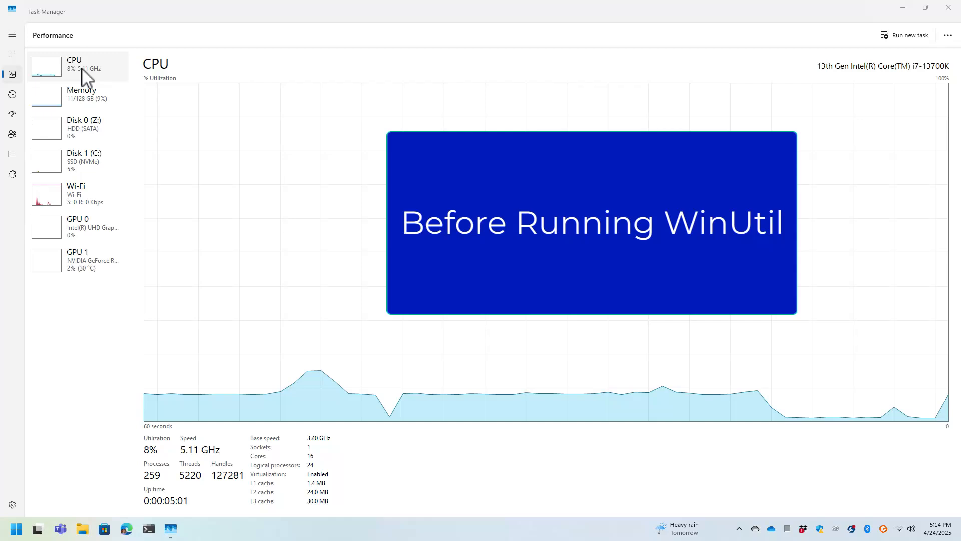
mouse_move(754, 415)
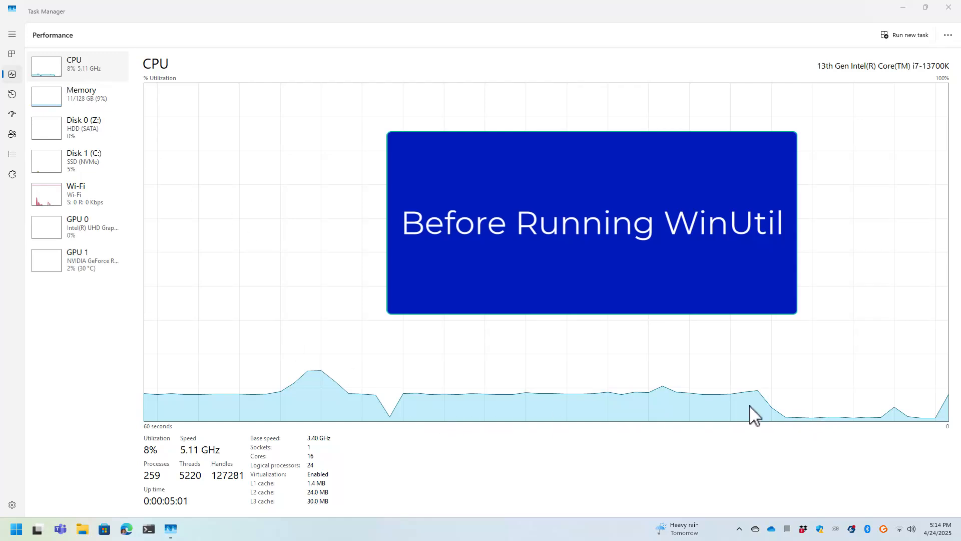
mouse_move(391, 384)
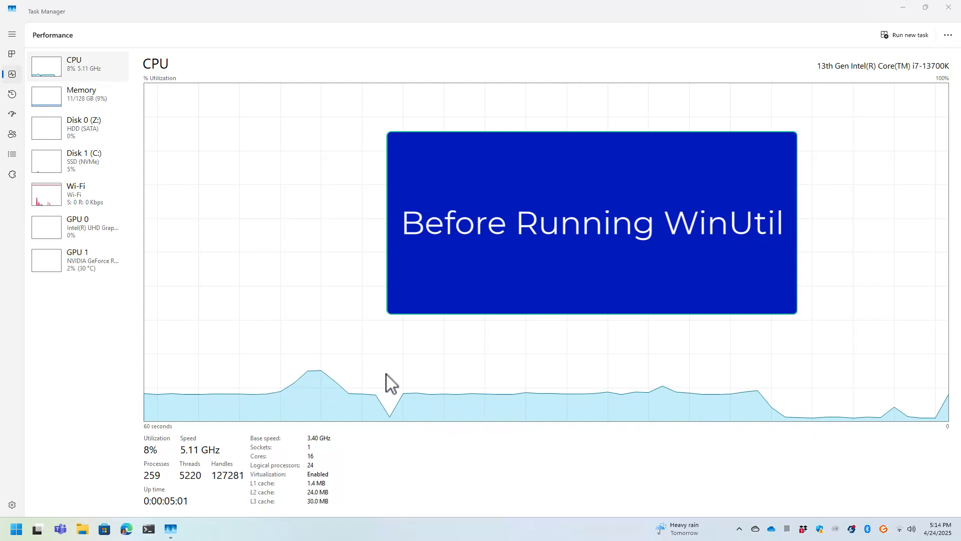
mouse_move(75, 110)
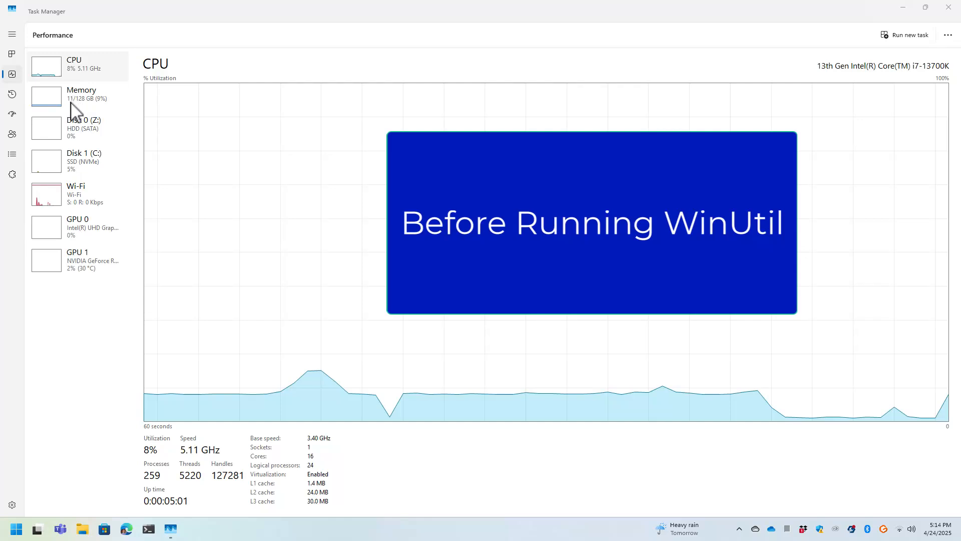
mouse_move(101, 110)
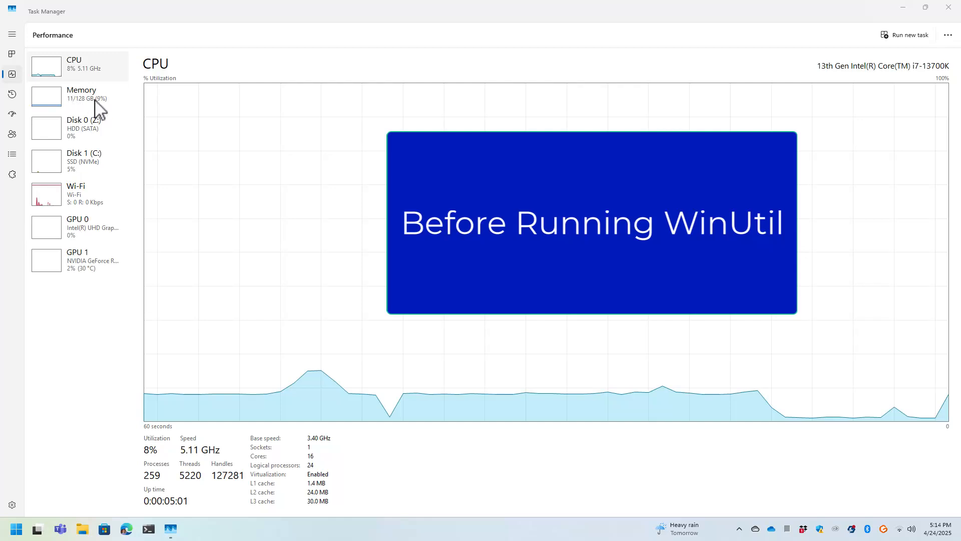
mouse_move(94, 113)
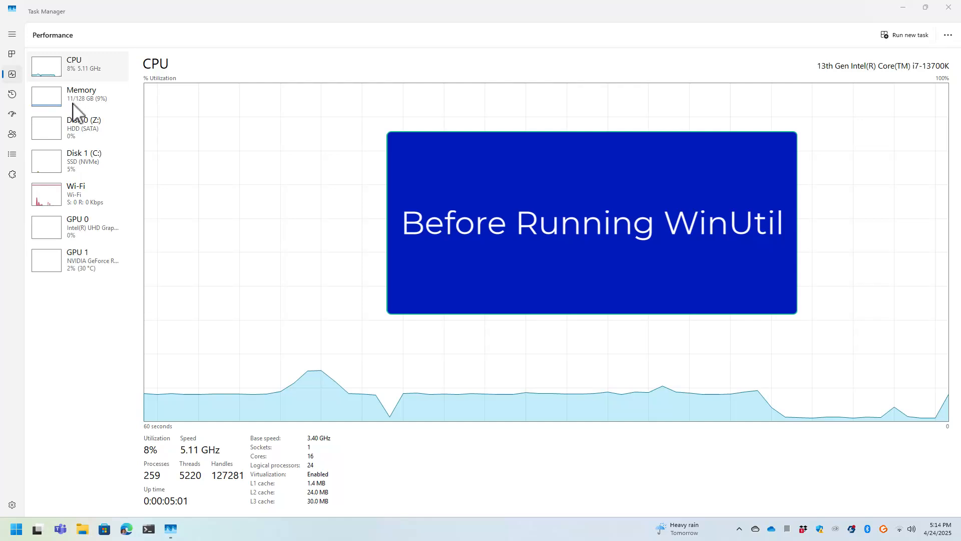
mouse_move(75, 176)
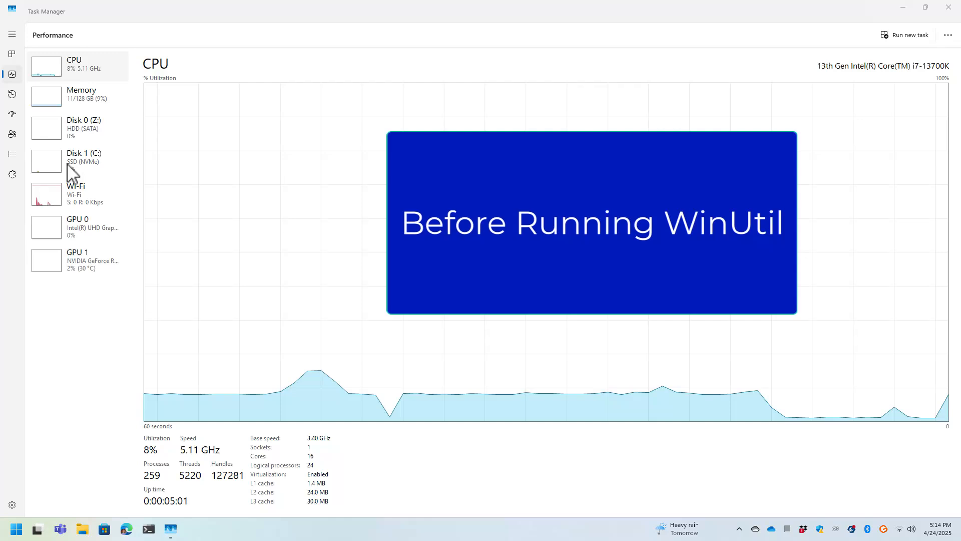
mouse_move(205, 236)
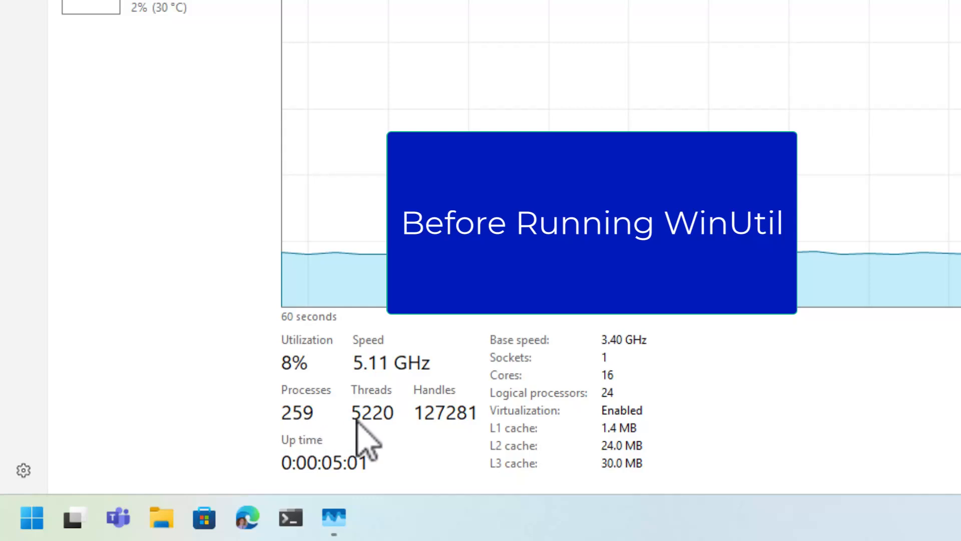
mouse_move(413, 435)
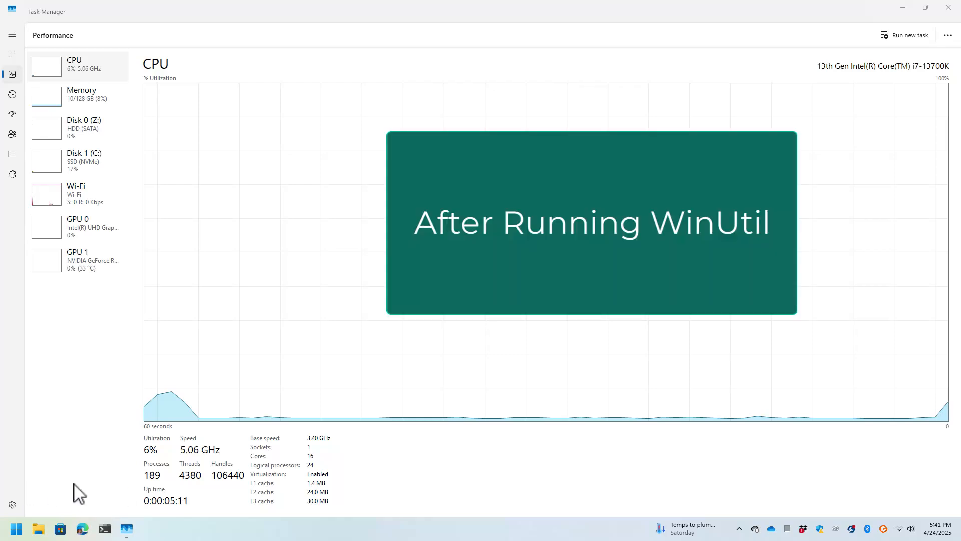
mouse_move(152, 491)
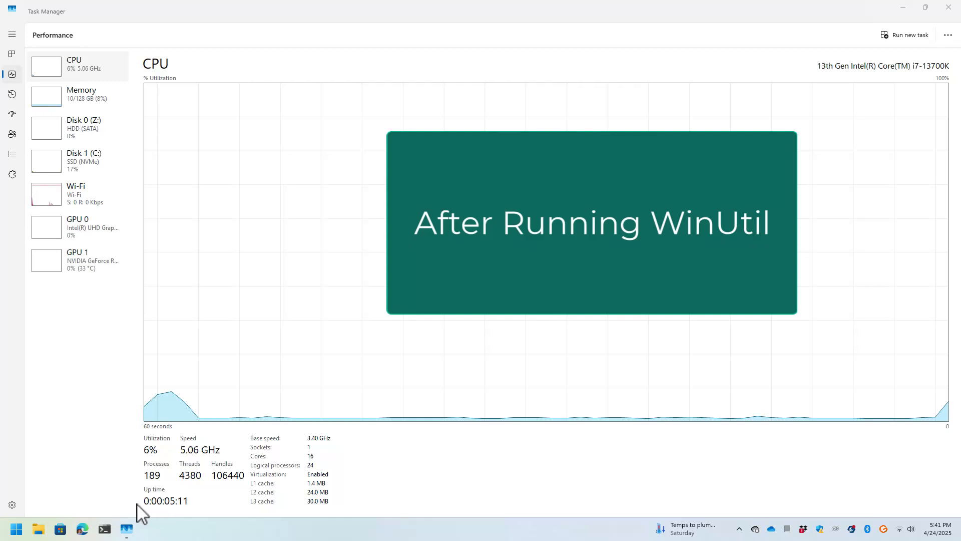
mouse_move(165, 500)
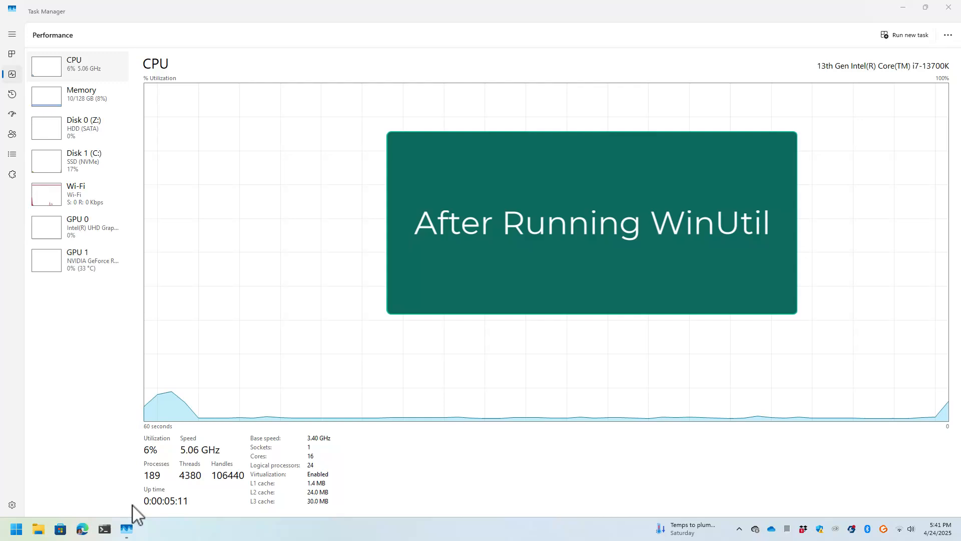
mouse_move(34, 141)
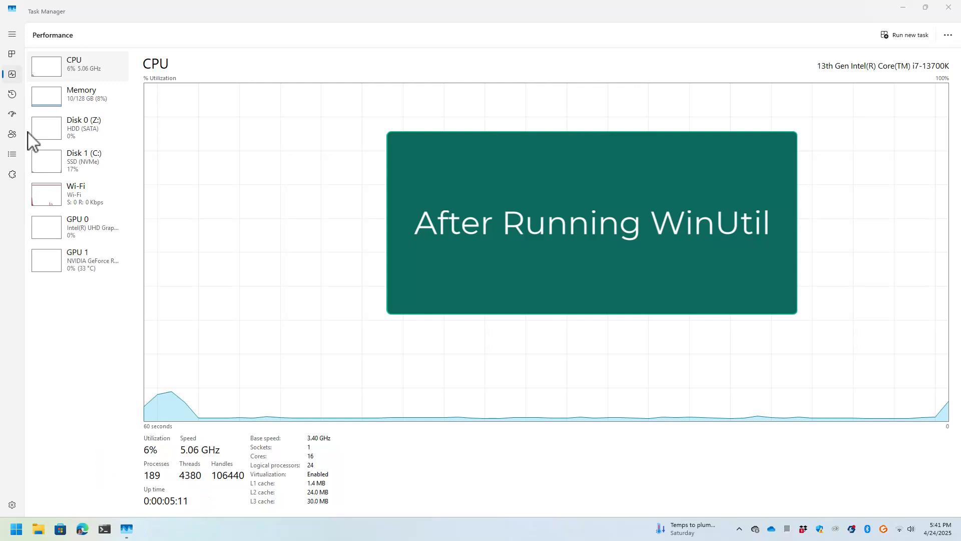
mouse_move(79, 93)
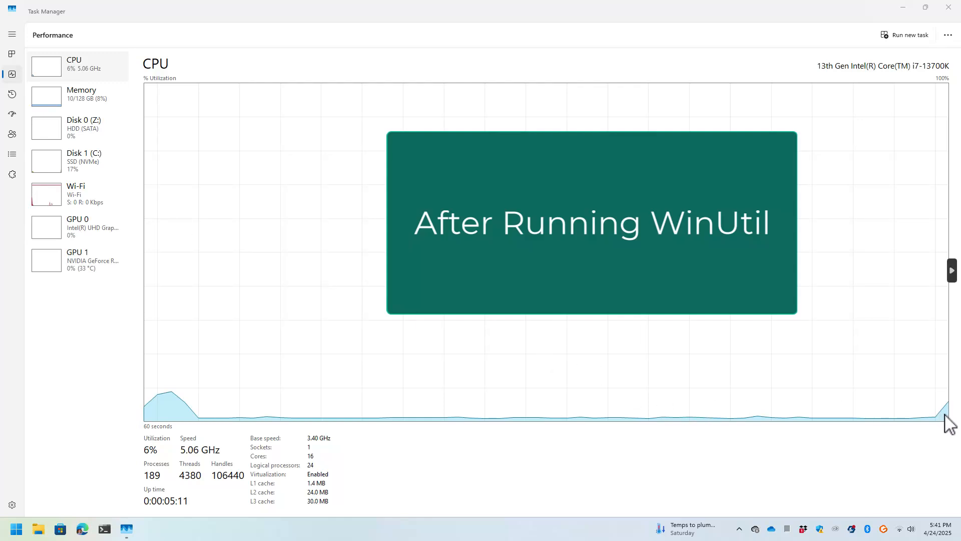
mouse_move(692, 414)
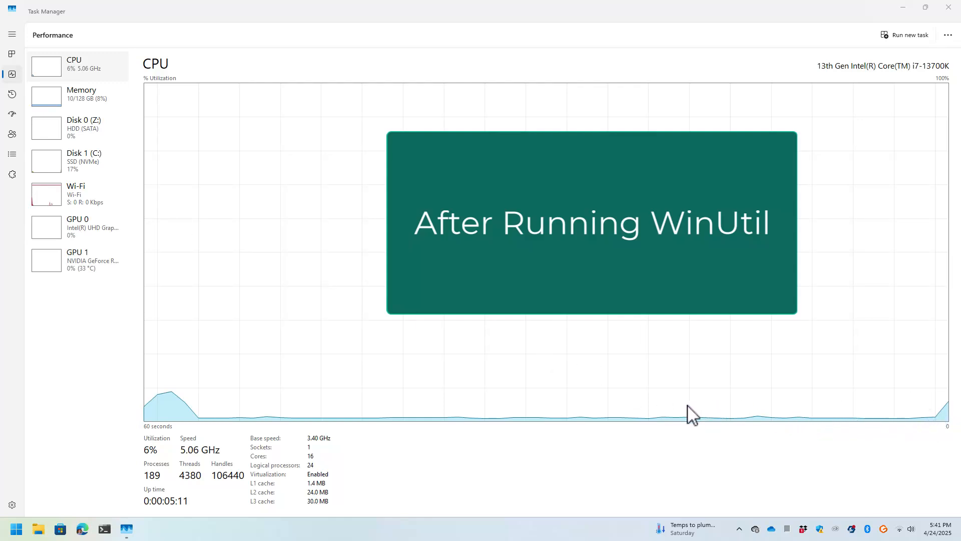
mouse_move(204, 430)
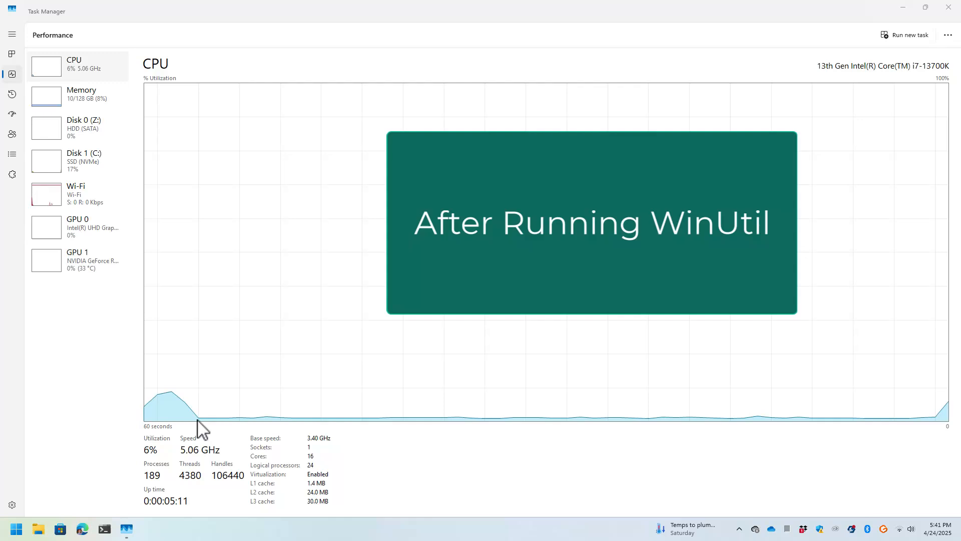
mouse_move(601, 433)
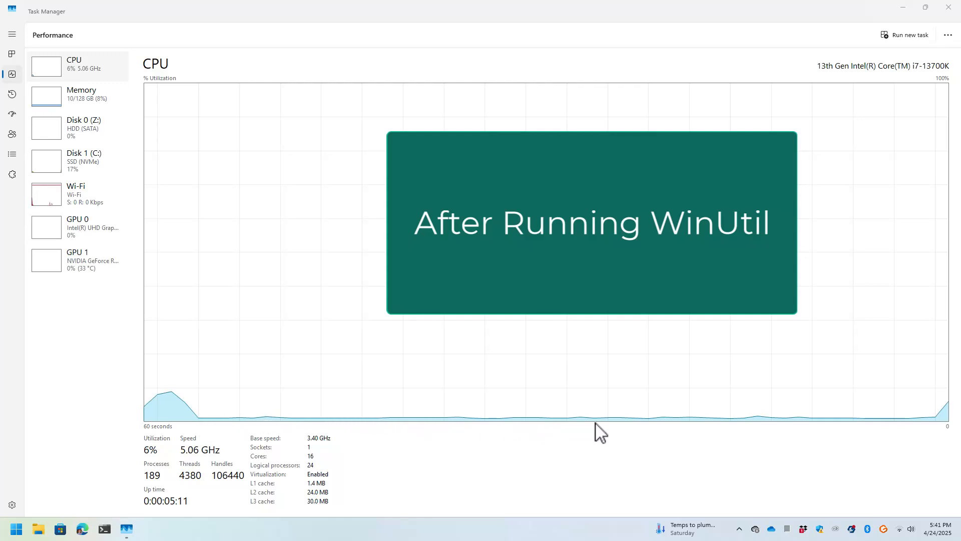
mouse_move(812, 142)
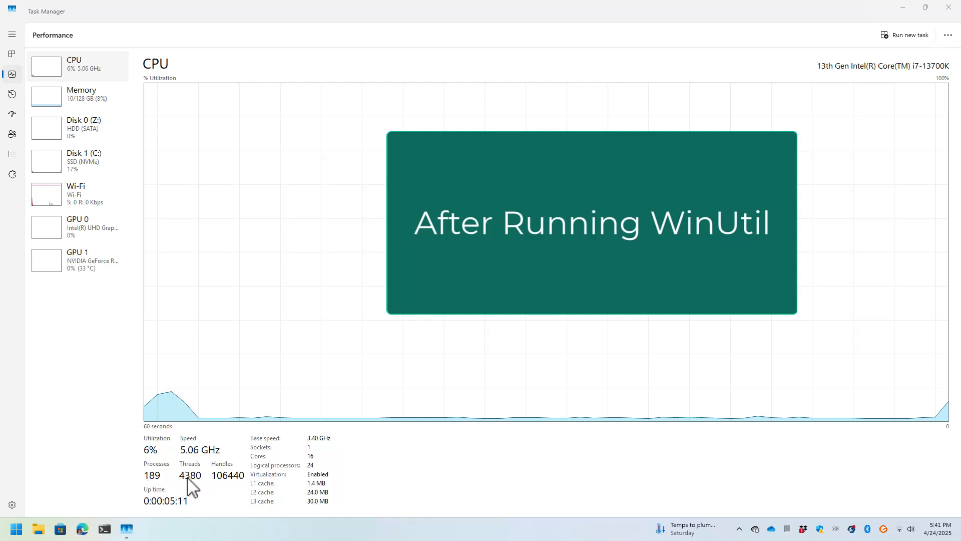
mouse_move(674, 450)
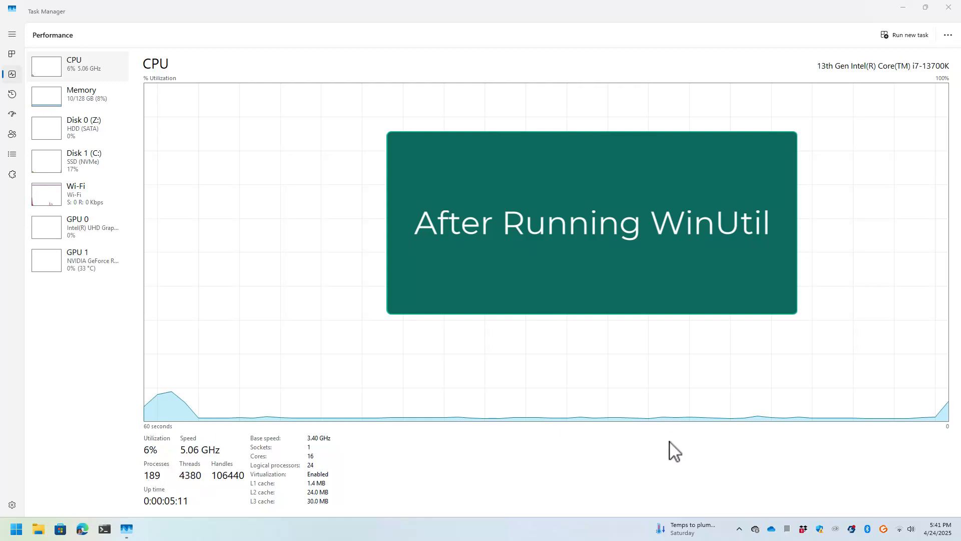
mouse_move(672, 10)
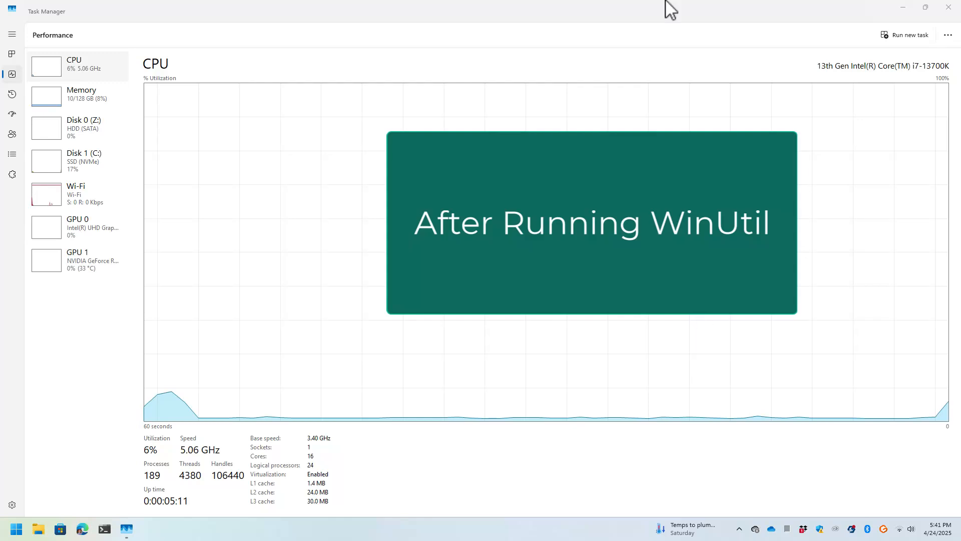
mouse_move(918, 445)
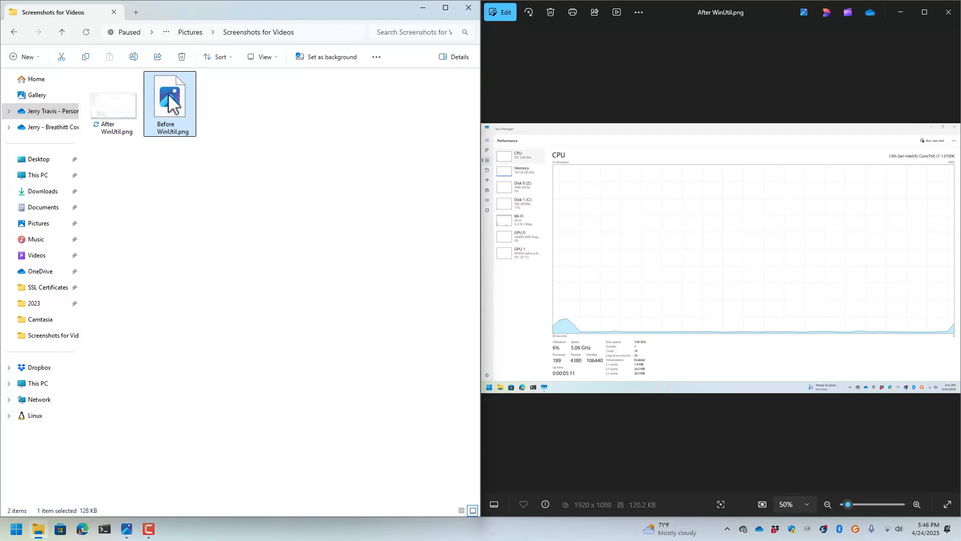
double_click(170, 96)
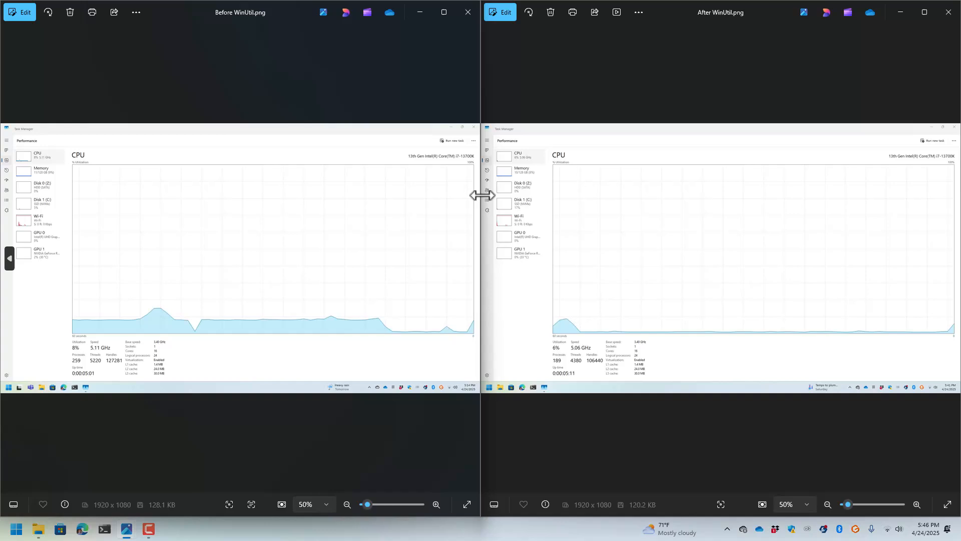
mouse_move(118, 367)
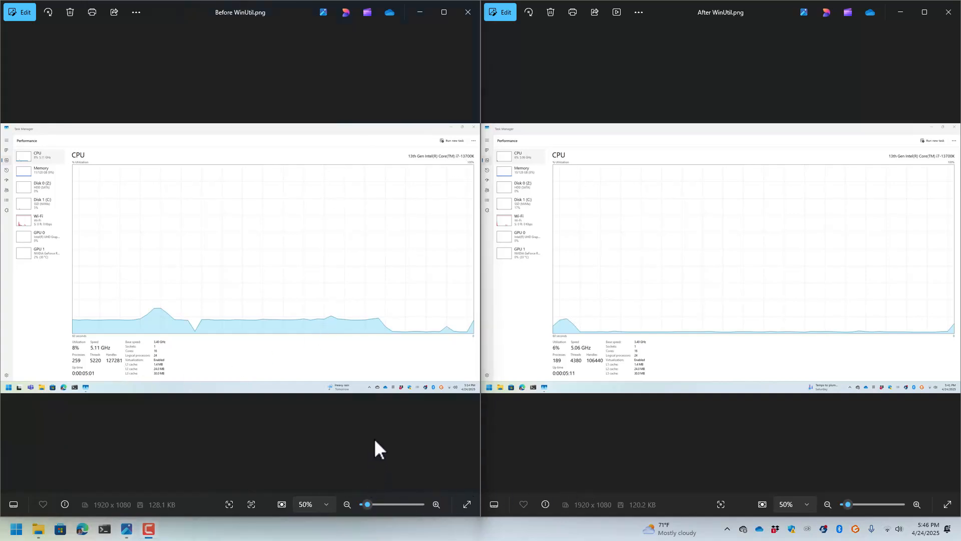
left_click(435, 504)
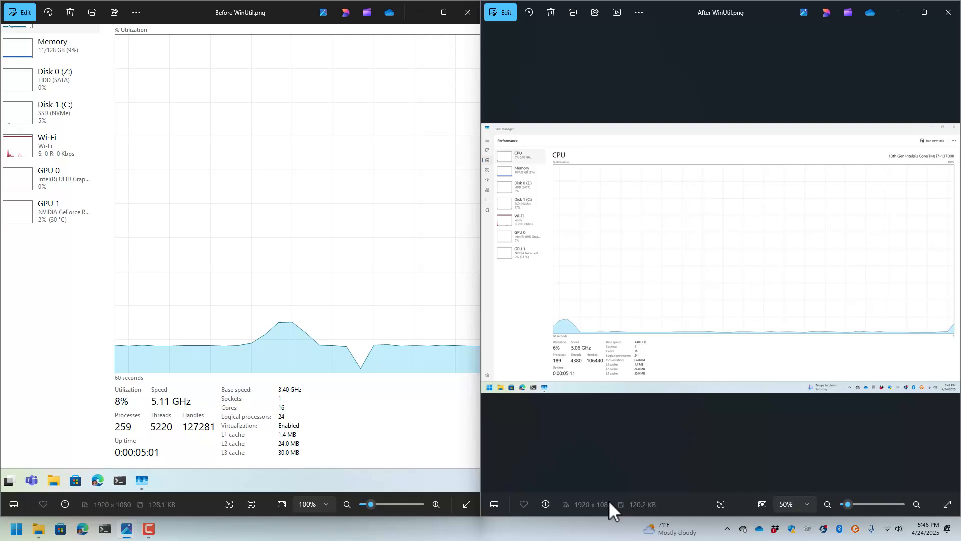
left_click(916, 504)
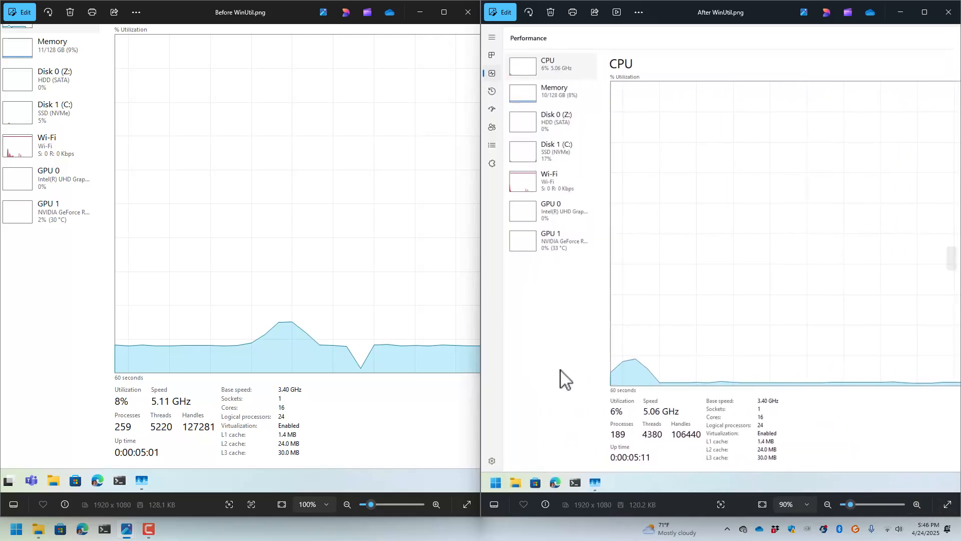
mouse_move(239, 222)
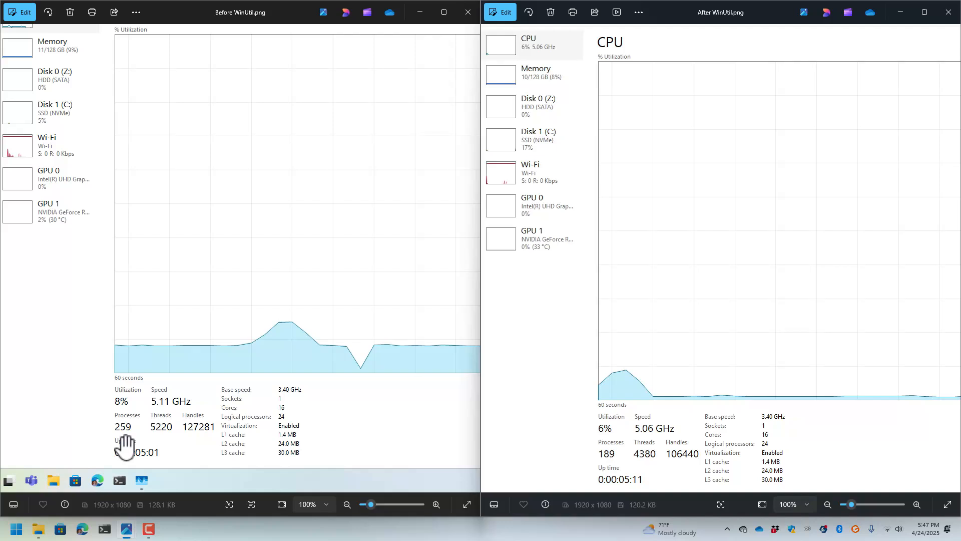
mouse_move(156, 436)
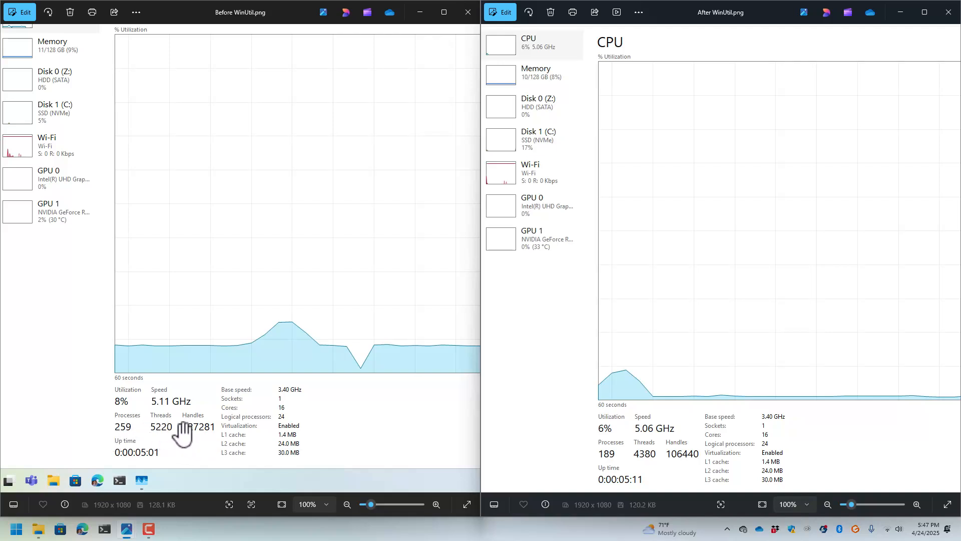
mouse_move(469, 503)
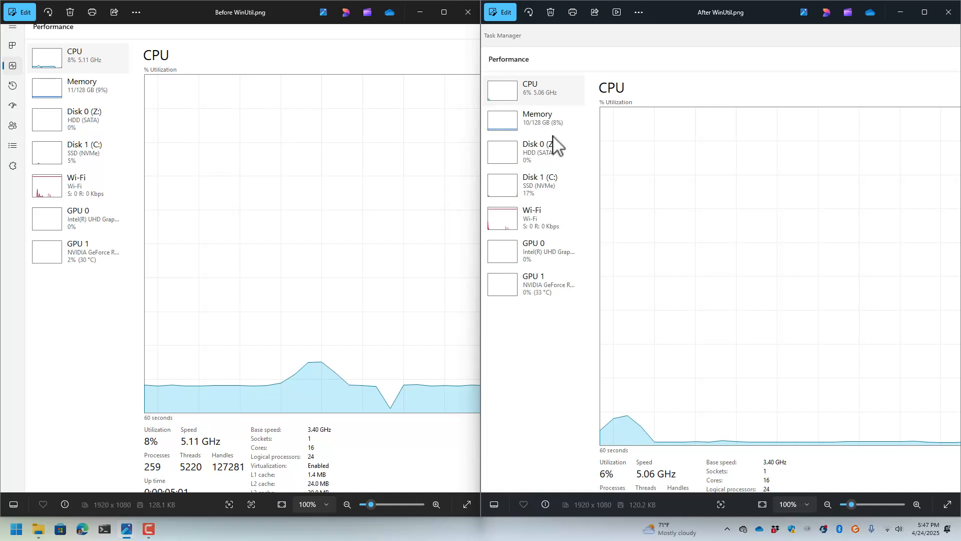
mouse_move(532, 69)
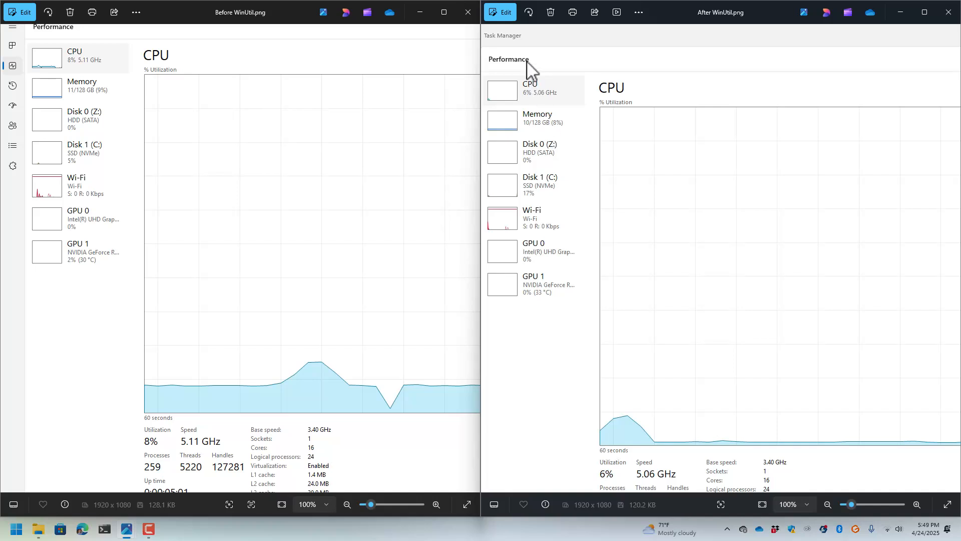
Search Start for 'restore', open Create a restore point and launch System Restore
left_click(15, 529)
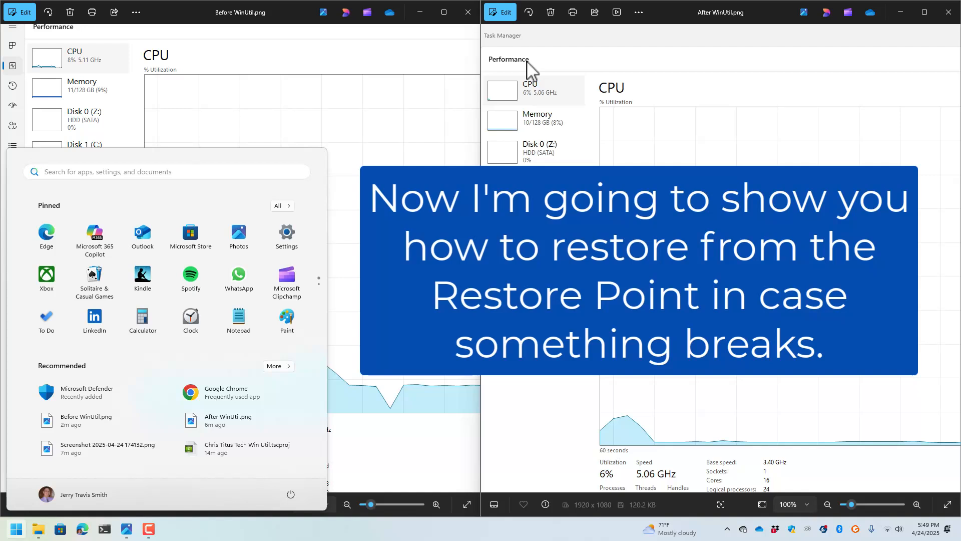
type("restore")
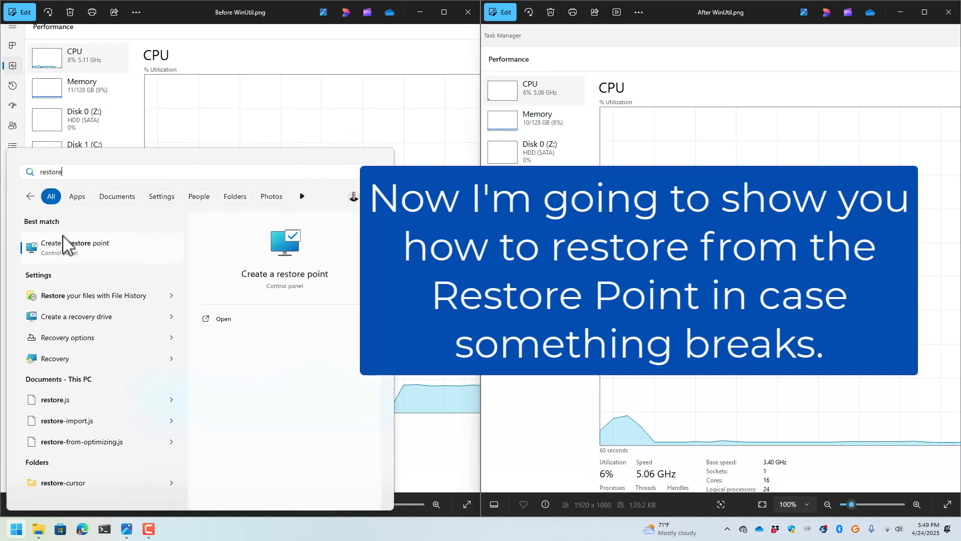
left_click(80, 247)
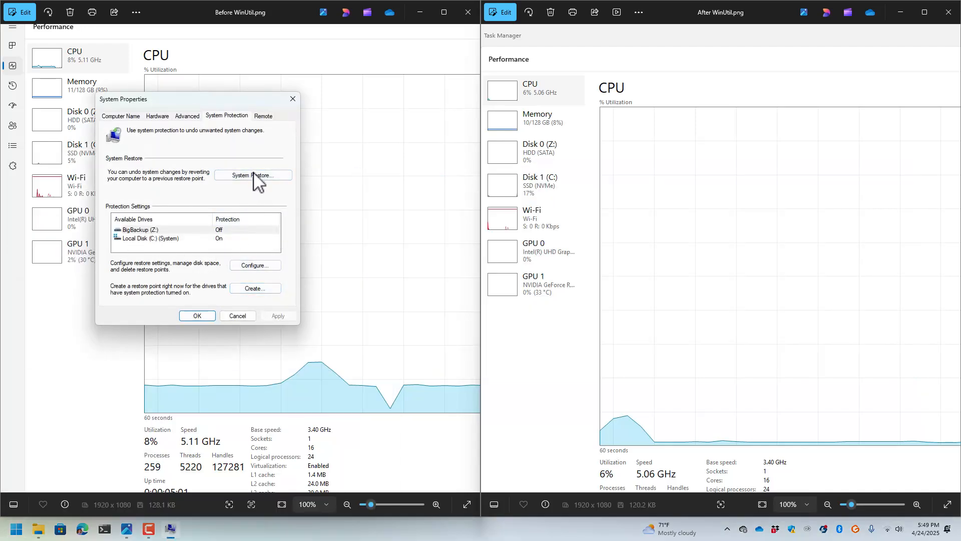
left_click(252, 174)
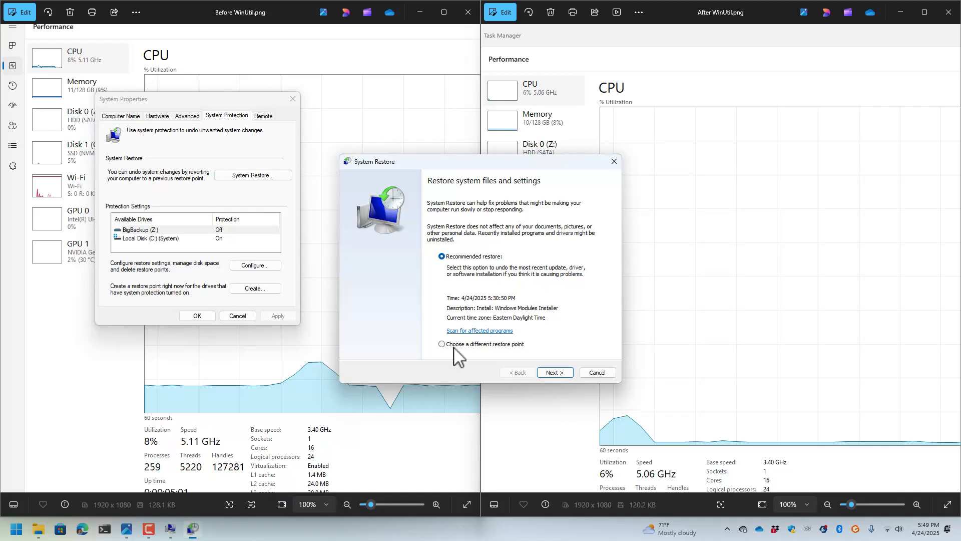
Choose a different restore point, select the one created by WinUtil, then cancel without restoring
left_click(442, 344)
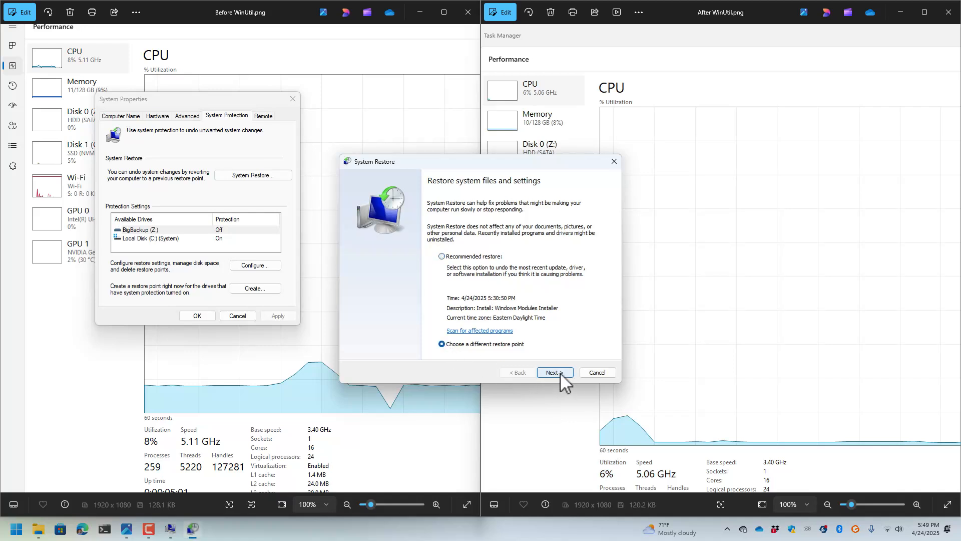
left_click(553, 373)
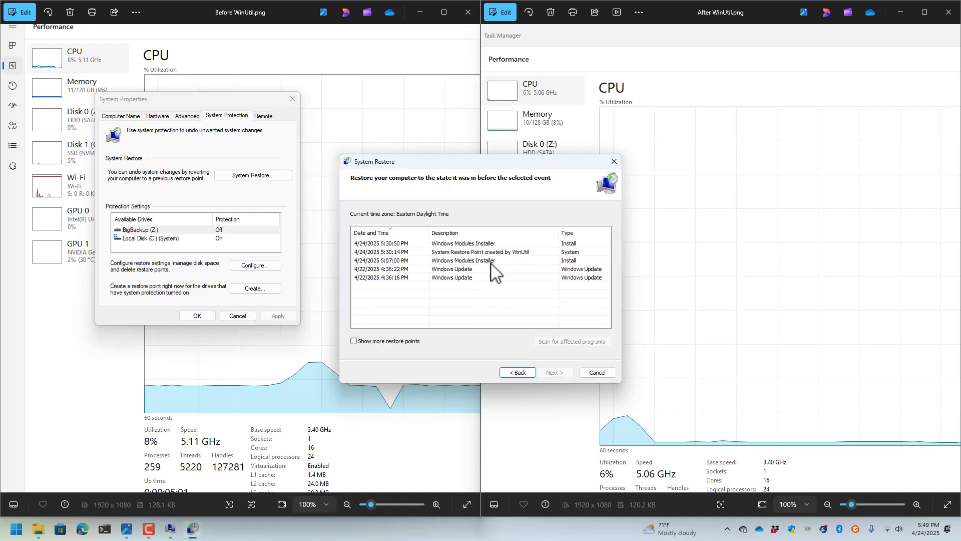
mouse_move(535, 258)
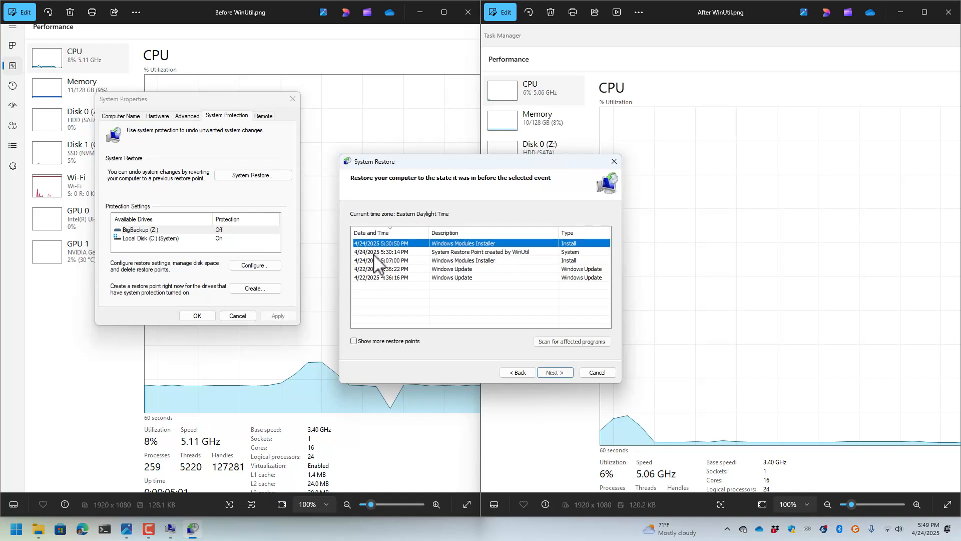
left_click(480, 252)
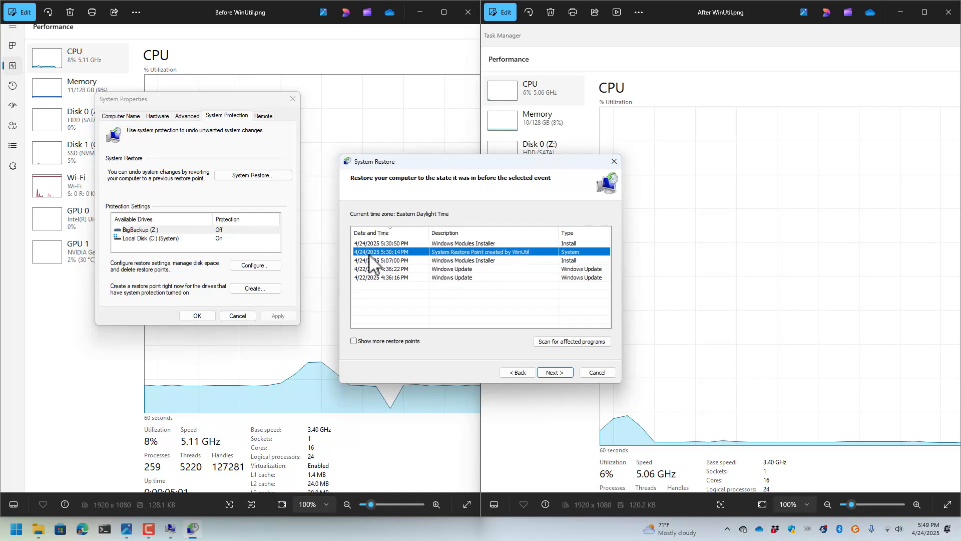
mouse_move(511, 184)
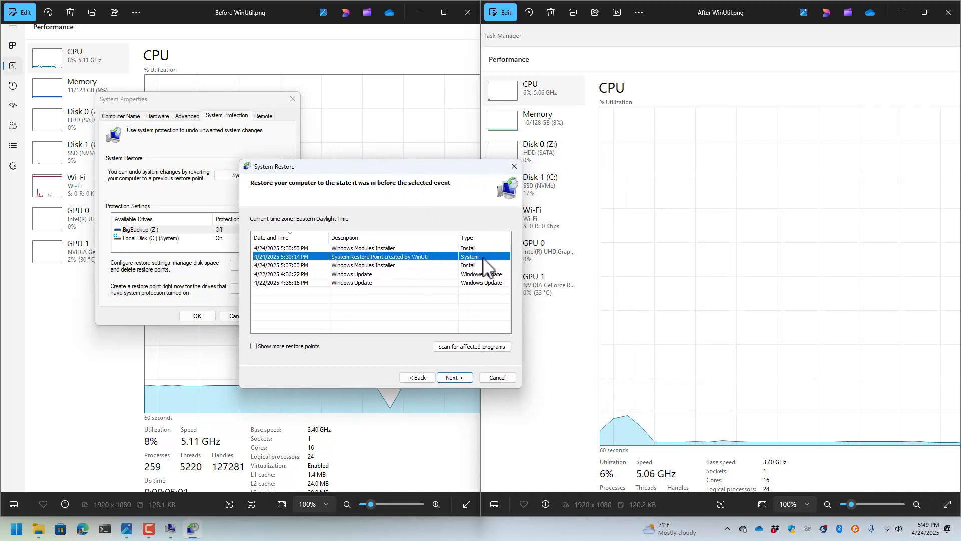
mouse_move(460, 264)
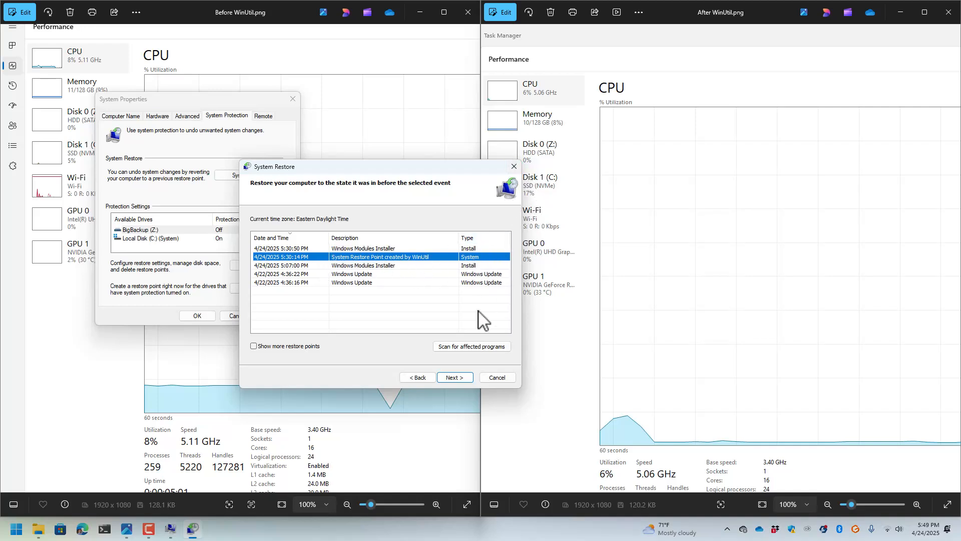
left_click(496, 377)
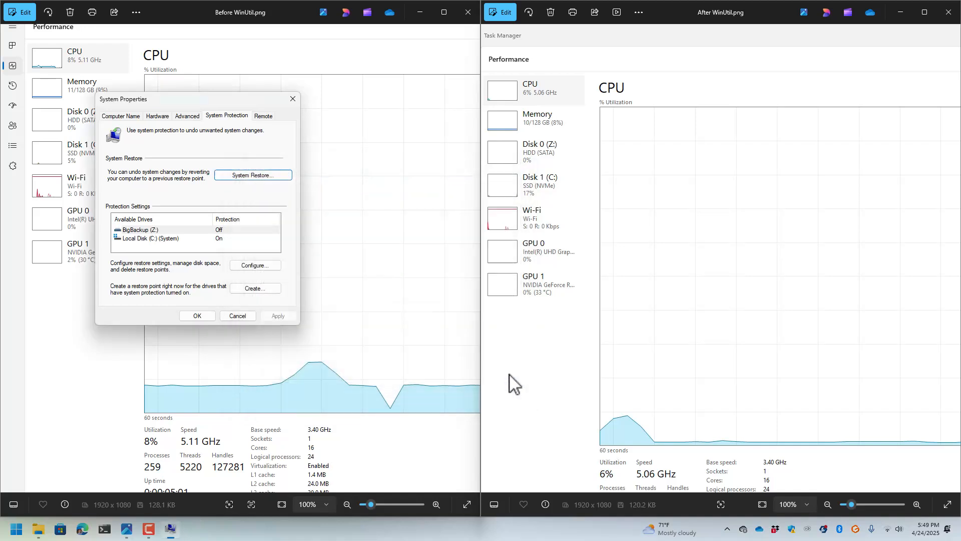
mouse_move(326, 51)
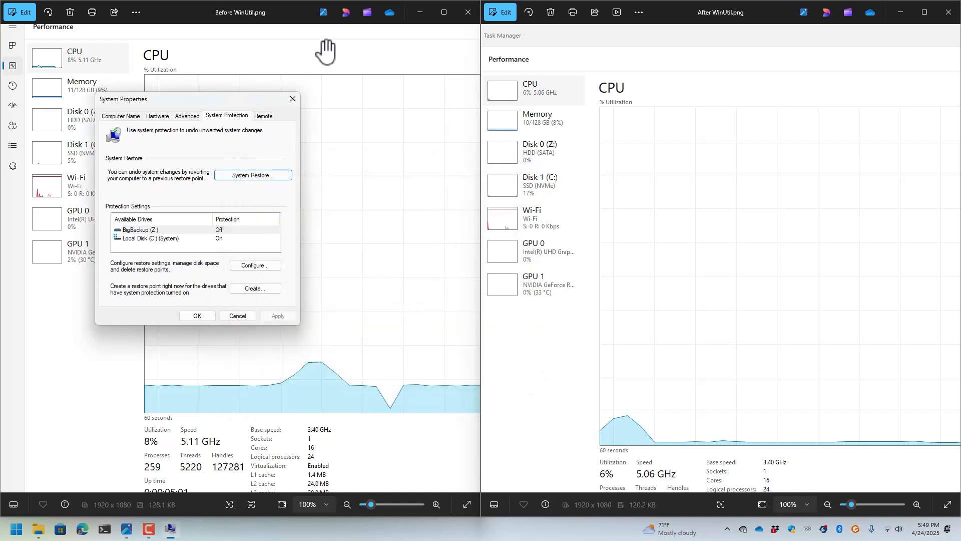
mouse_move(470, 203)
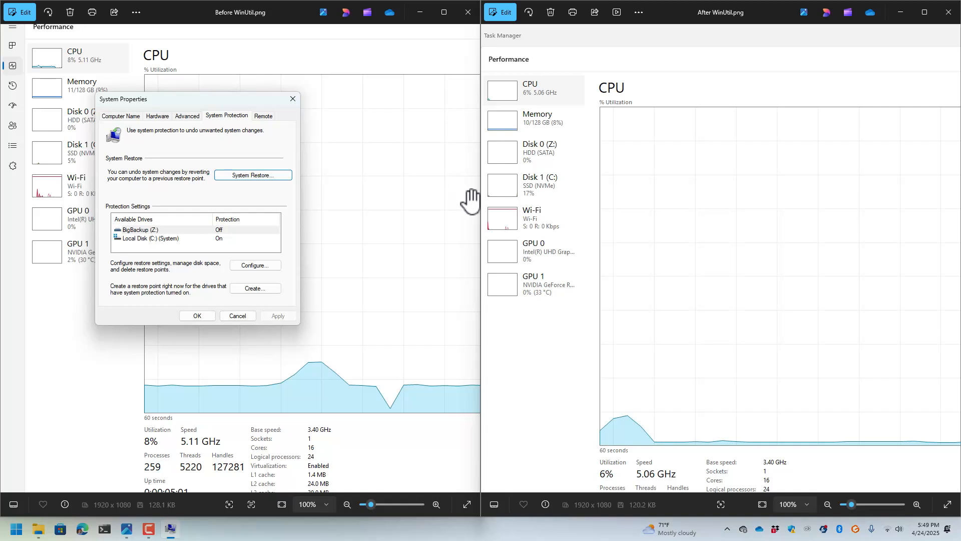
mouse_move(339, 164)
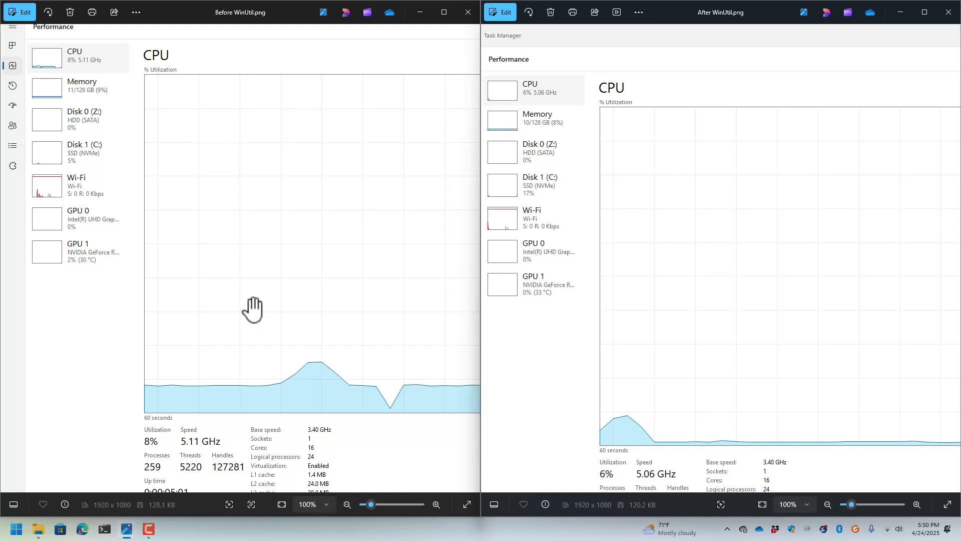
mouse_move(771, 252)
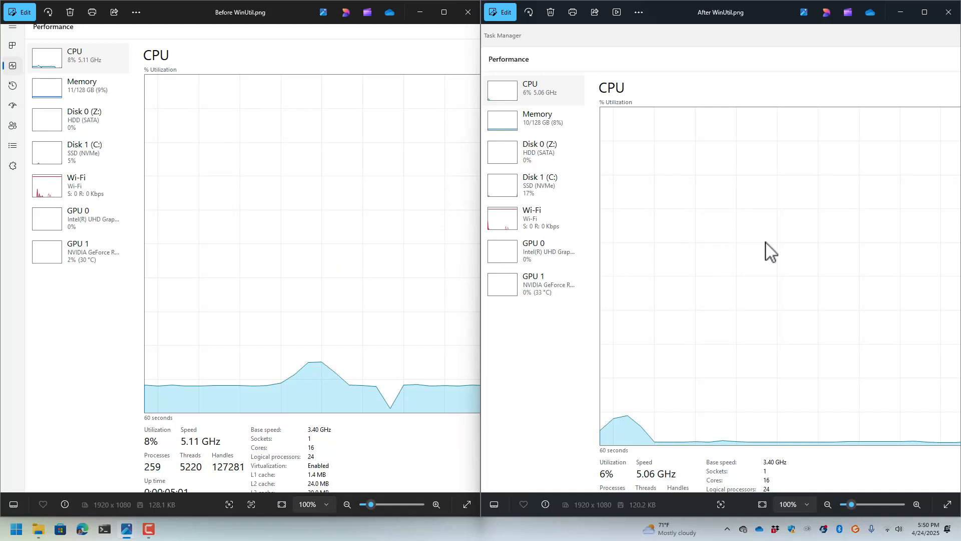
mouse_move(787, 246)
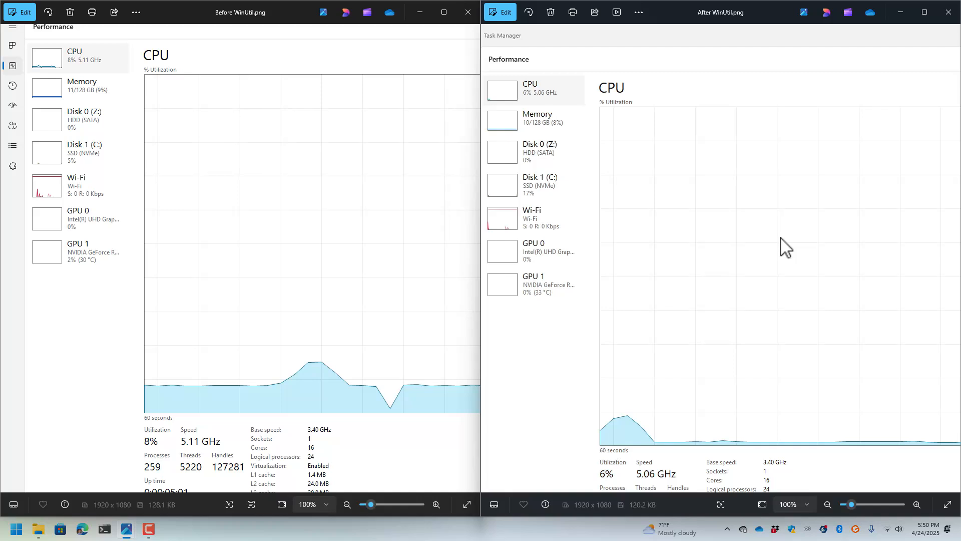
mouse_move(858, 229)
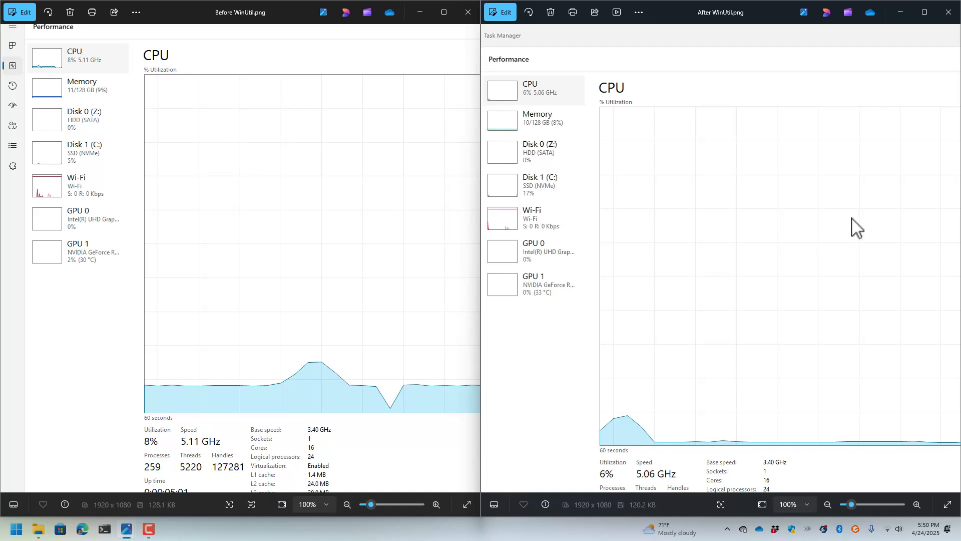
mouse_move(849, 236)
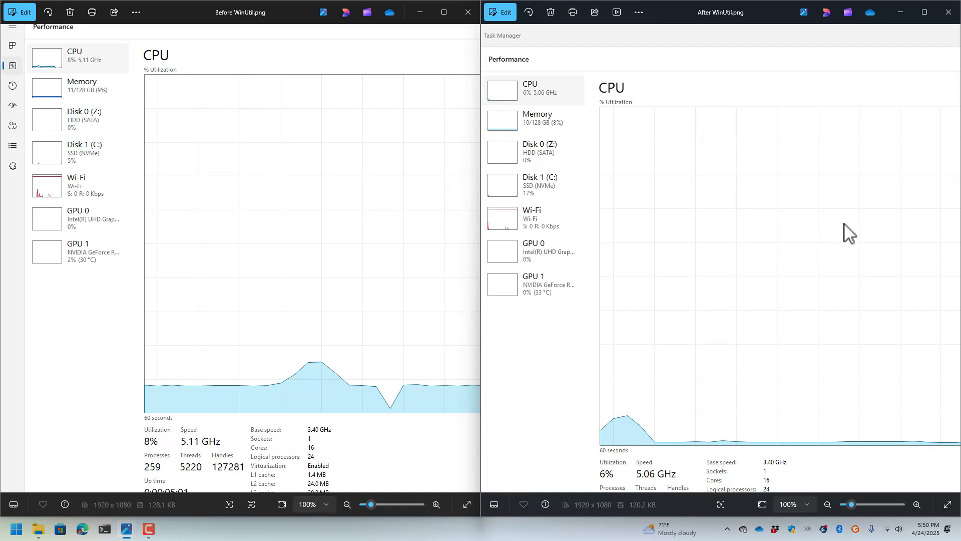
mouse_move(865, 222)
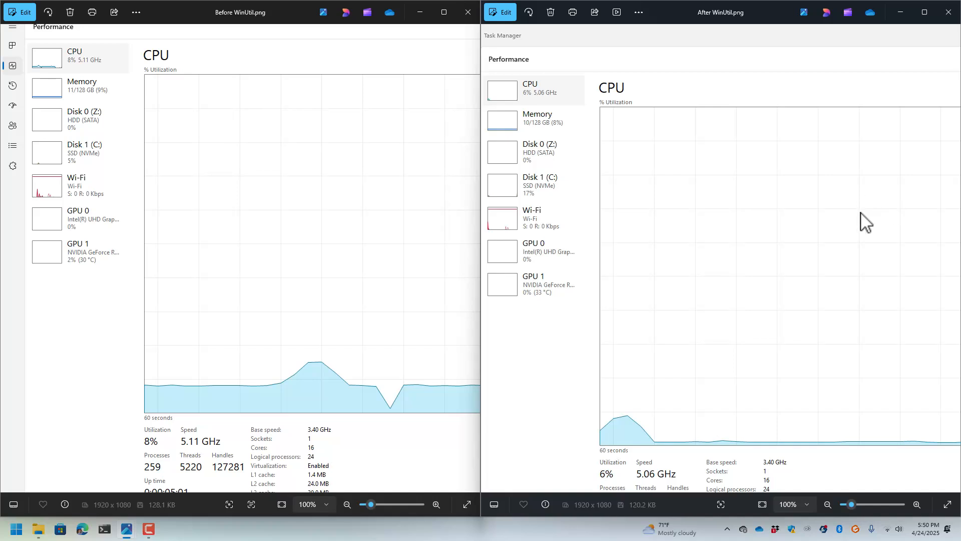
mouse_move(843, 229)
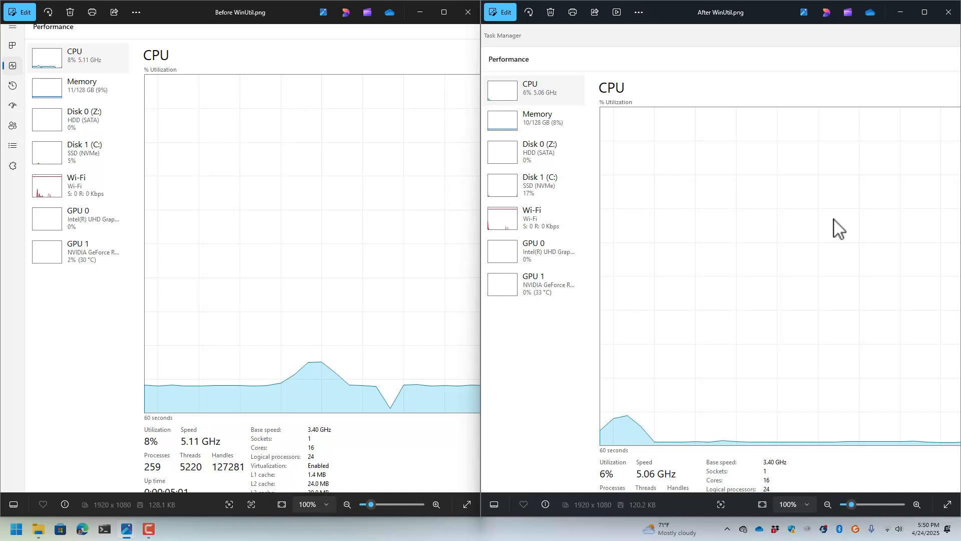
mouse_move(904, 205)
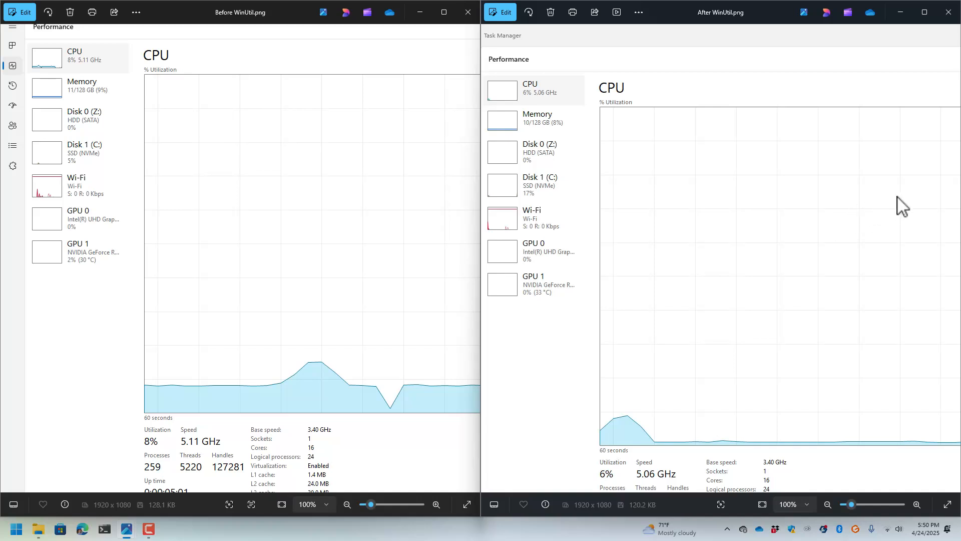